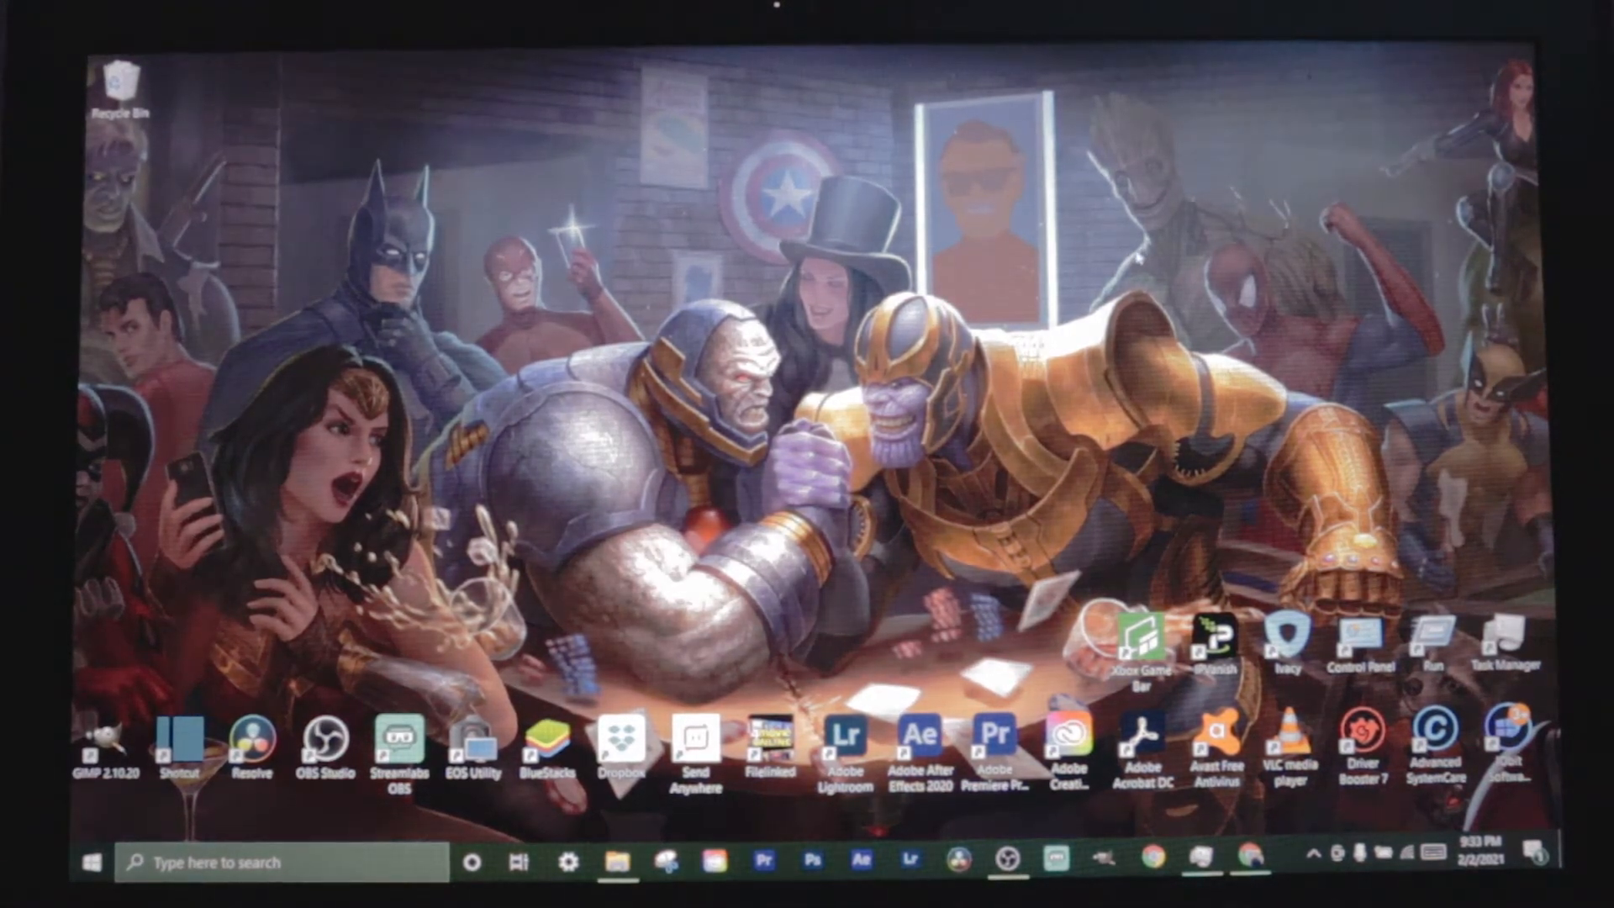
# - Launch the Xbox Game Bar overlay from the Start menu's installed apps list
pyautogui.press('Win+G')
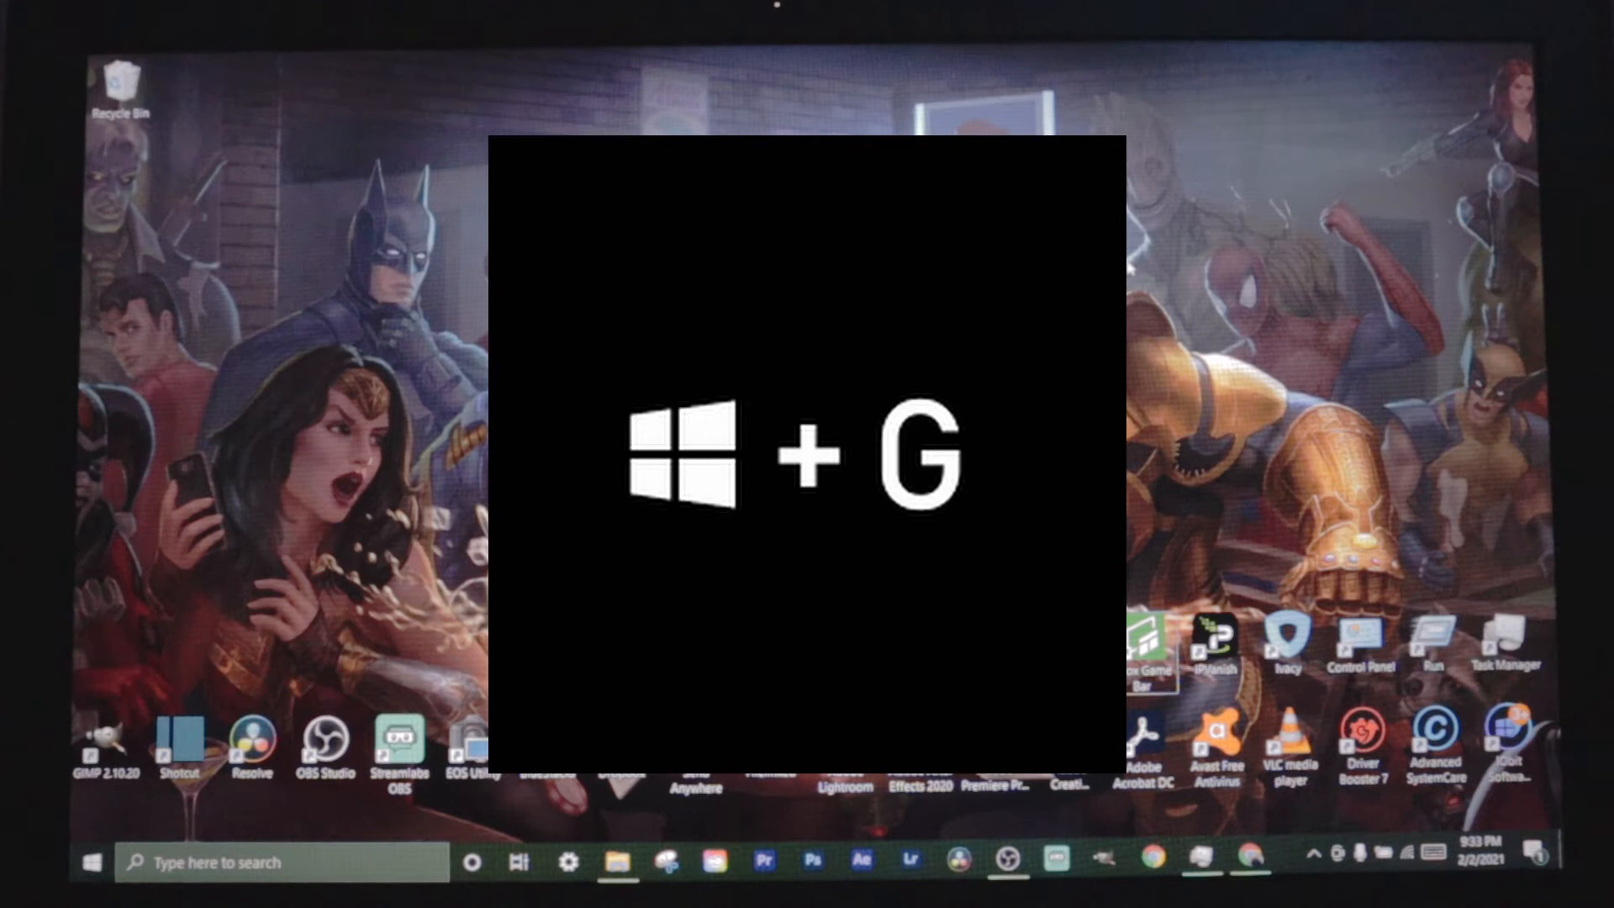
pyautogui.press('Win+G')
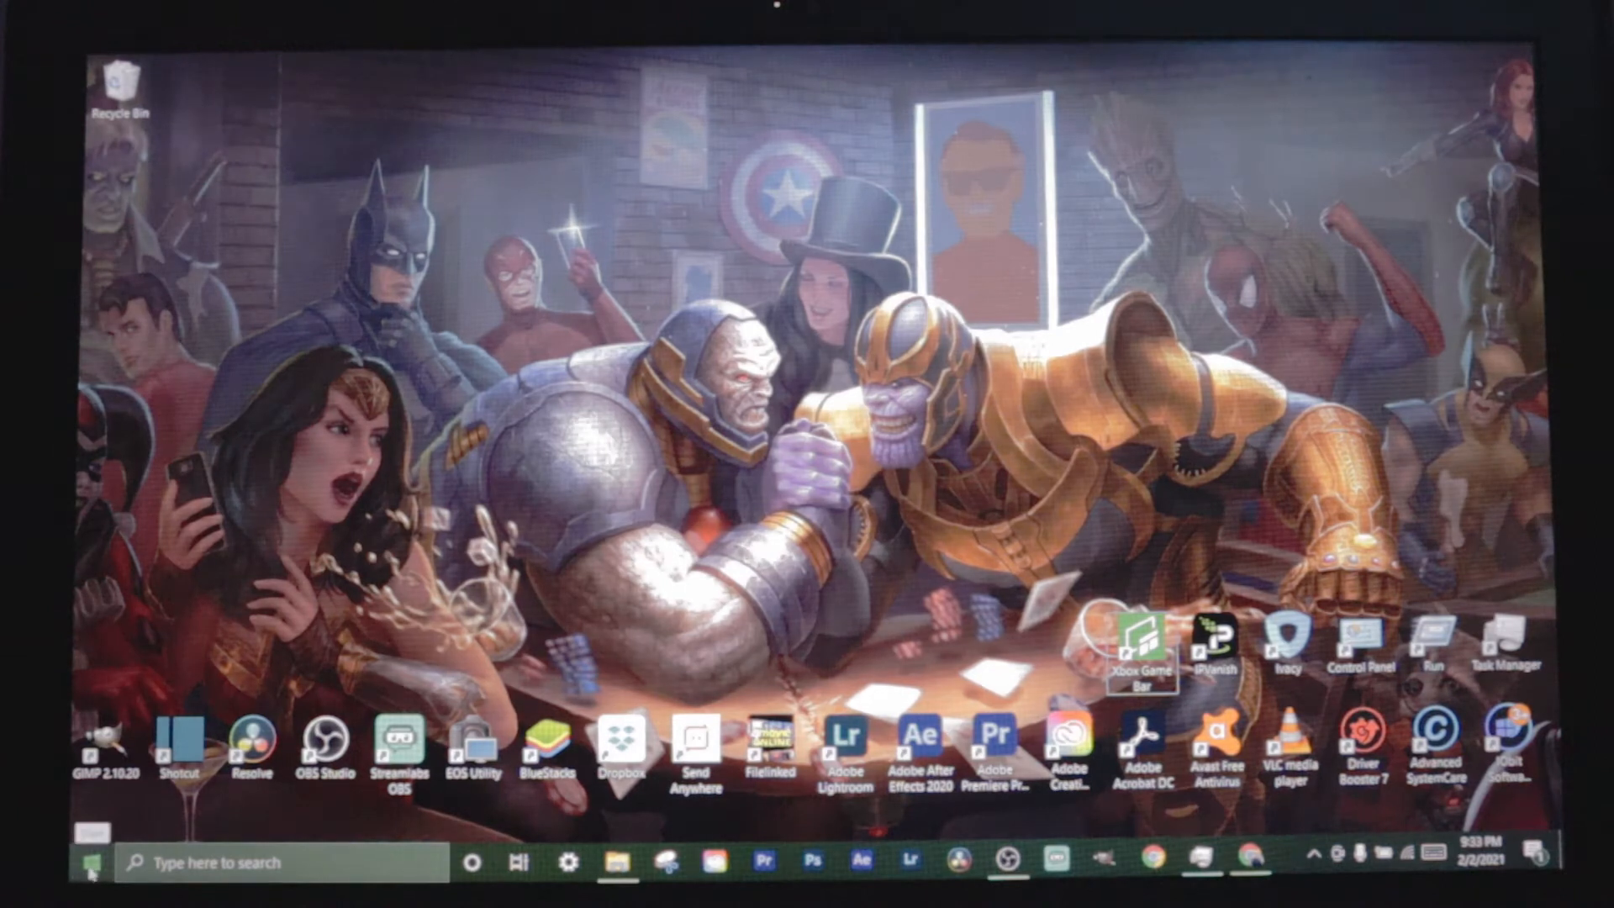
pyautogui.click(91, 862)
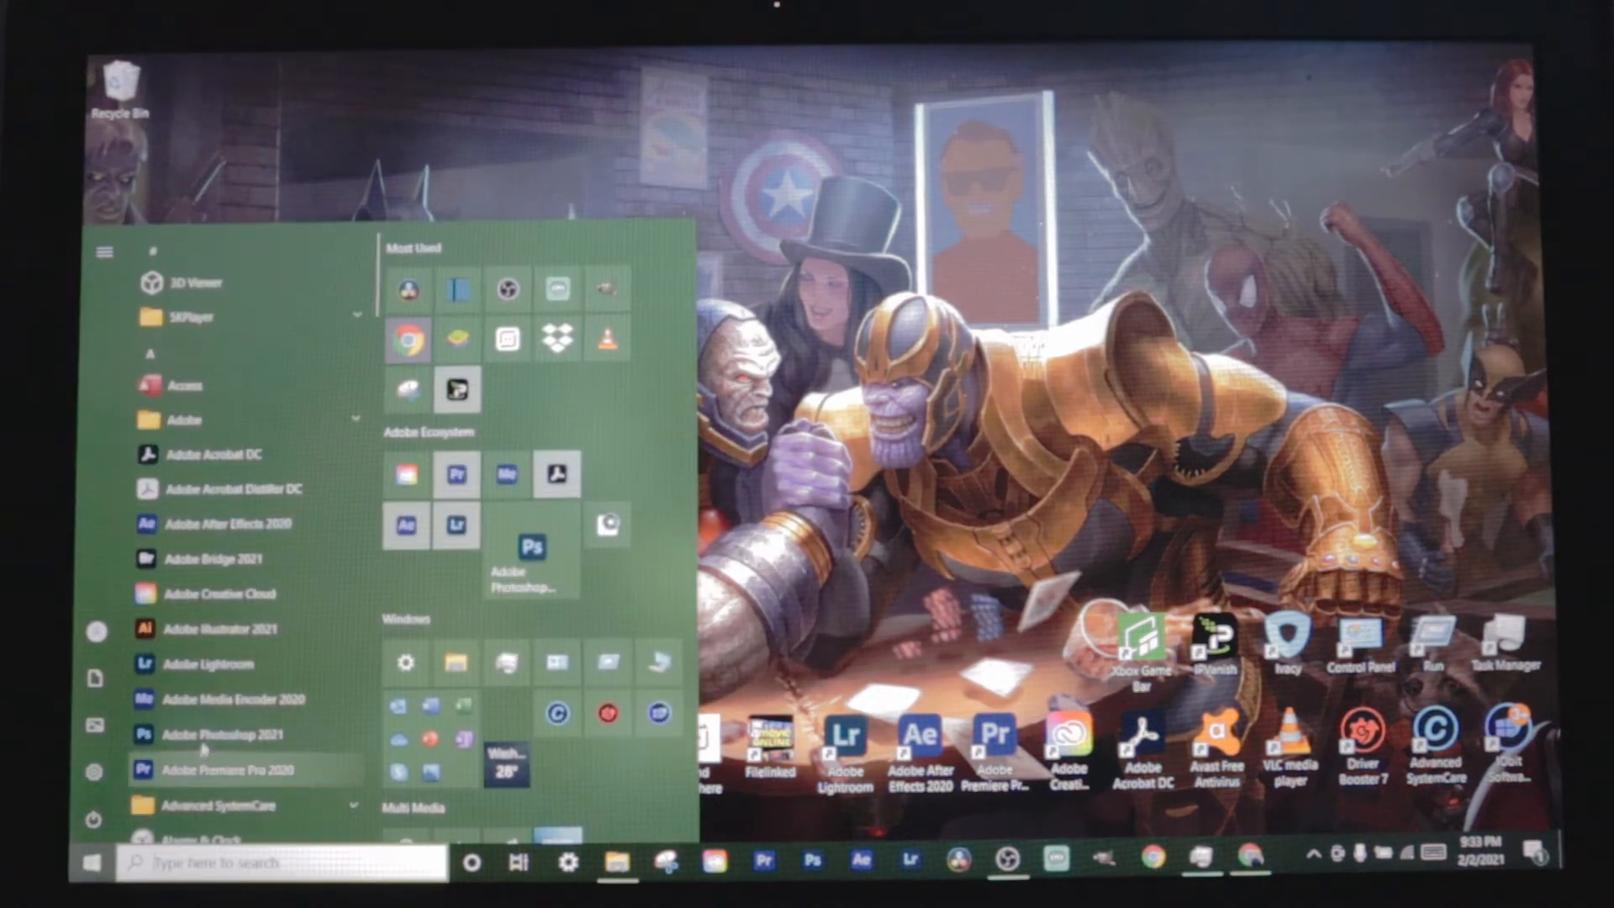
pyautogui.scroll(-3)
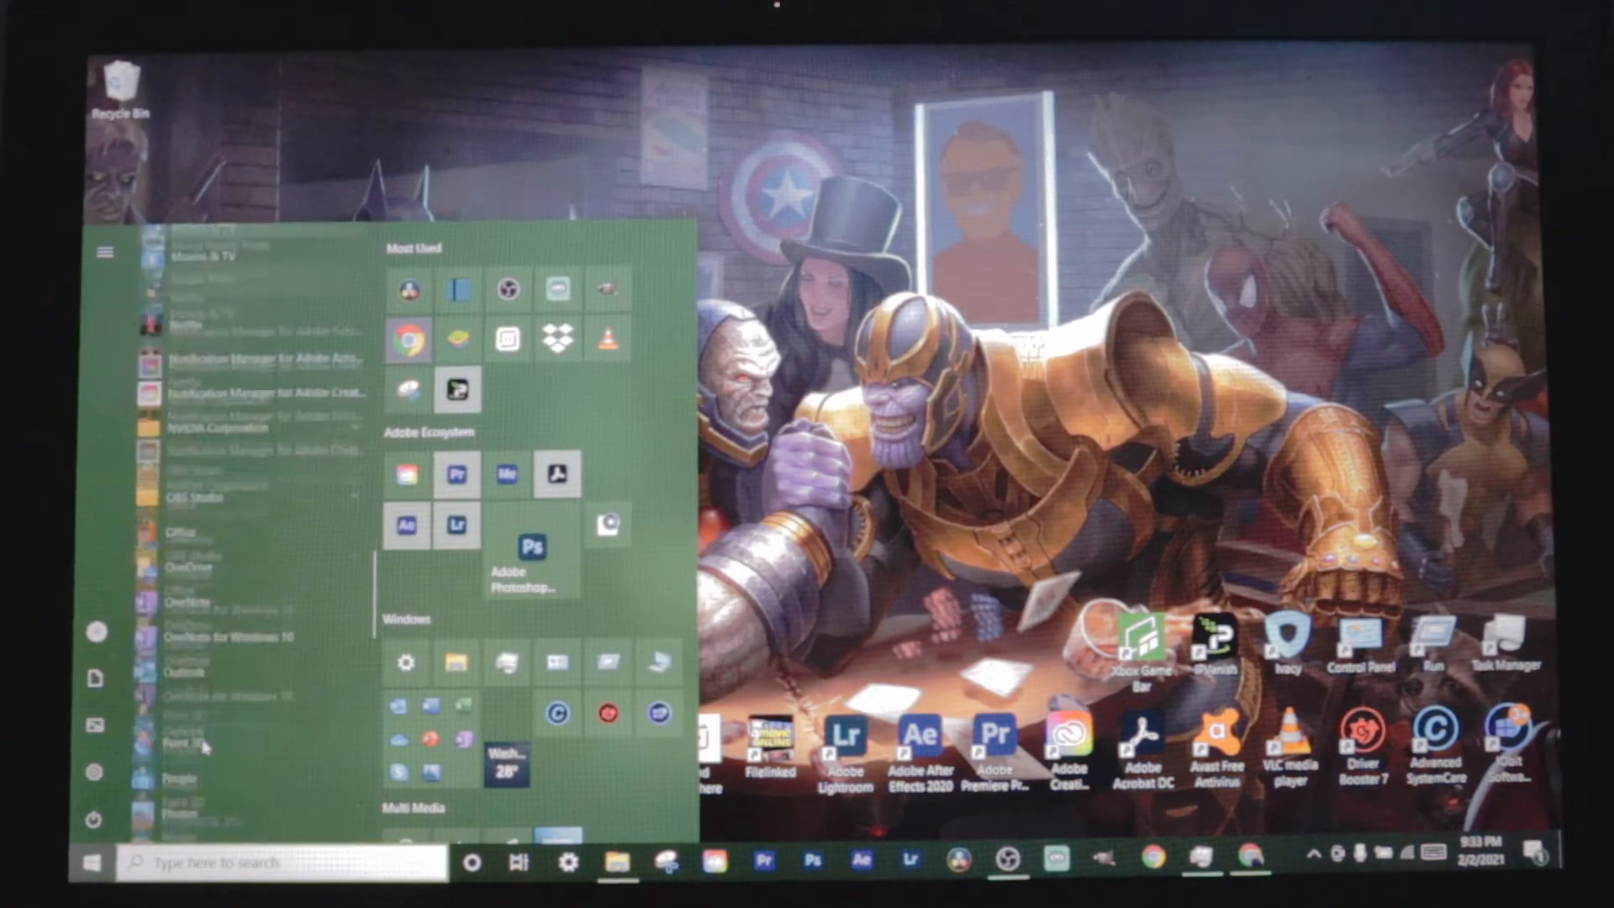
pyautogui.scroll(-3)
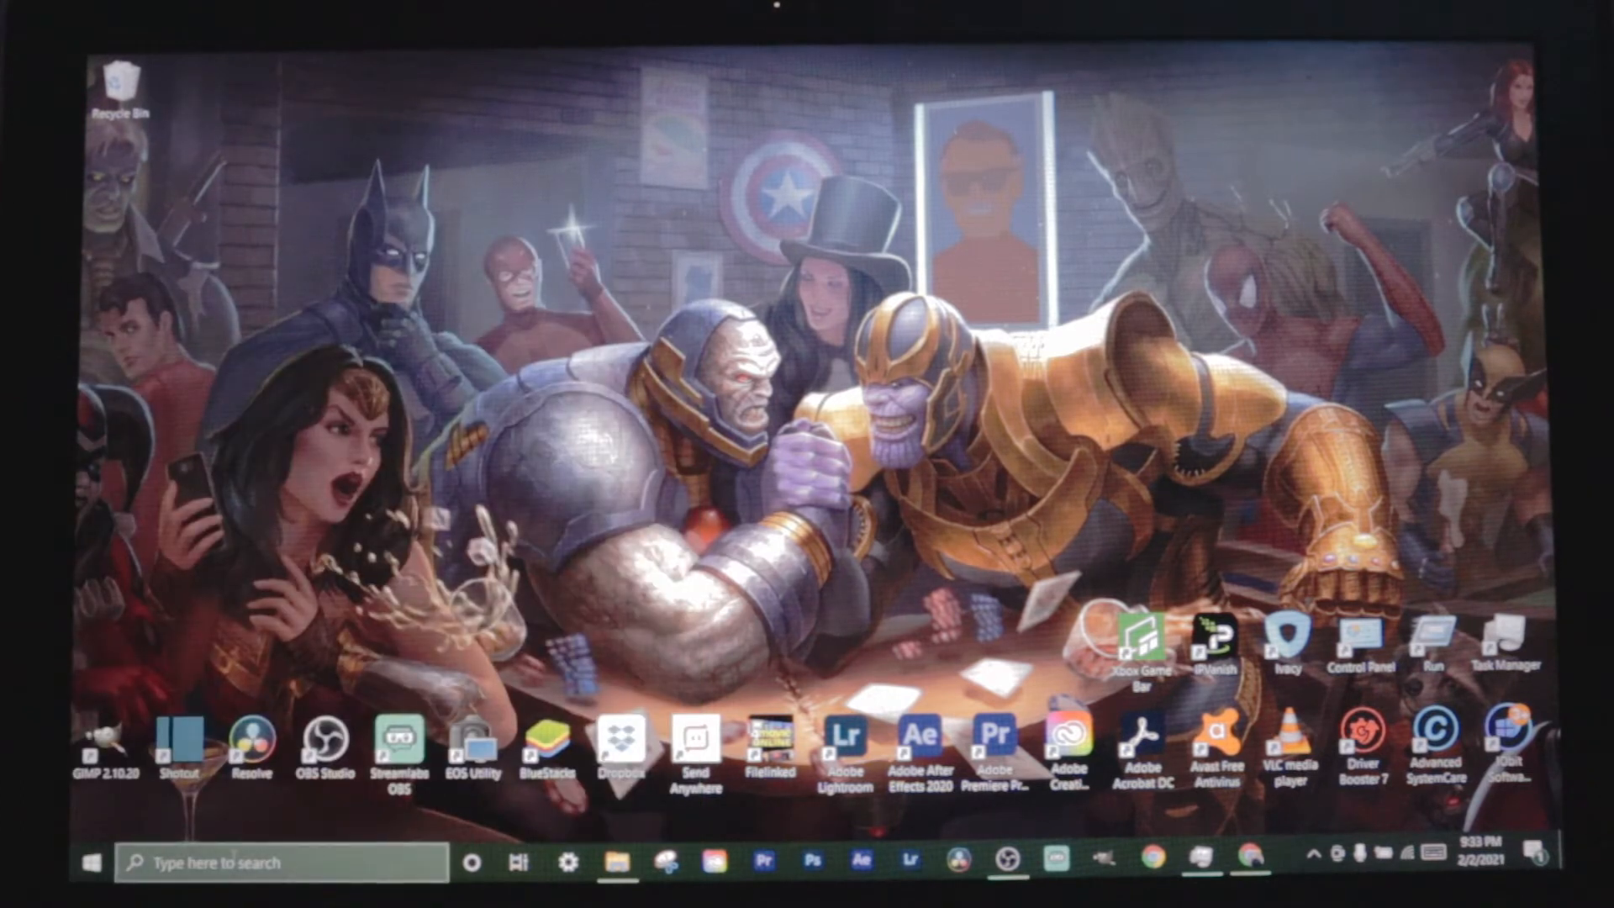
pyautogui.click(90, 861)
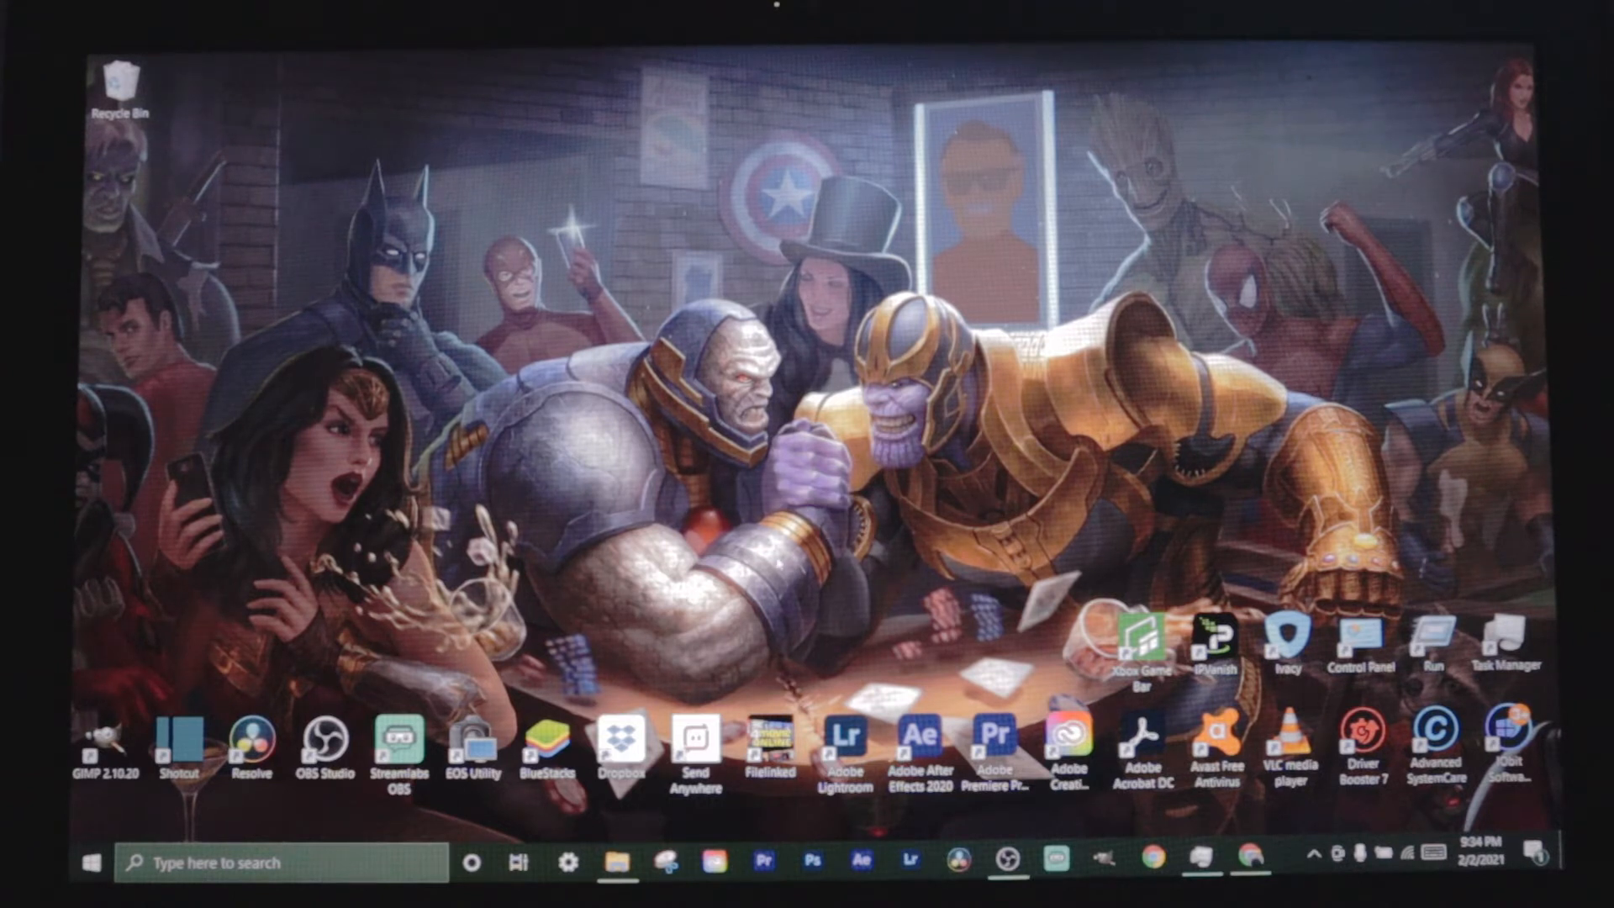
pyautogui.click(1134, 644)
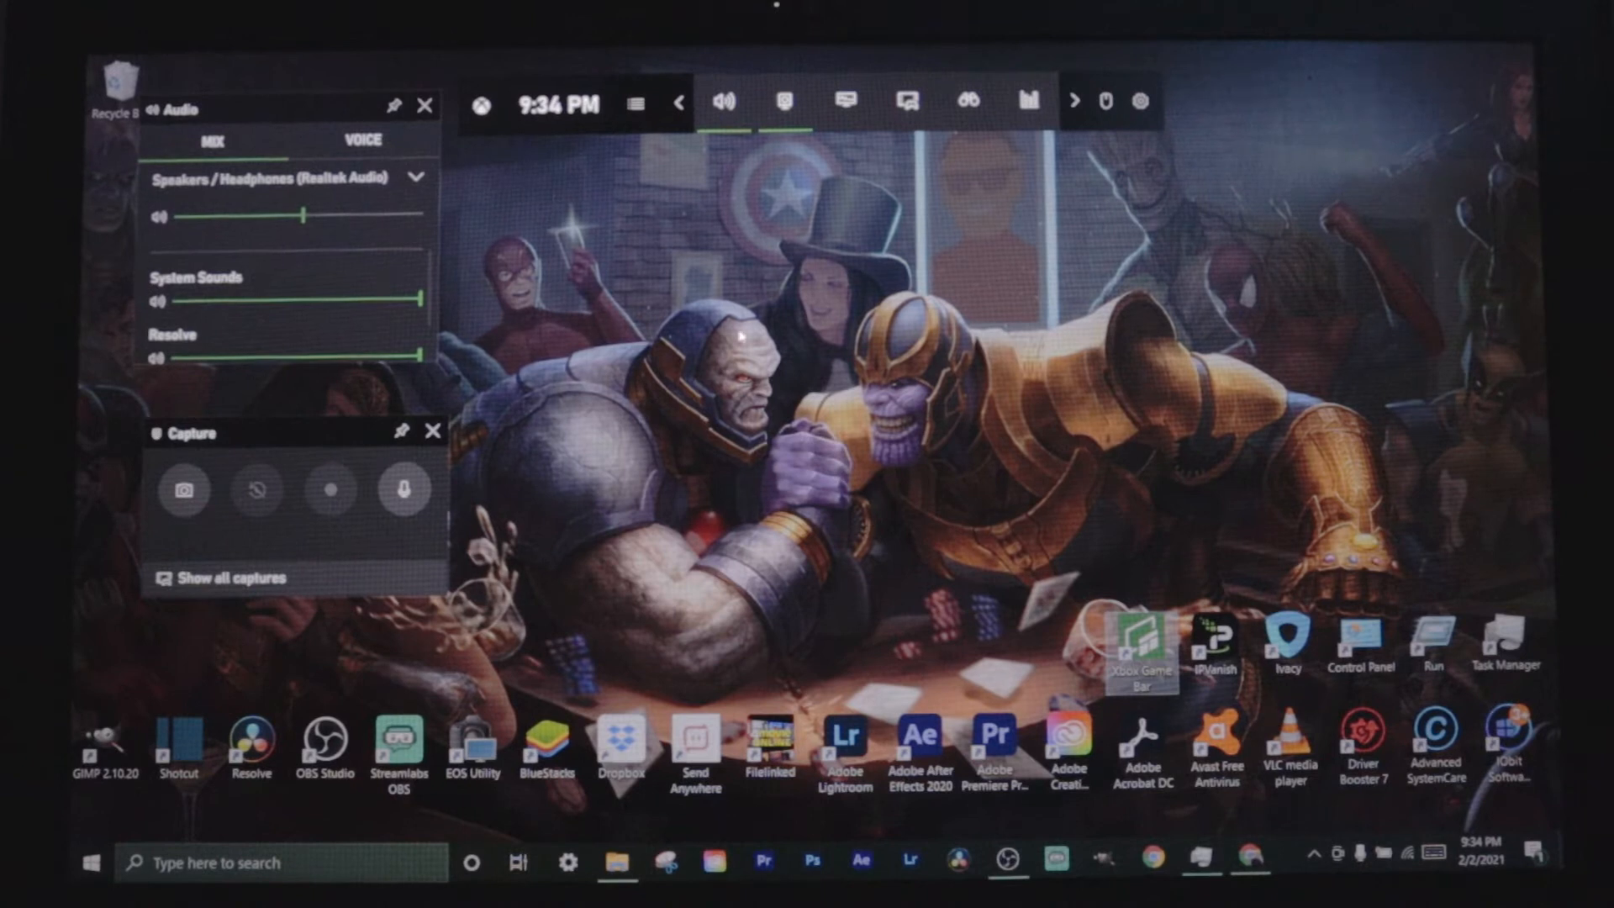
pyautogui.moveTo(634, 102)
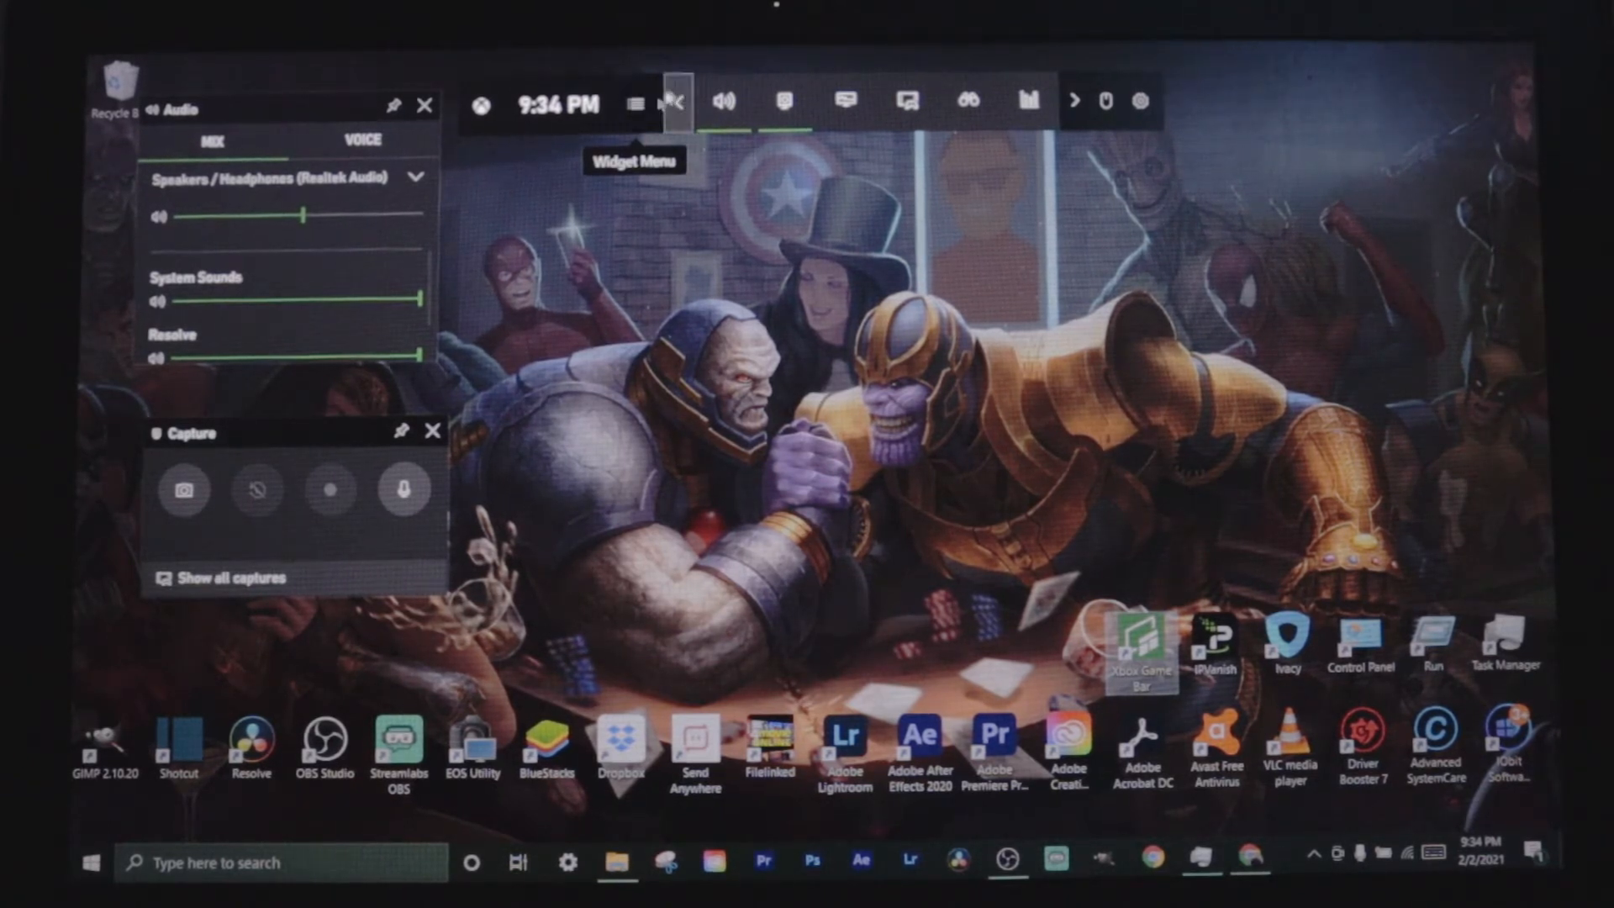
# - Show the Widget Menu and close the open widget panels, leaving only the bar
pyautogui.click(633, 103)
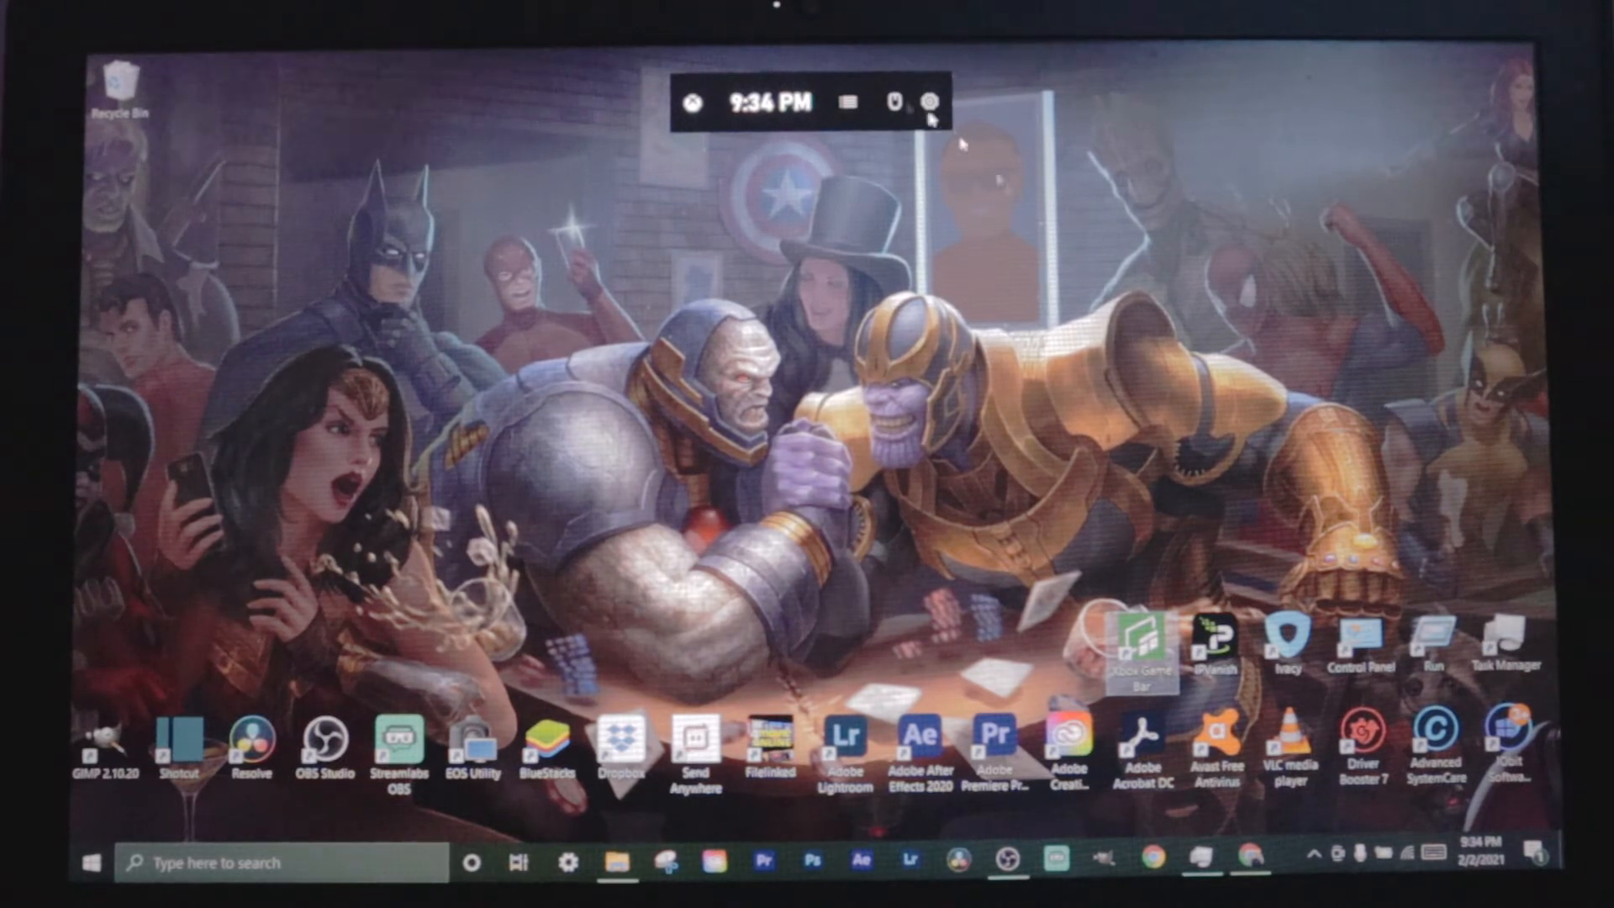
pyautogui.click(848, 103)
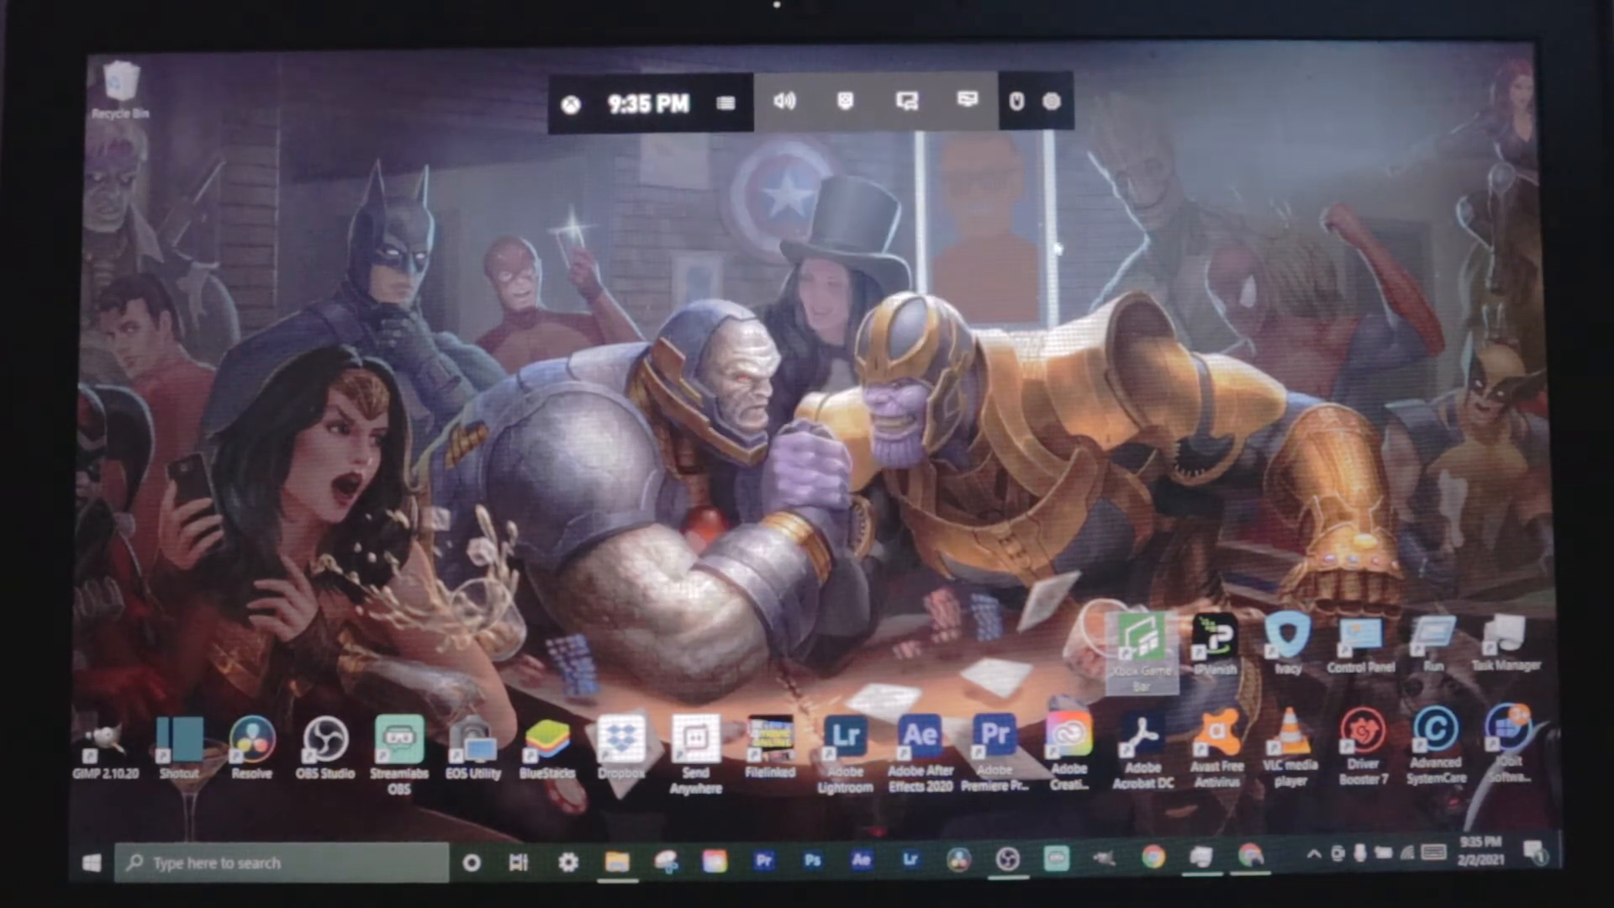
# - Show the Audio widget with volume mix sliders for speakers, system sounds and Resolve
pyautogui.click(785, 102)
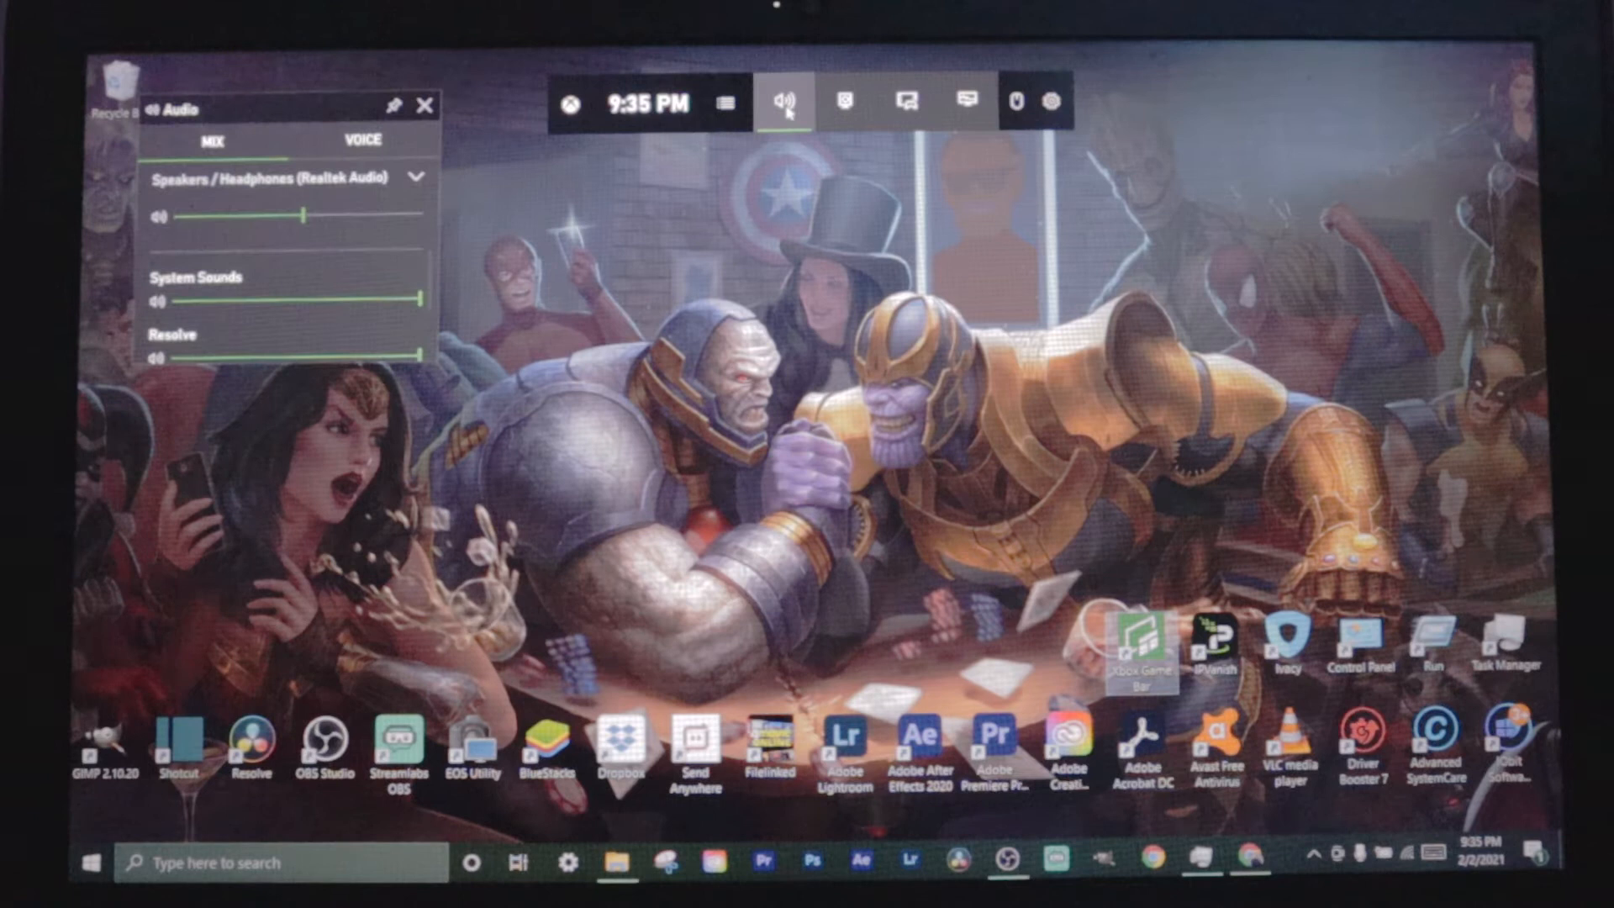
pyautogui.moveTo(787, 139)
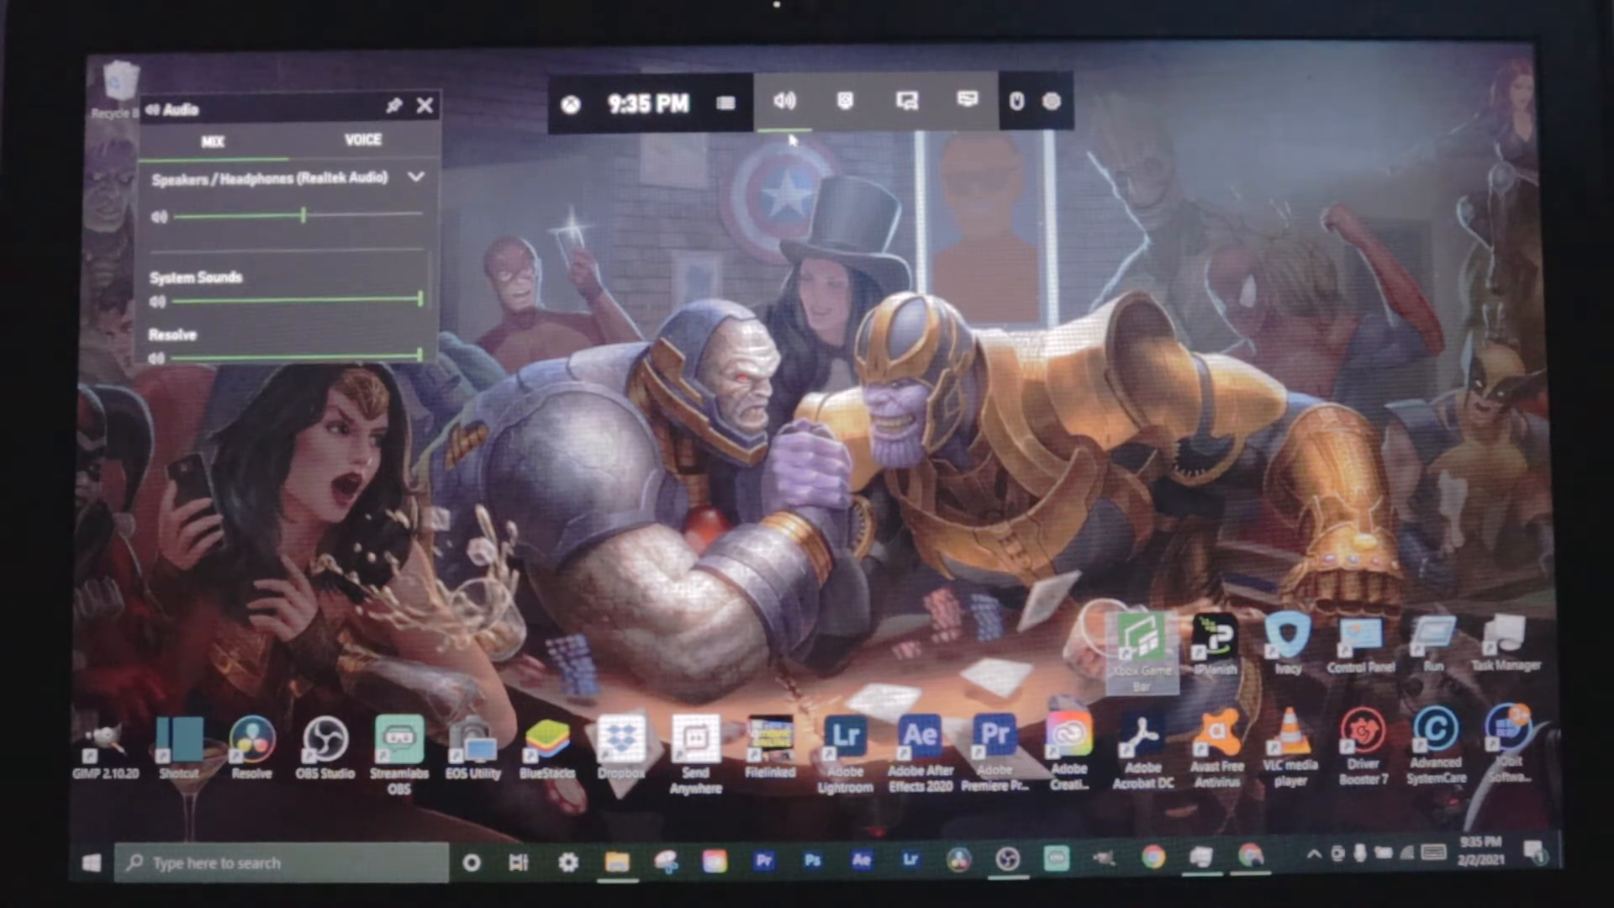
pyautogui.moveTo(785, 103)
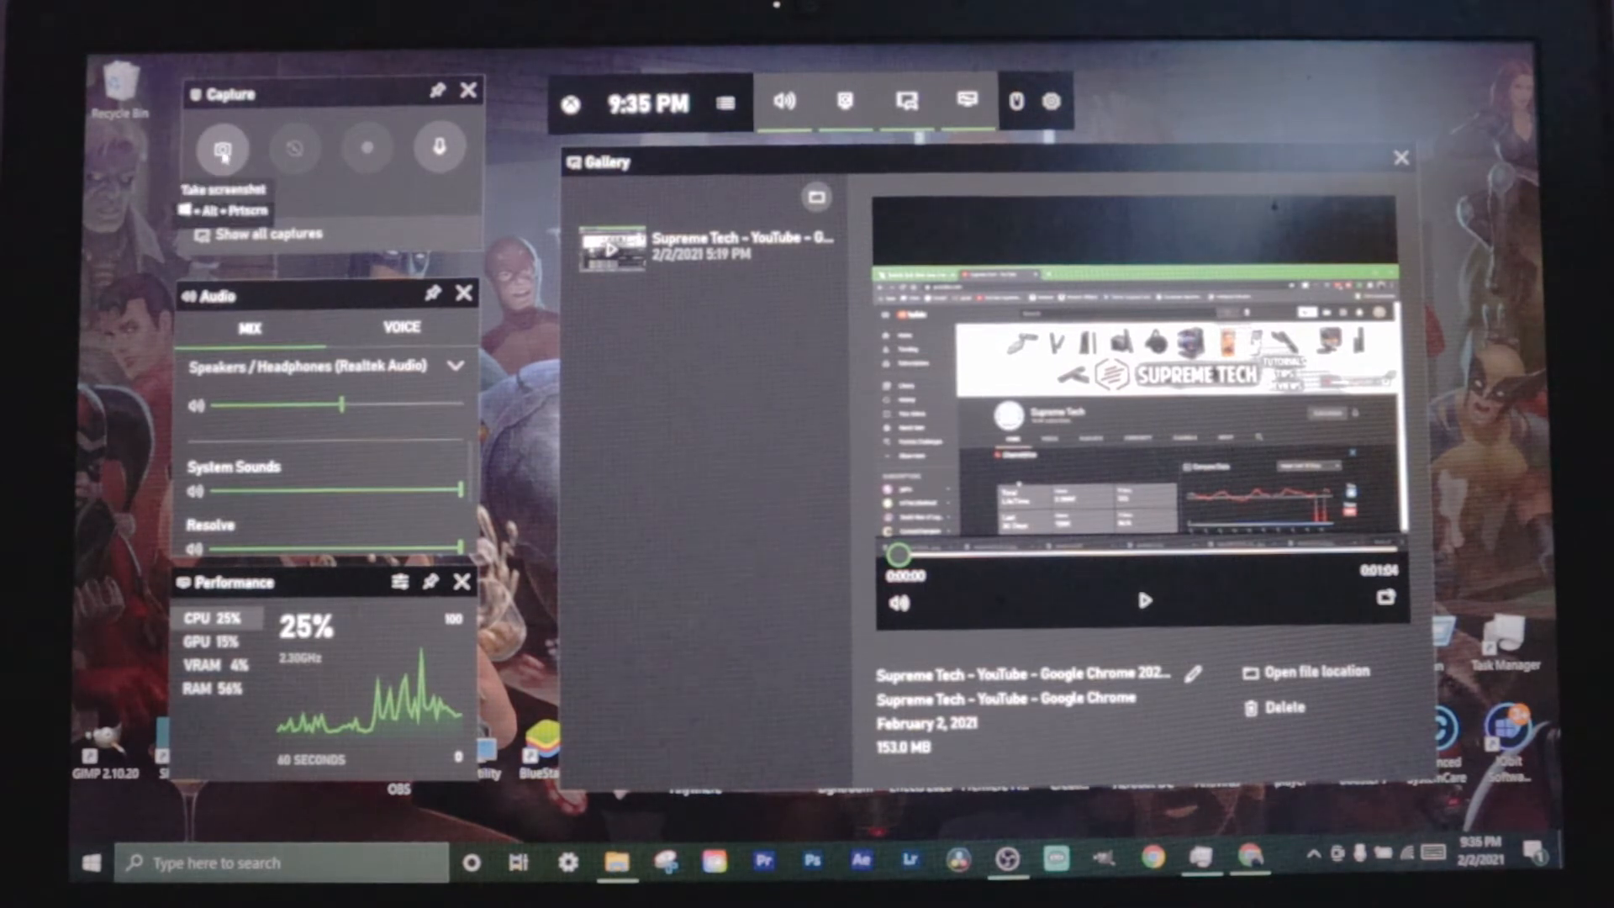
# - Capture a desktop screenshot, select it in the Gallery, and return the Audio widget to Mix
pyautogui.click(222, 148)
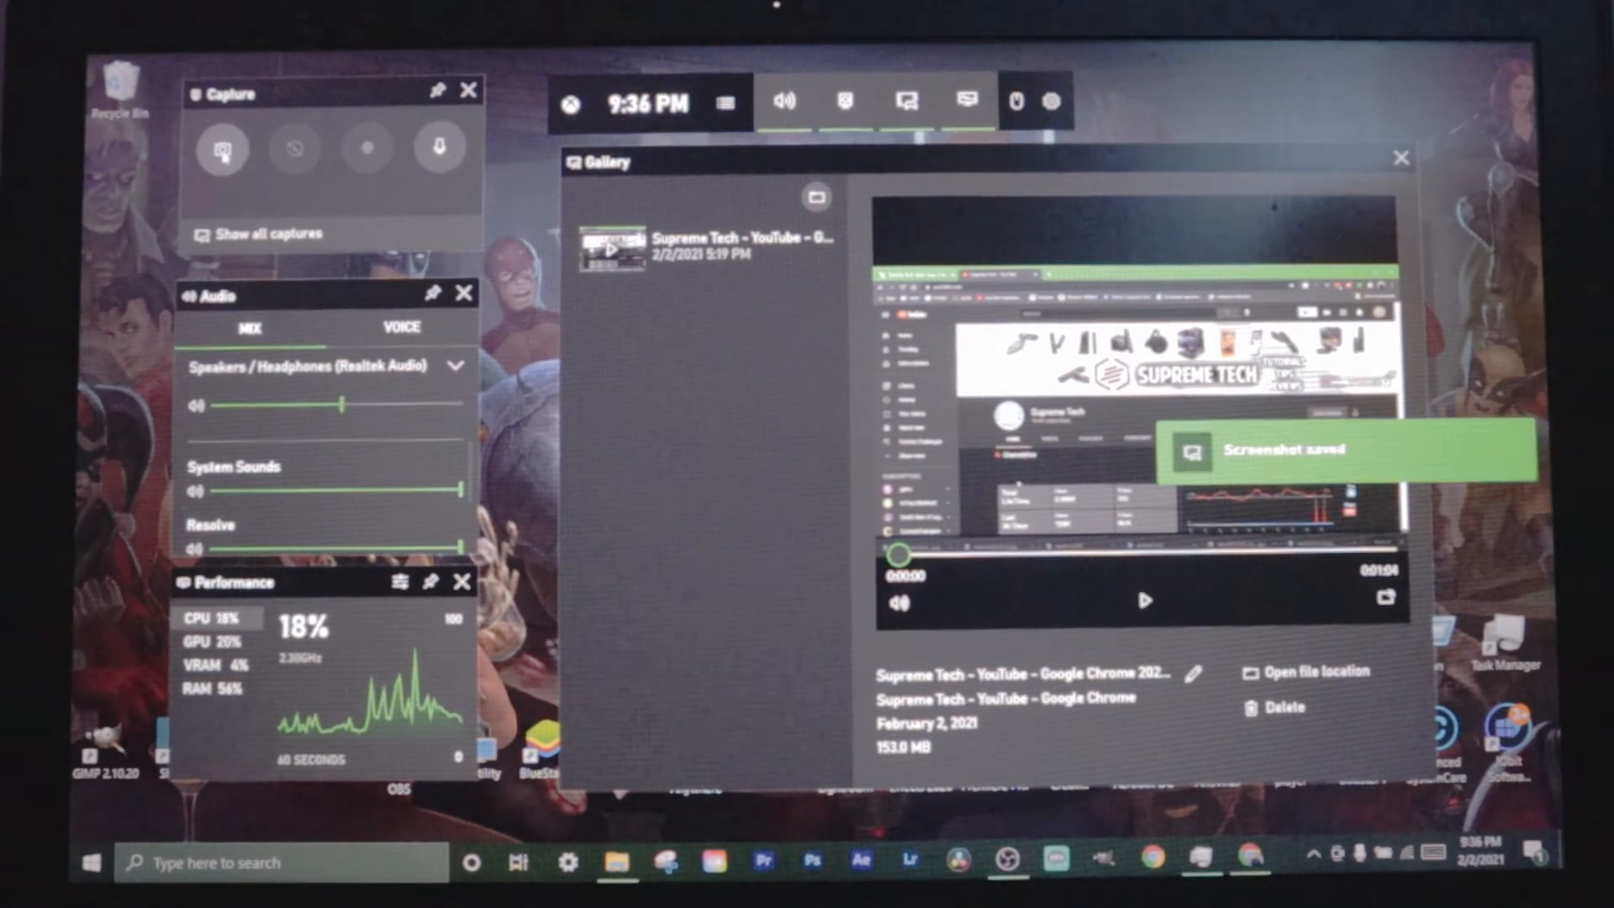
pyautogui.click(222, 148)
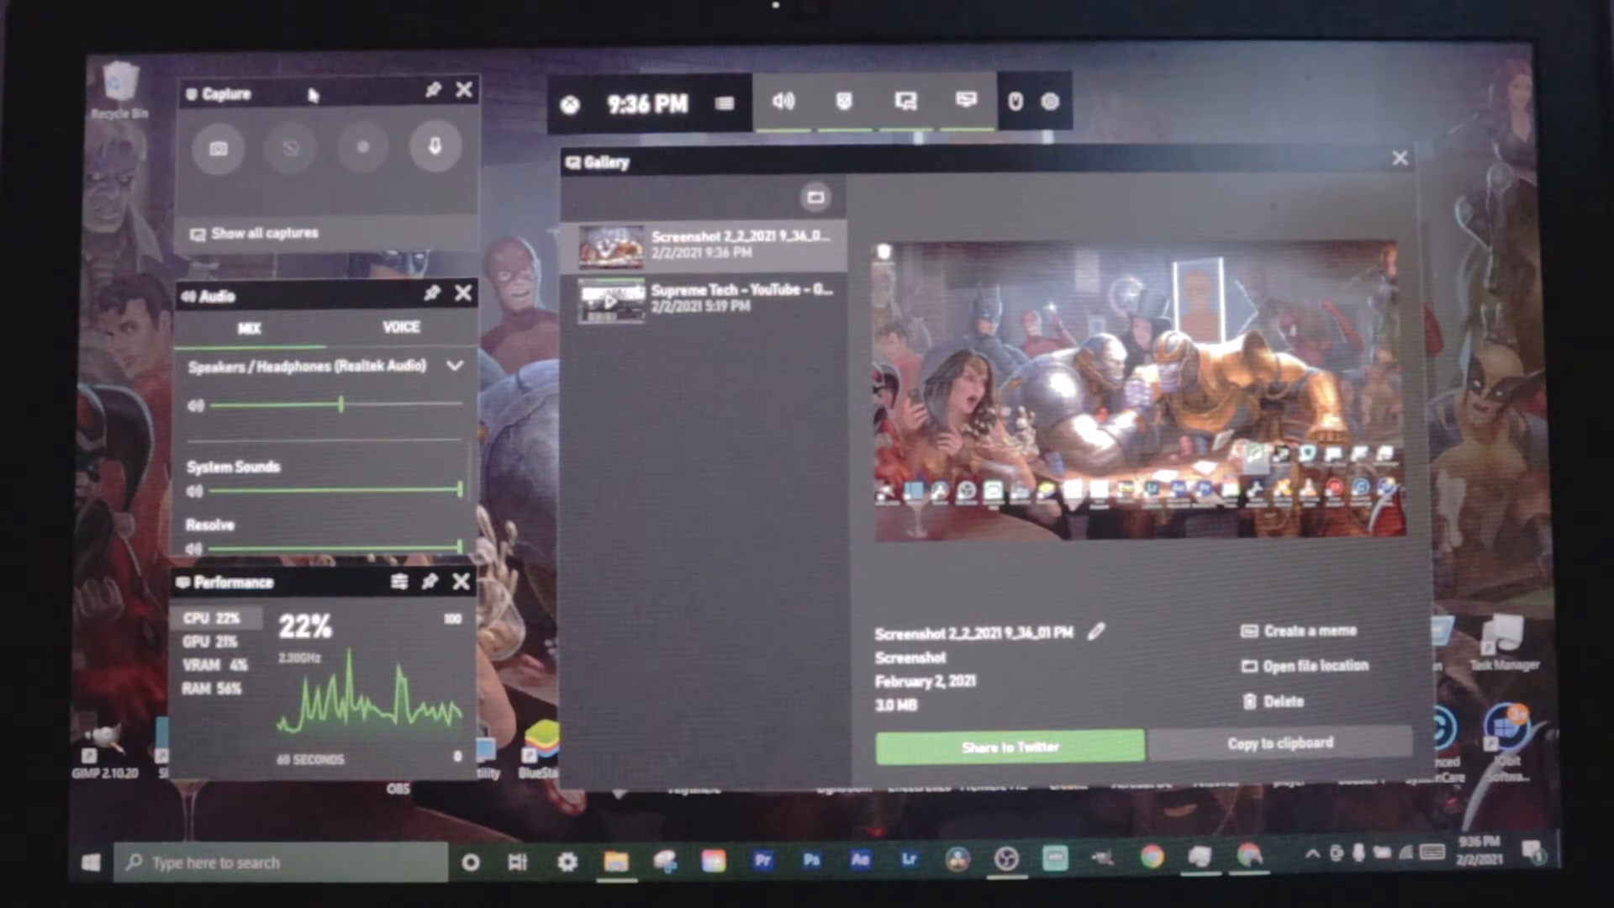
pyautogui.moveTo(433, 148)
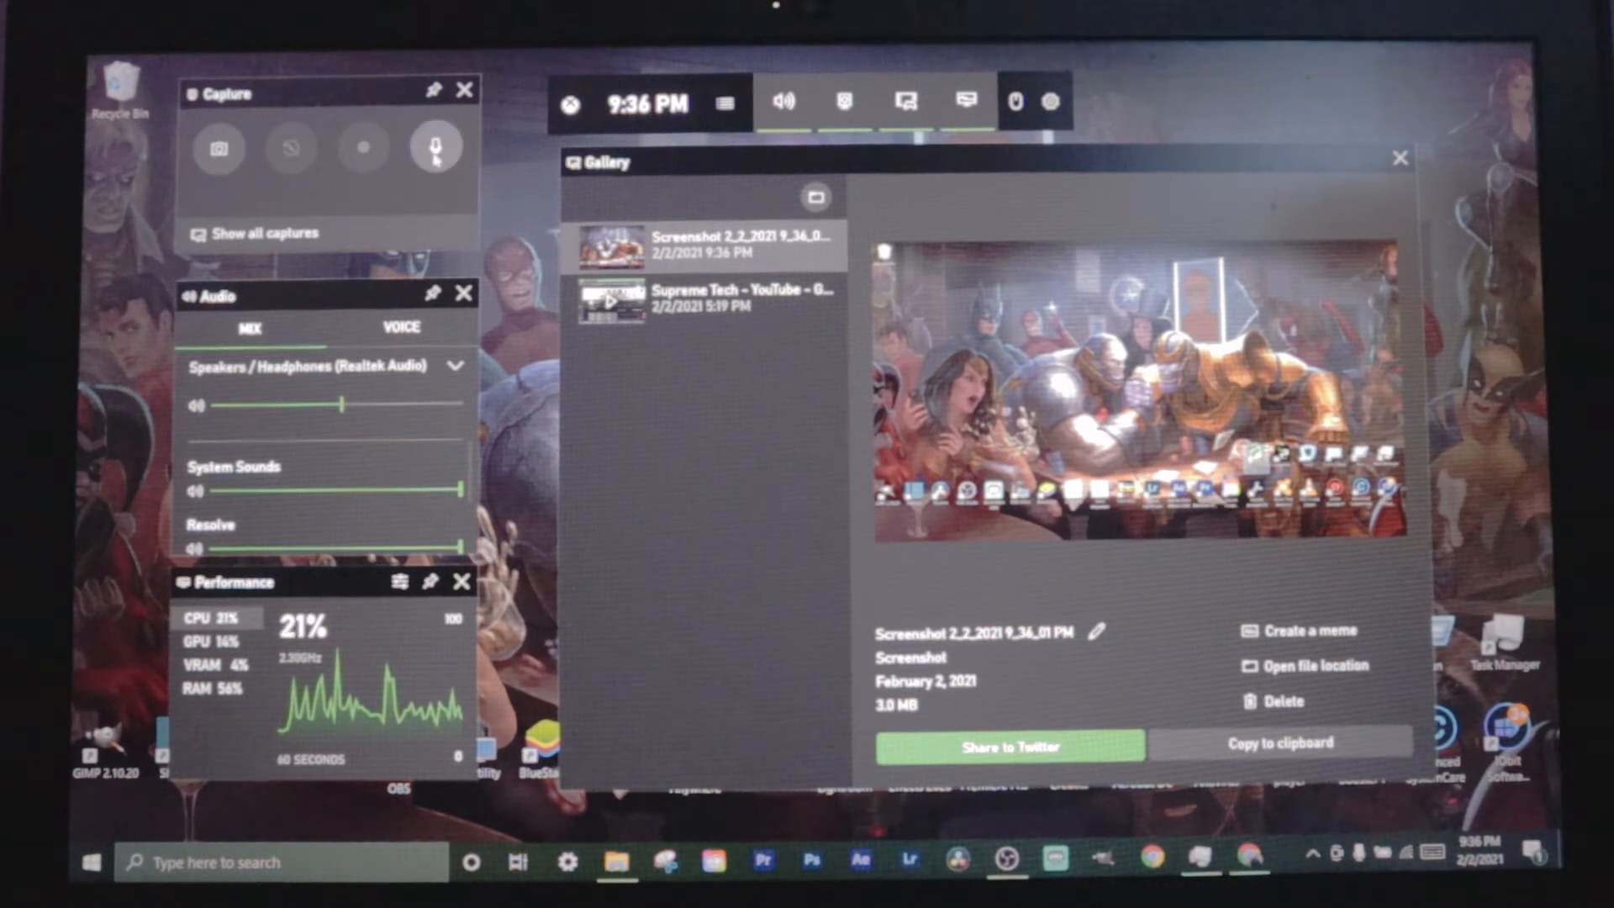
pyautogui.moveTo(437, 146)
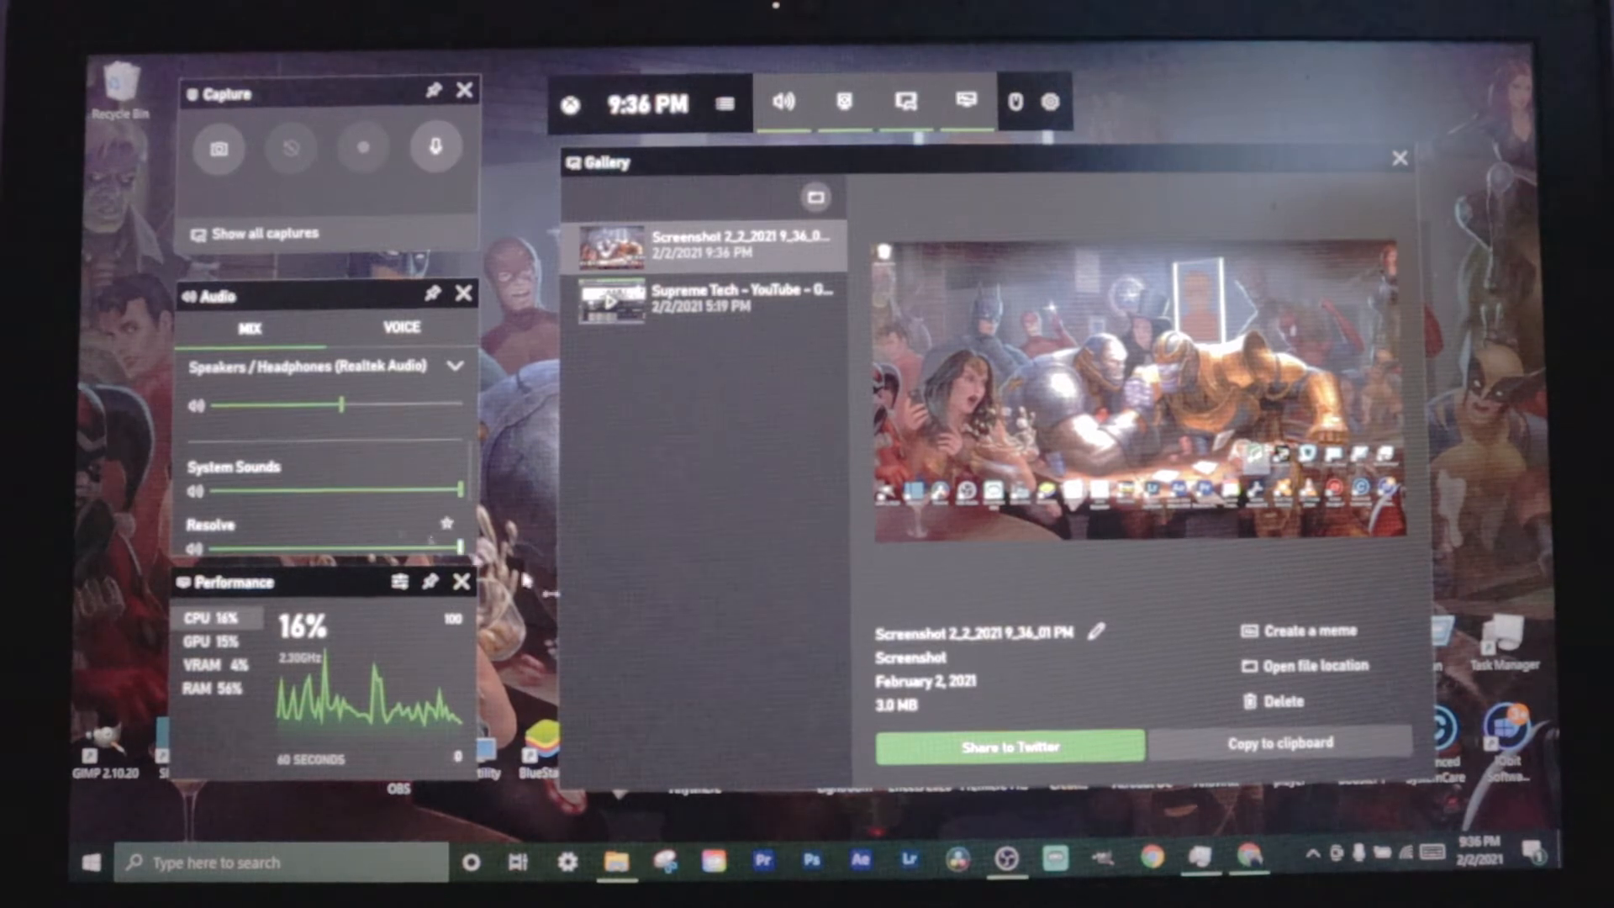
pyautogui.moveTo(434, 146)
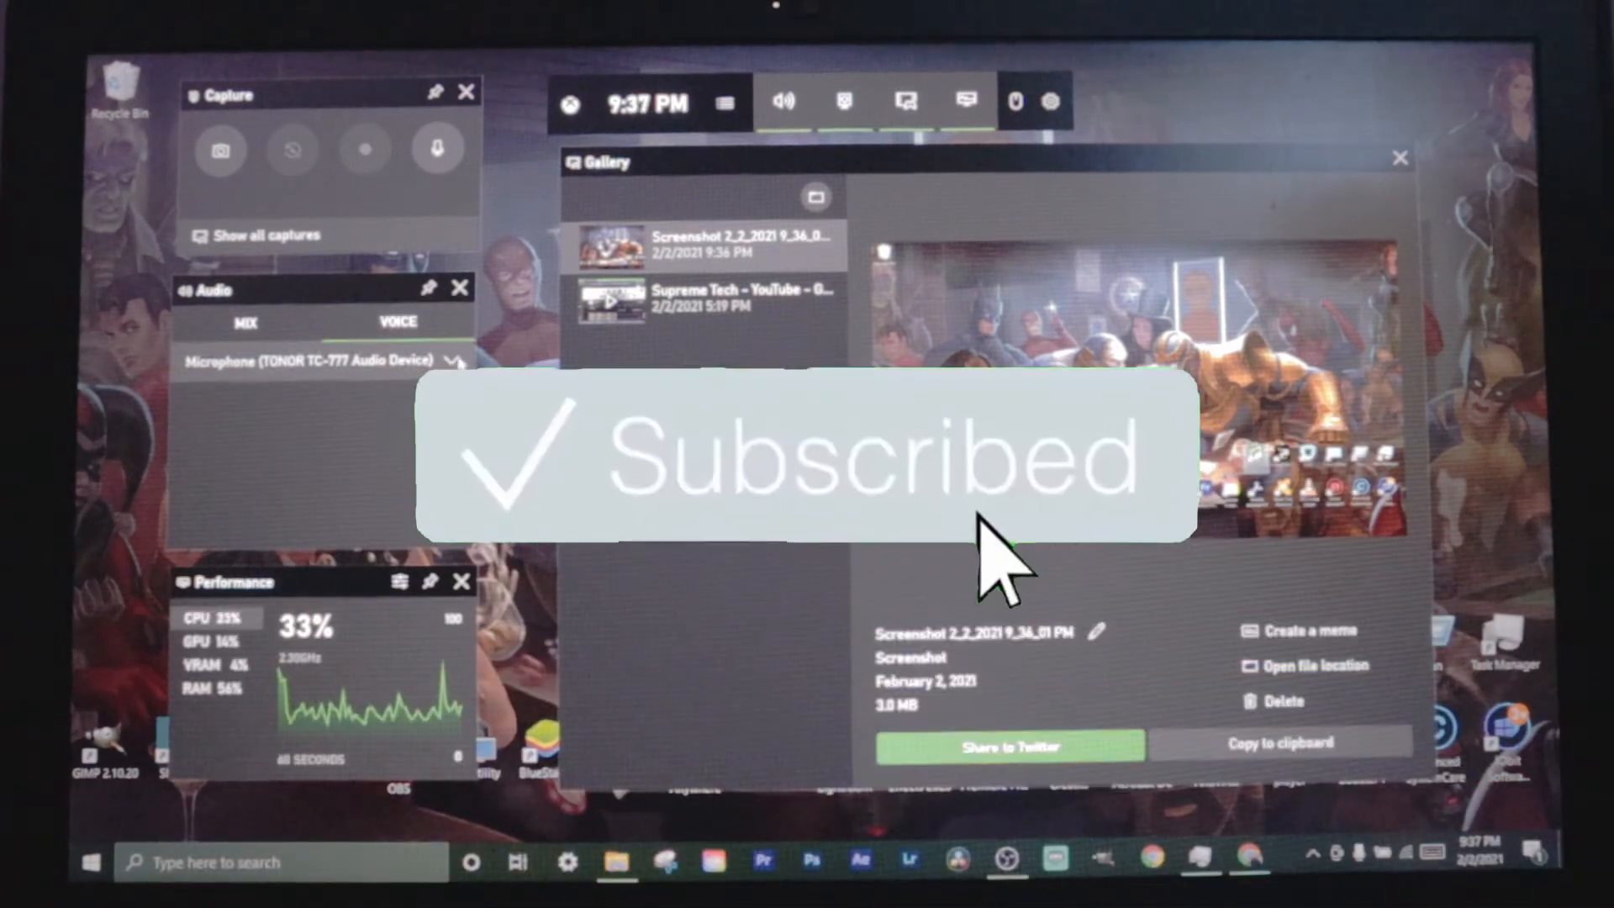
pyautogui.click(244, 323)
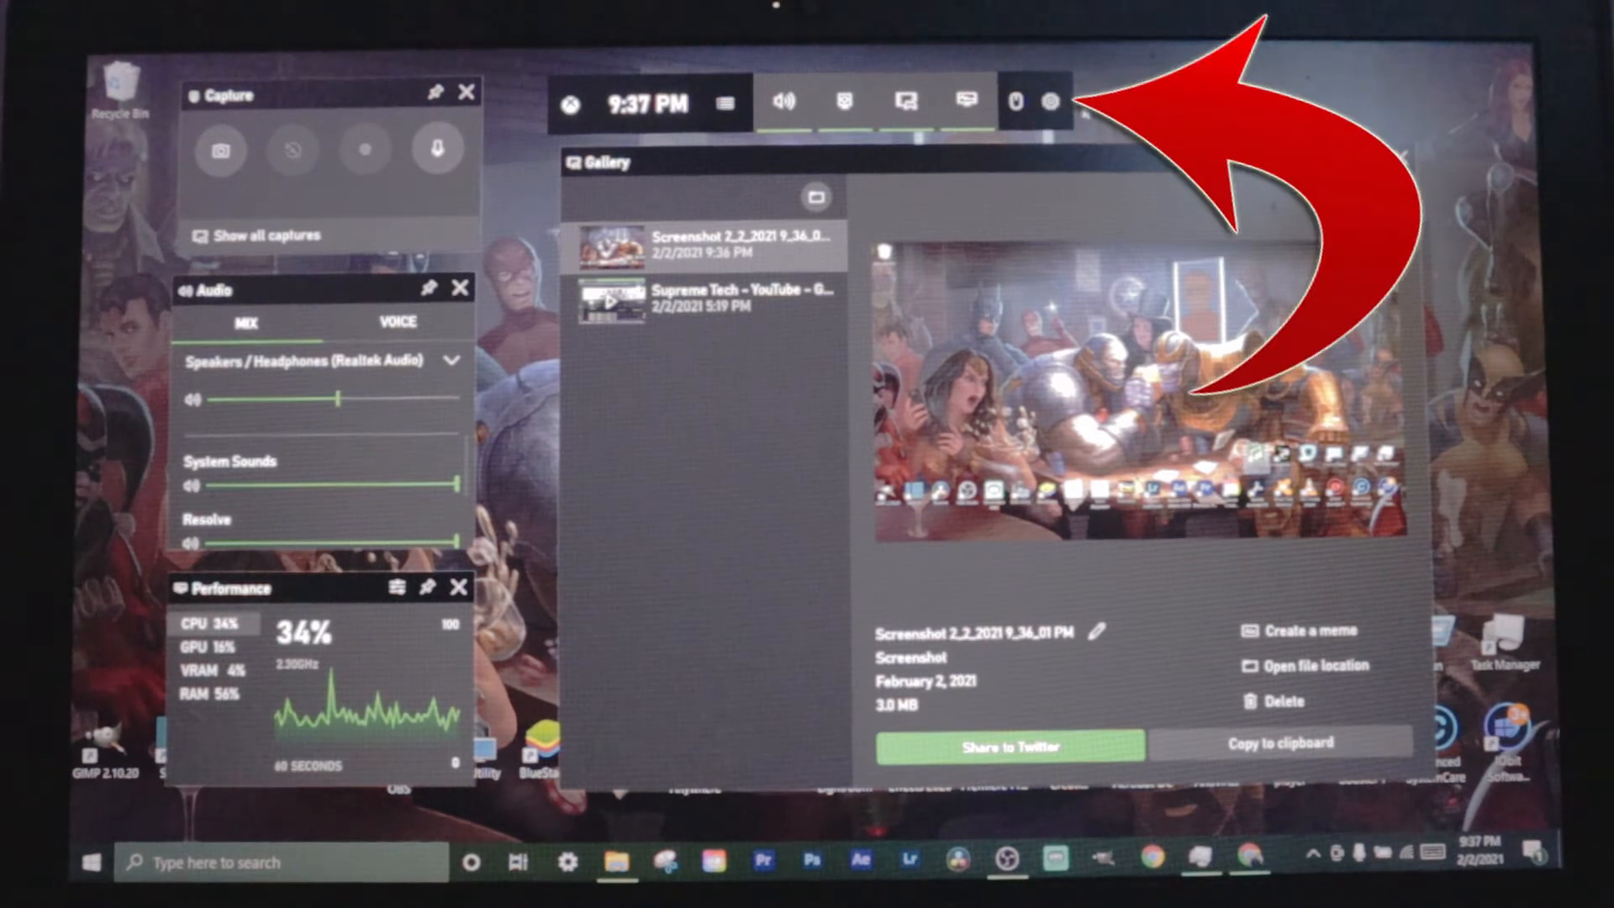
pyautogui.moveTo(1049, 102)
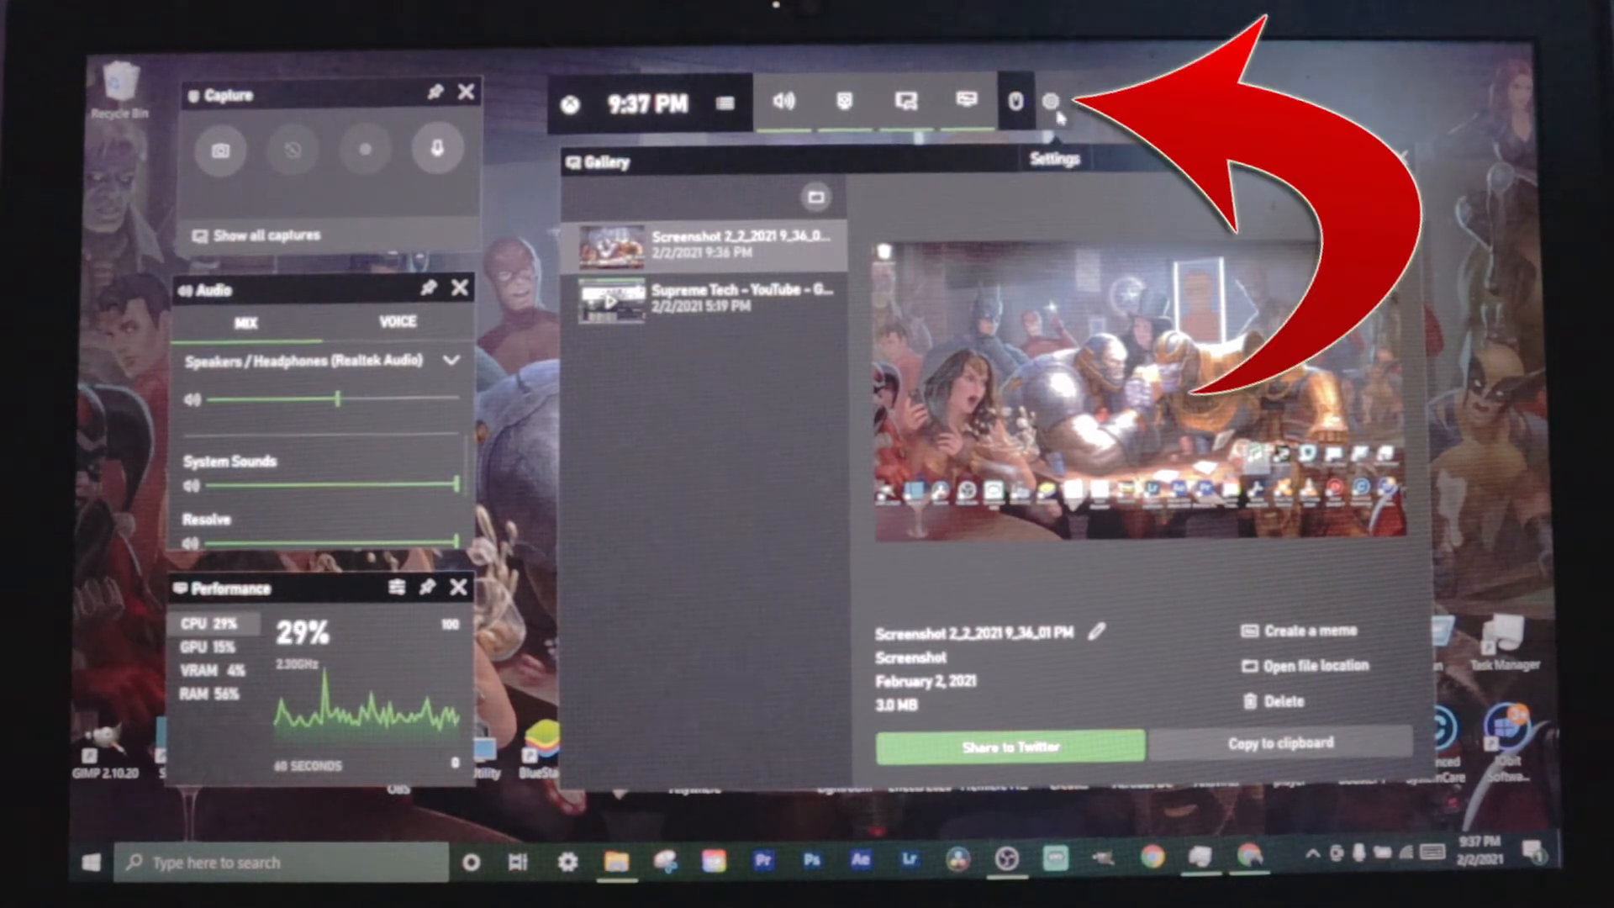
# - Browse Game Bar Settings through Accounts and Widget menu to the Shortcuts section
pyautogui.click(1049, 103)
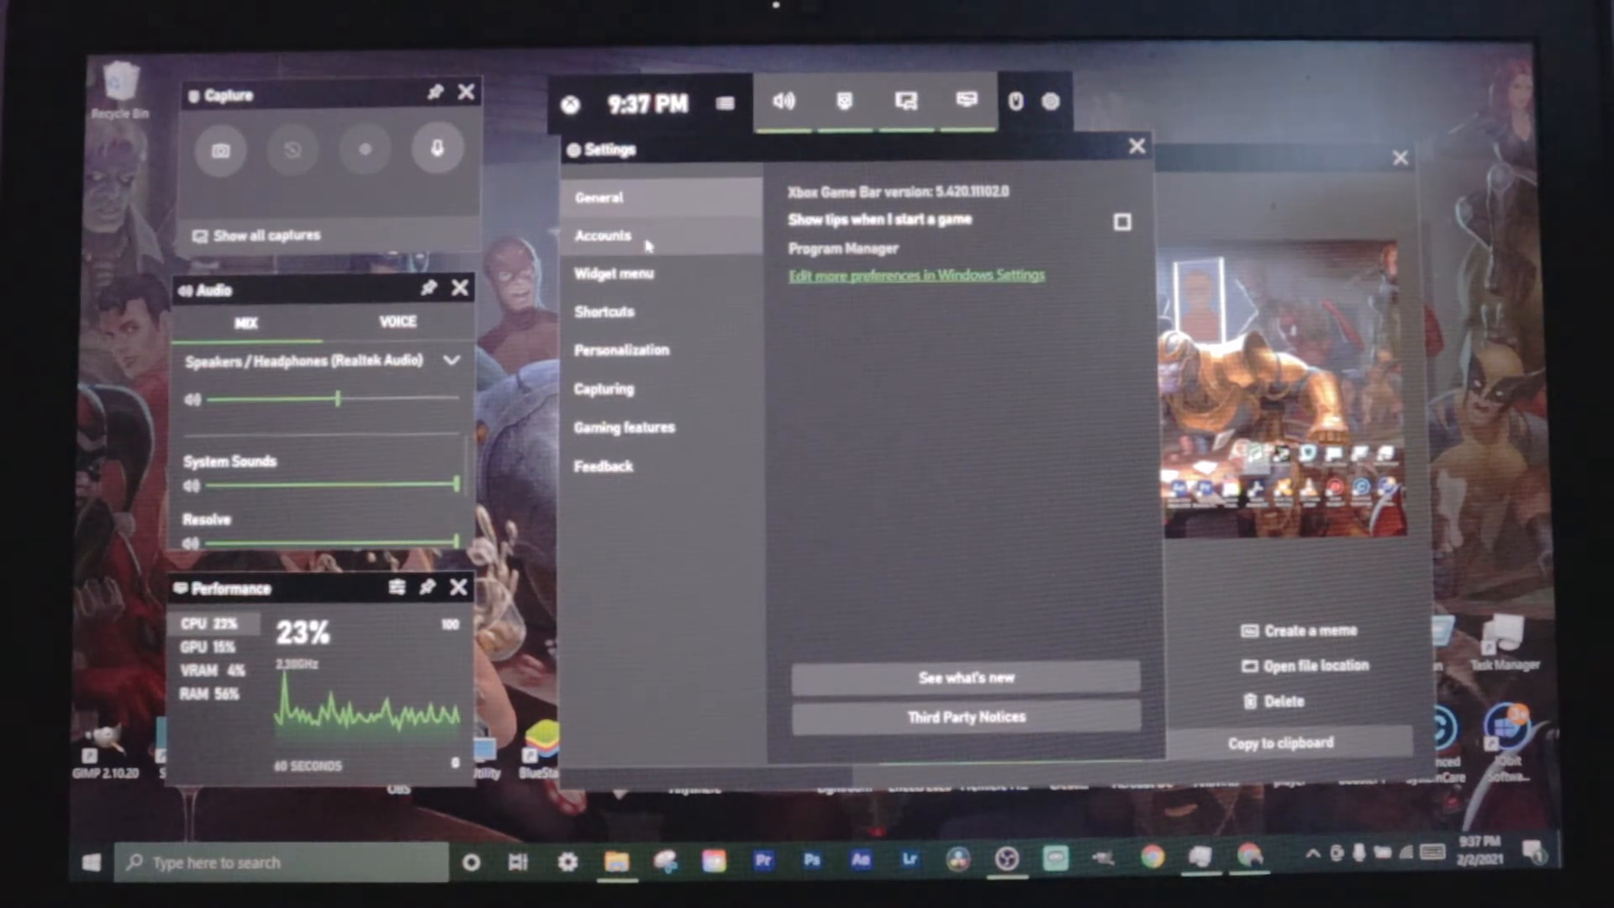
pyautogui.click(603, 235)
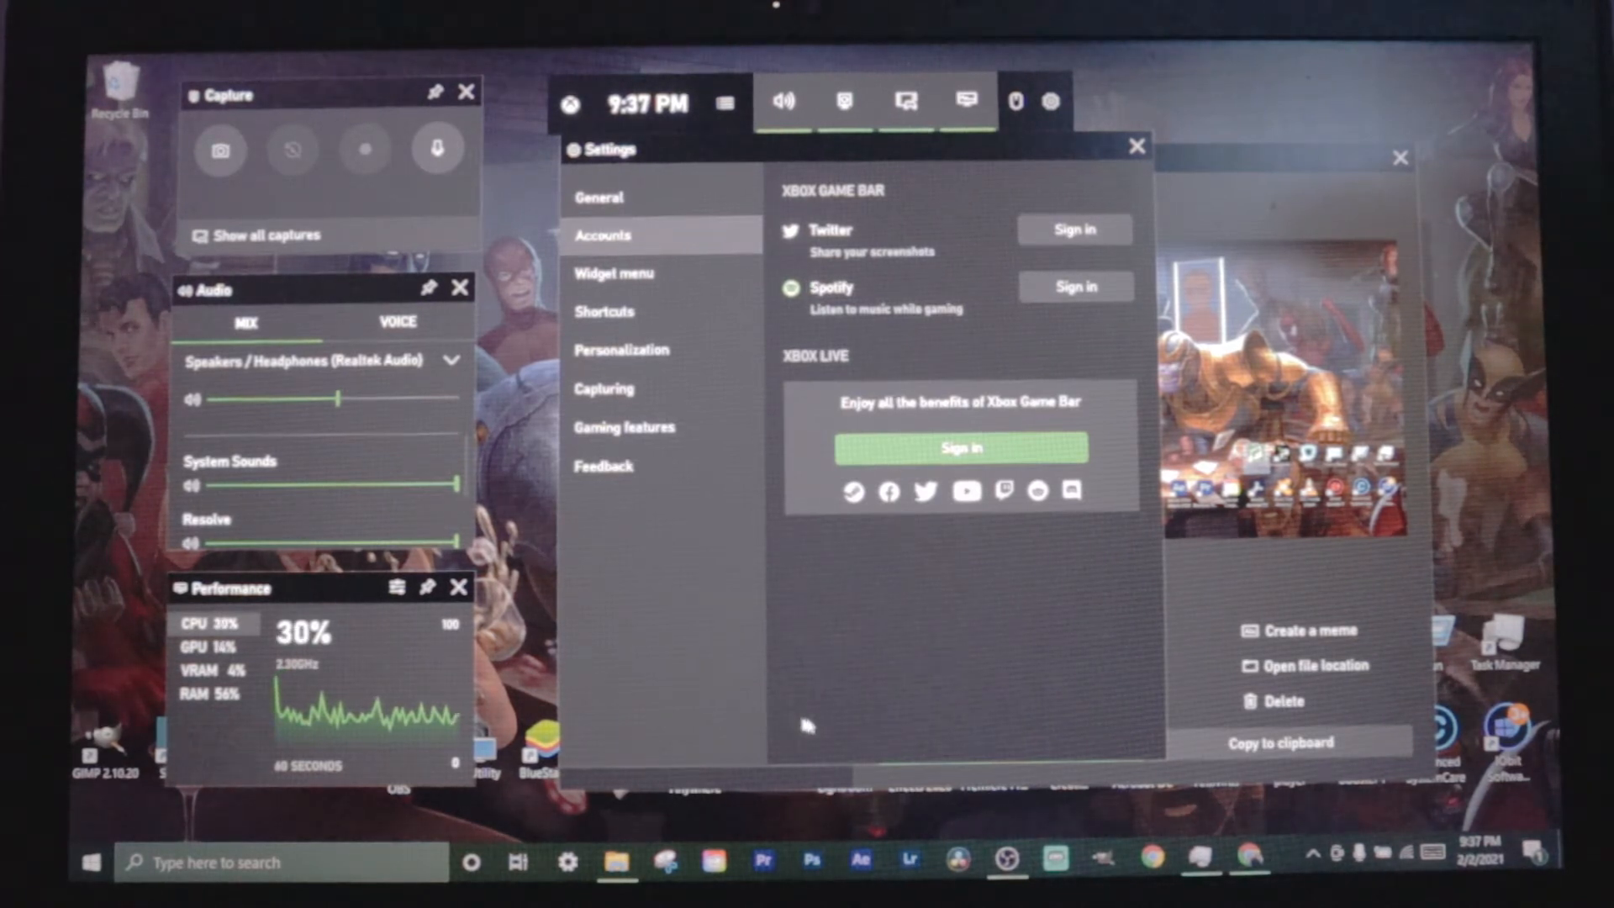
pyautogui.moveTo(956, 556)
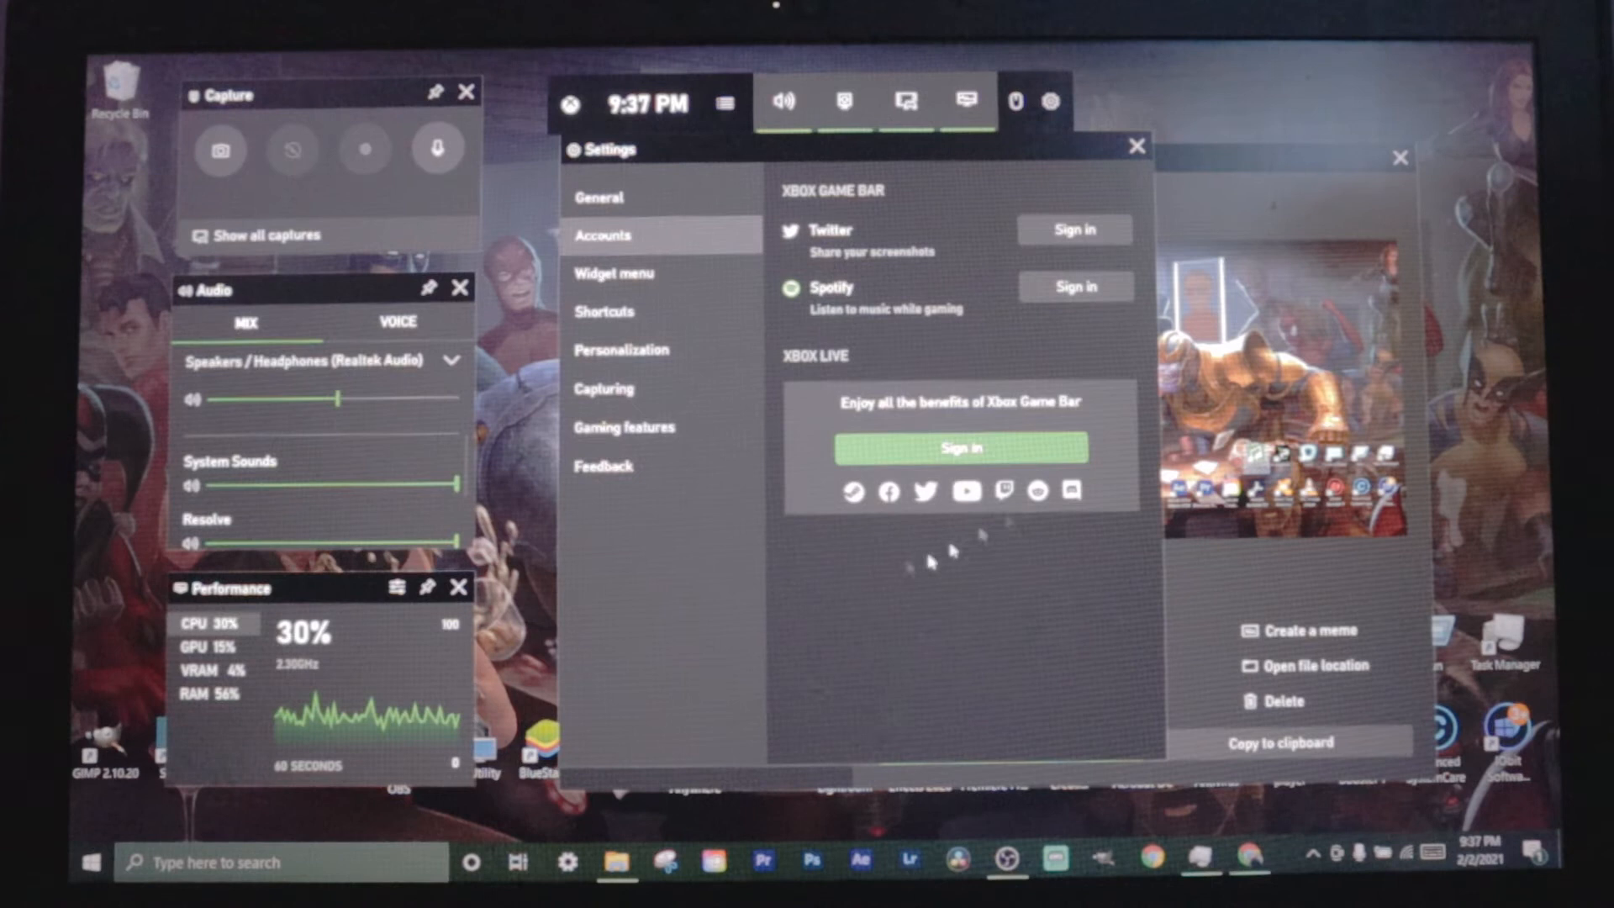
pyautogui.moveTo(1066, 504)
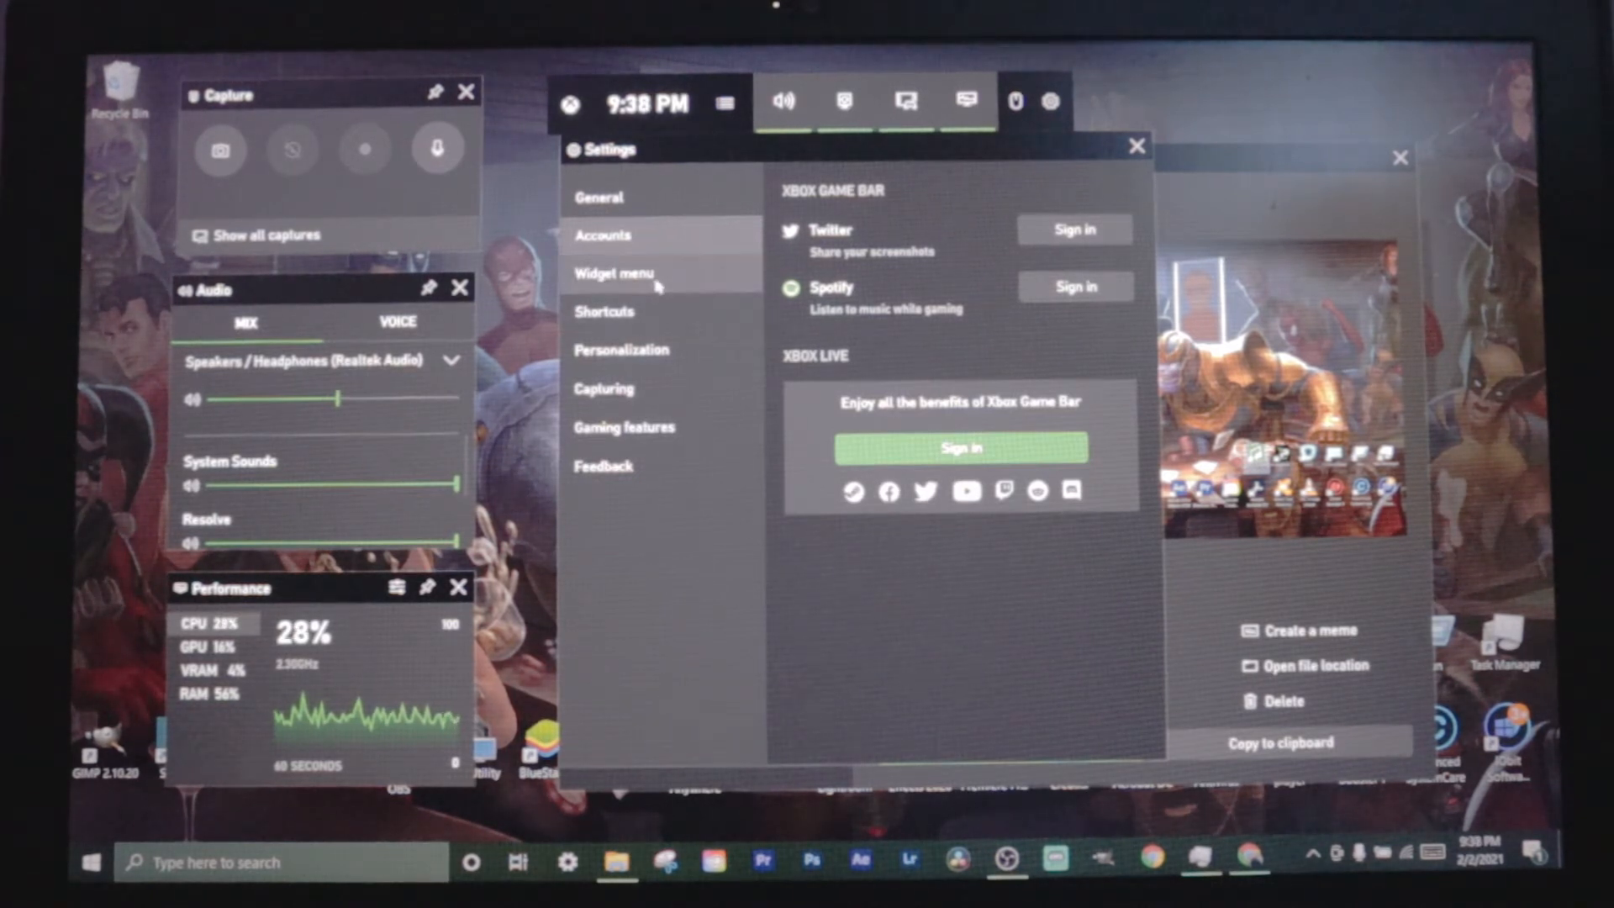
pyautogui.click(614, 272)
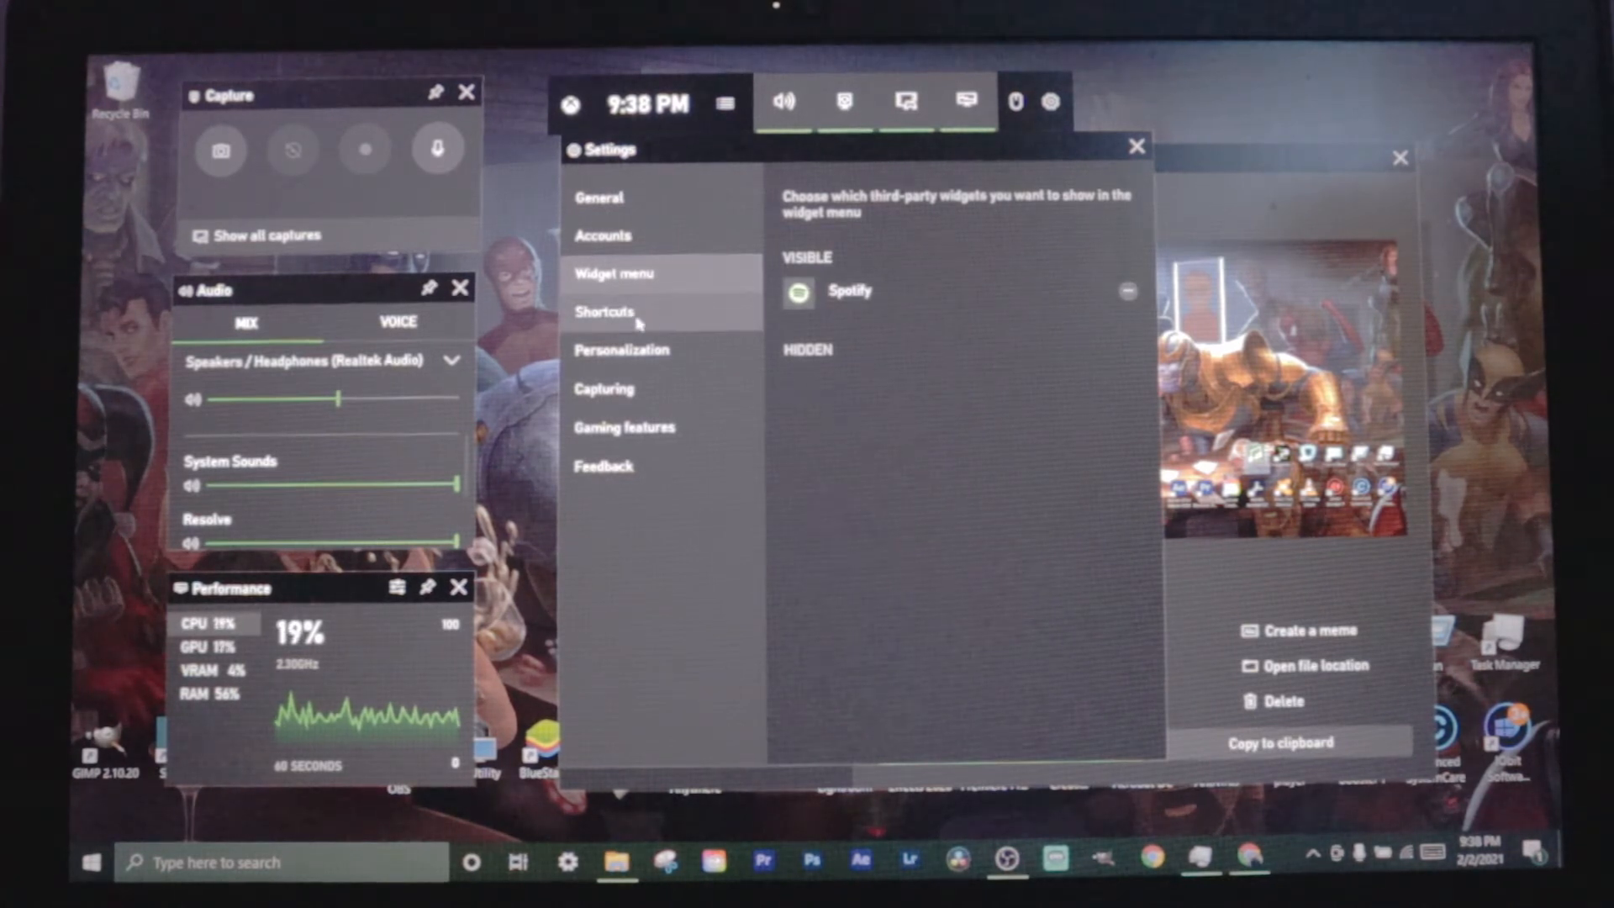
pyautogui.click(604, 311)
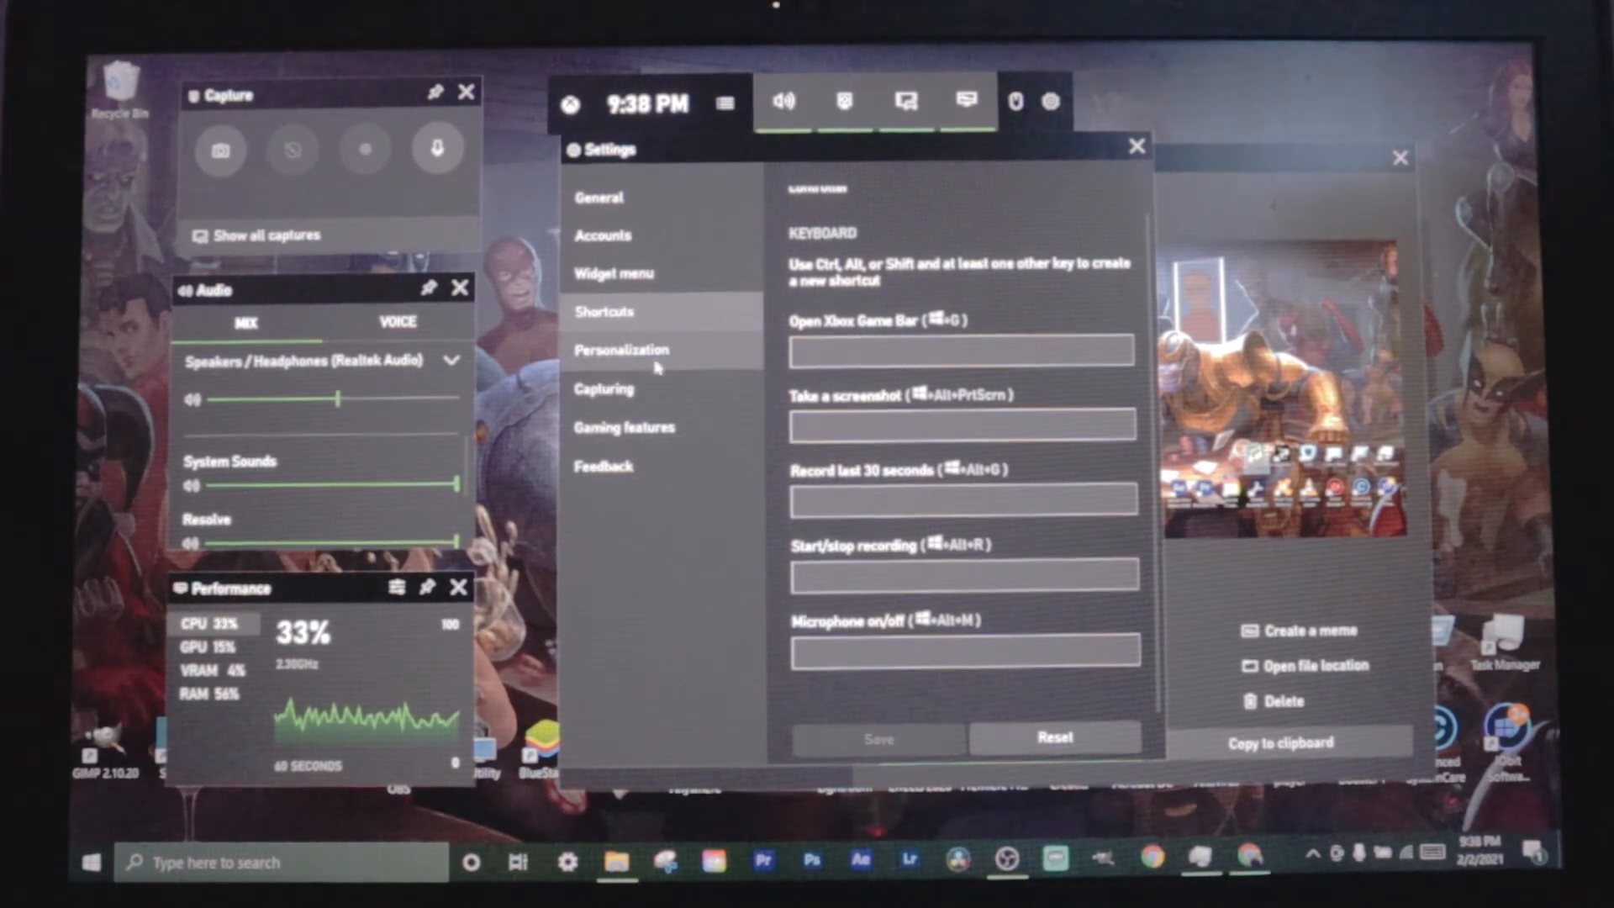
# - Review Personalization and Capturing settings, toggling mic recording notifications off and back on
pyautogui.click(620, 350)
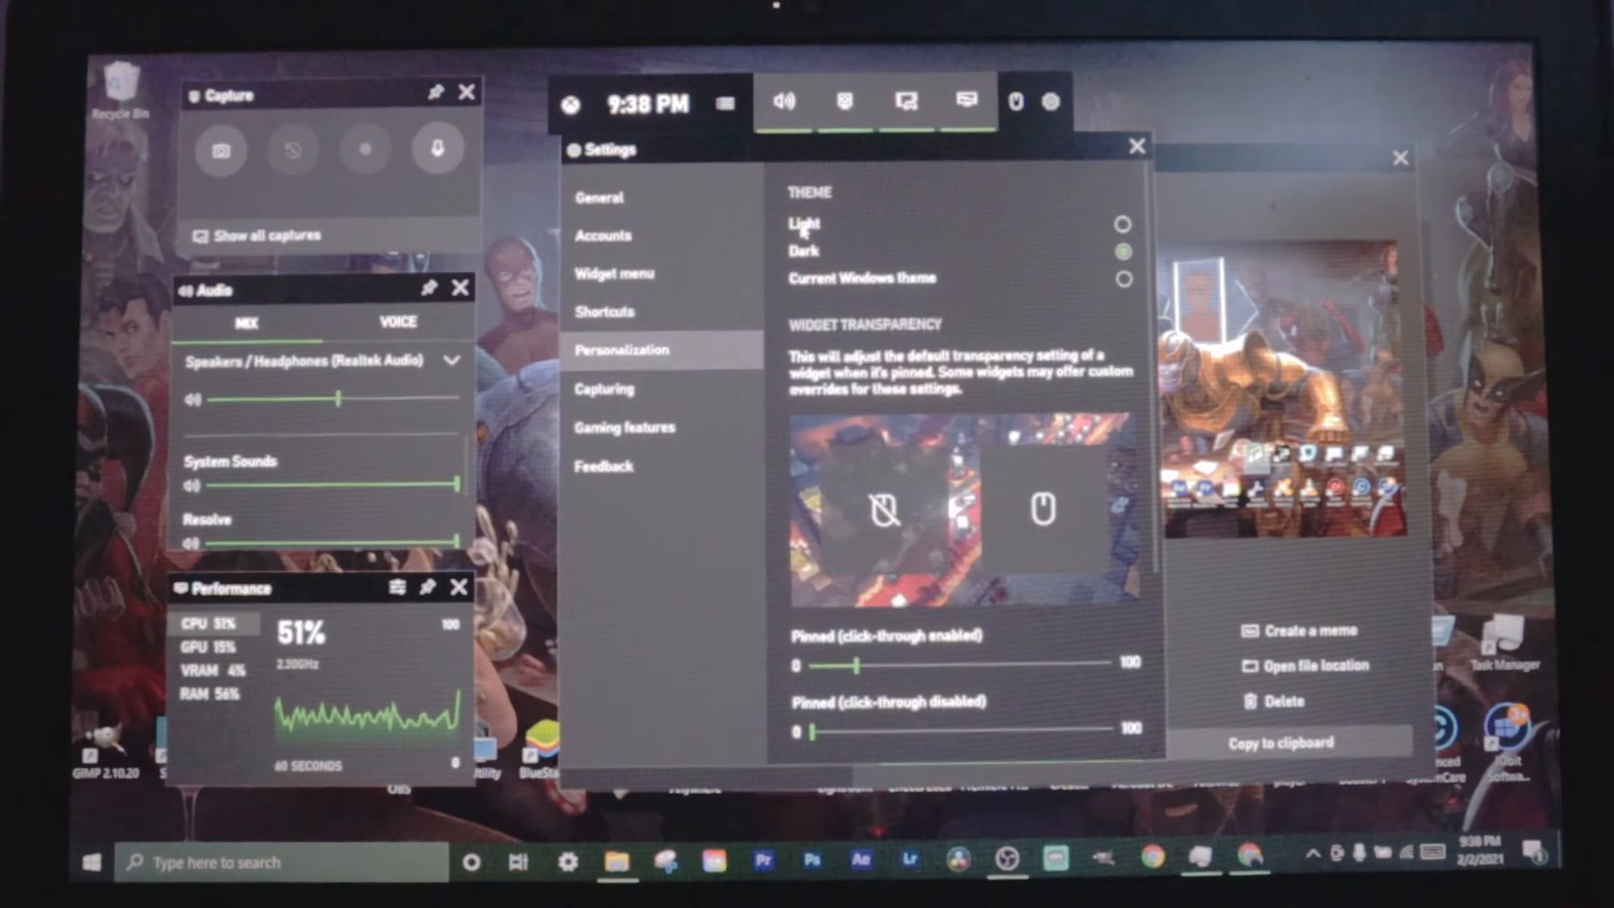
pyautogui.scroll(-3)
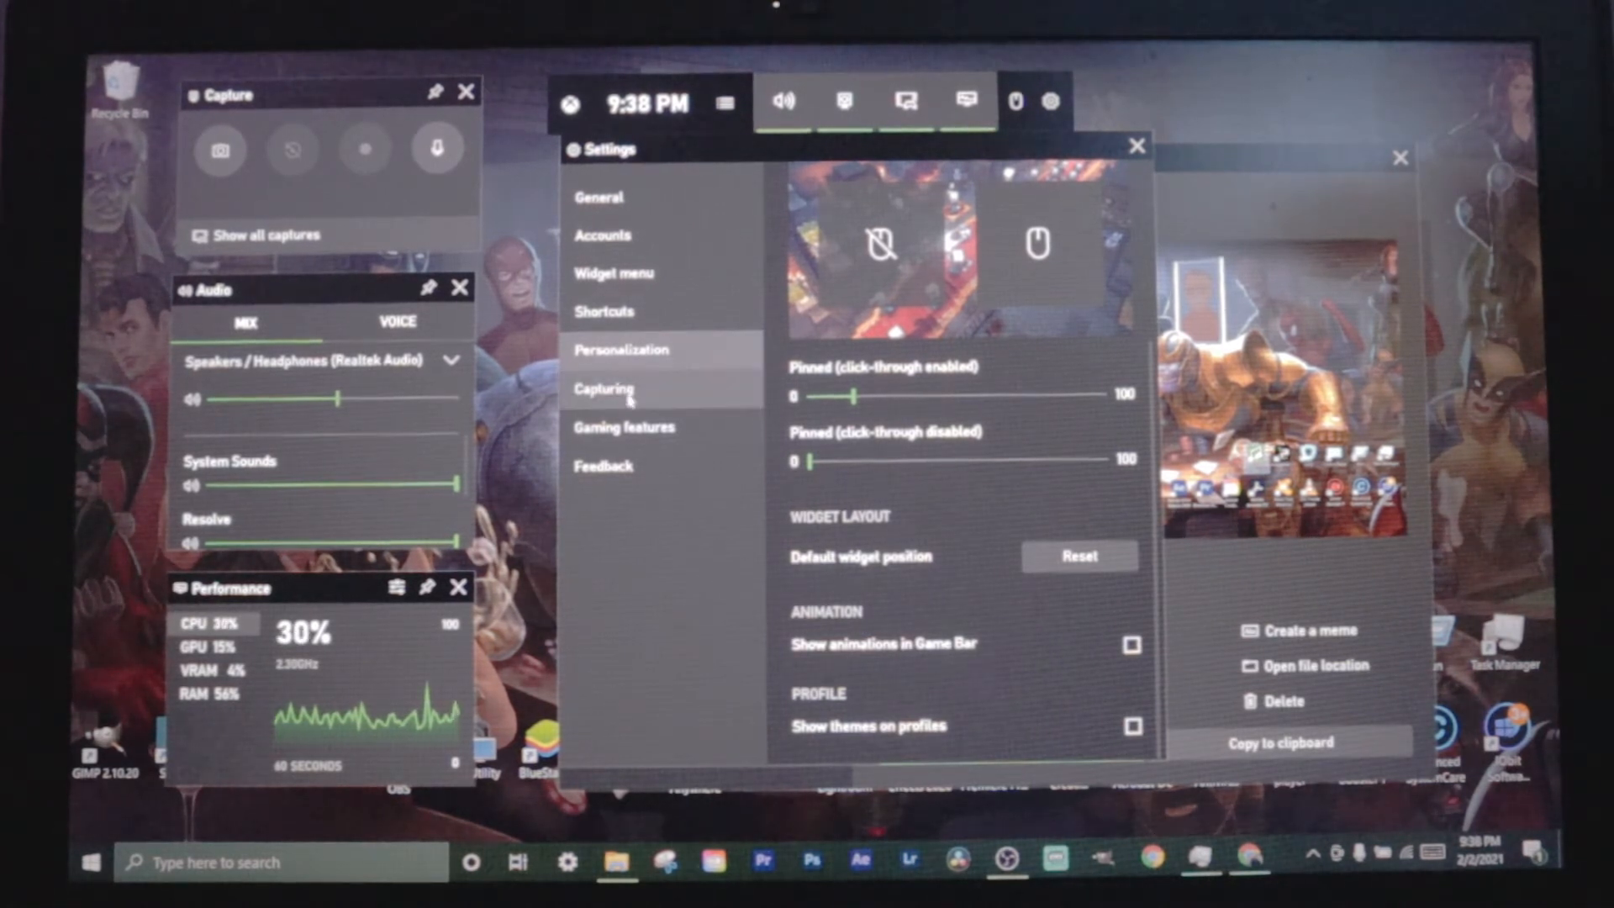
pyautogui.click(605, 388)
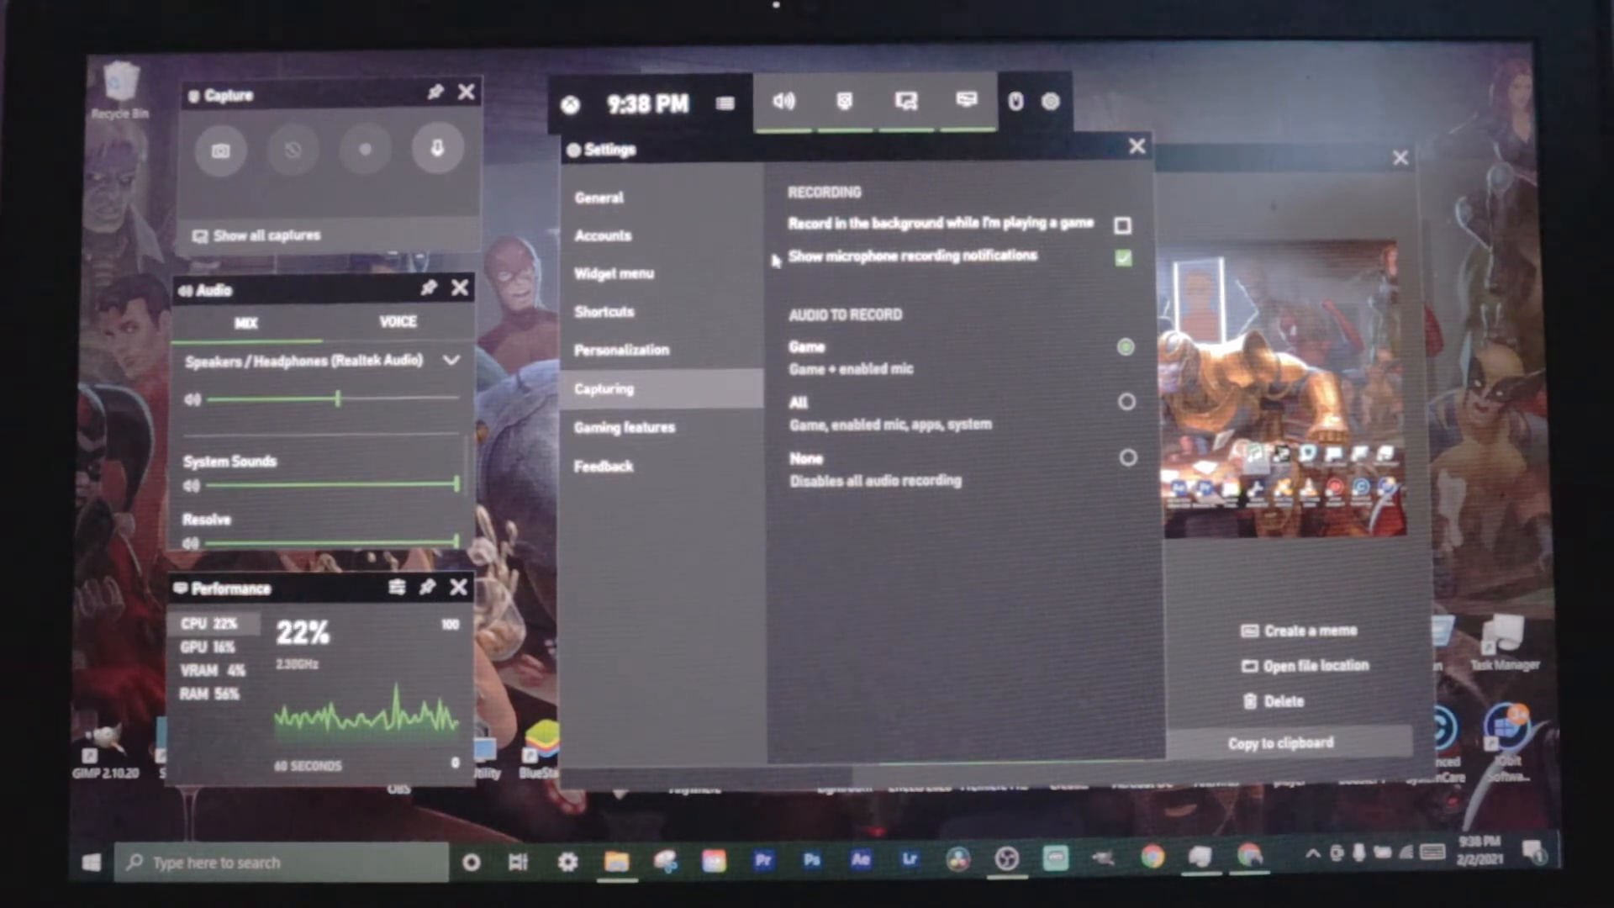
pyautogui.click(1121, 258)
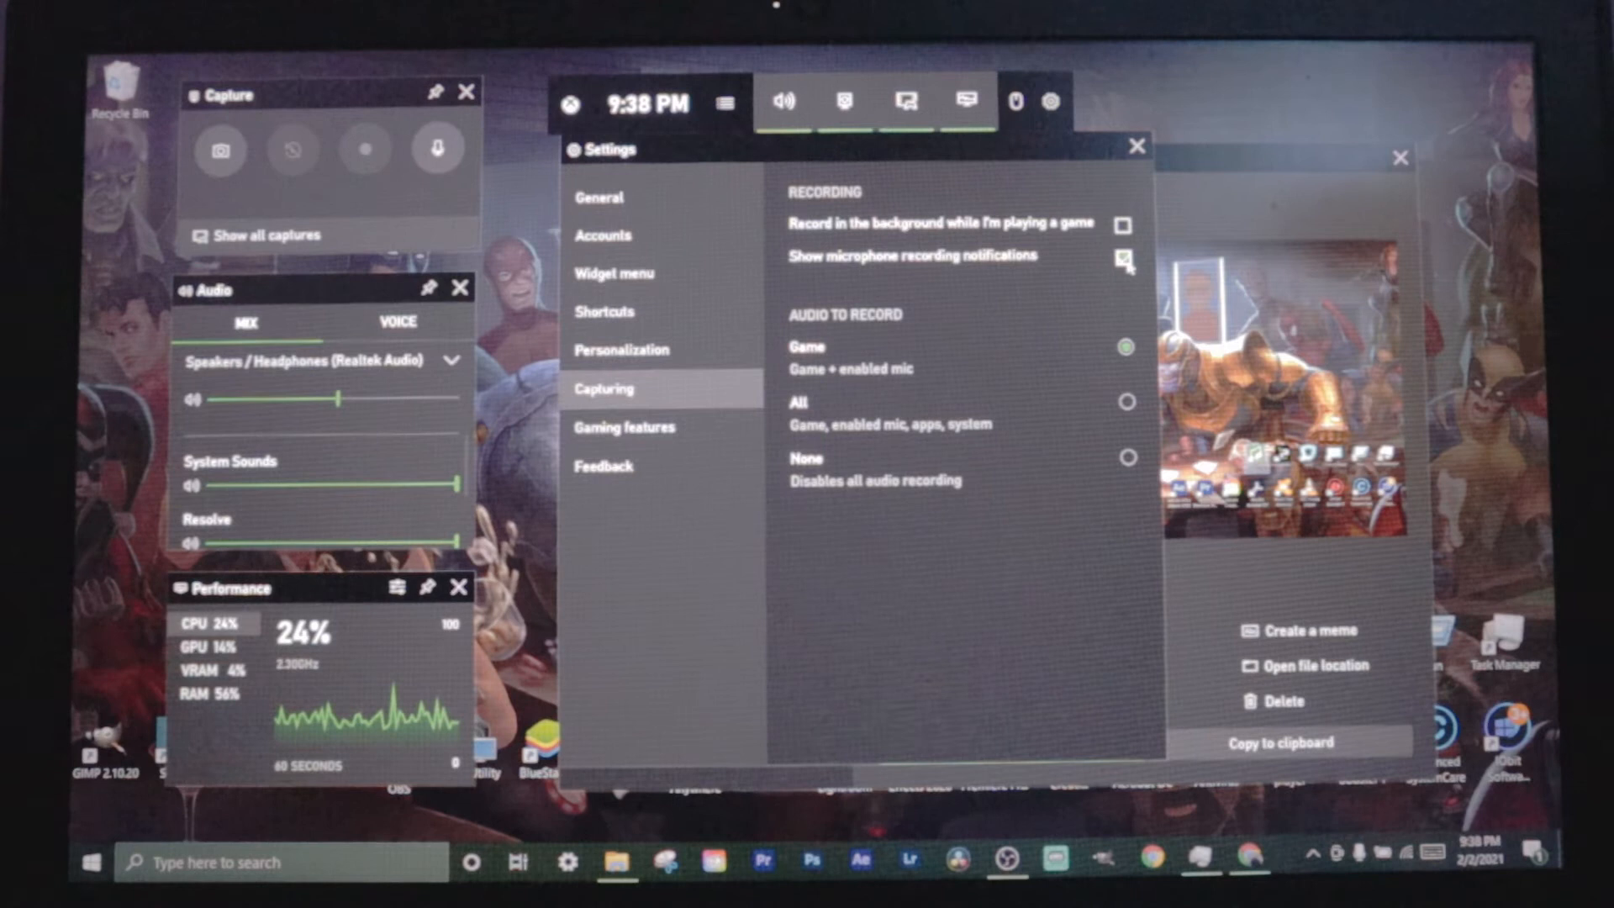
pyautogui.click(1125, 257)
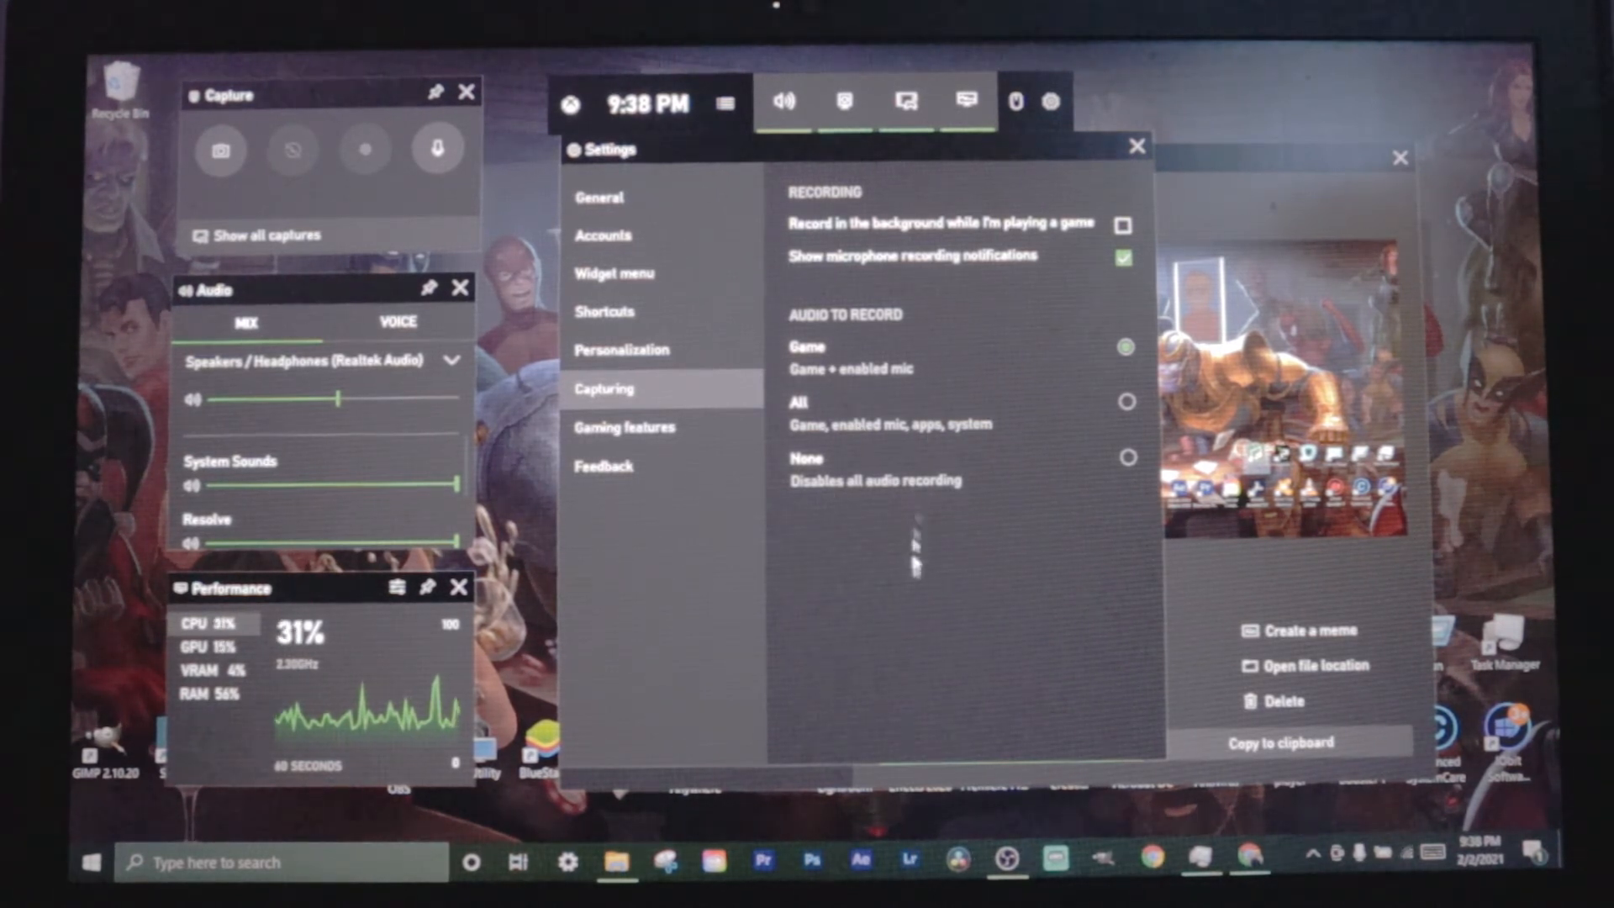
# - Visit Gaming features and Feedback, then from General launch more capture preferences in Windows Settings
pyautogui.click(623, 425)
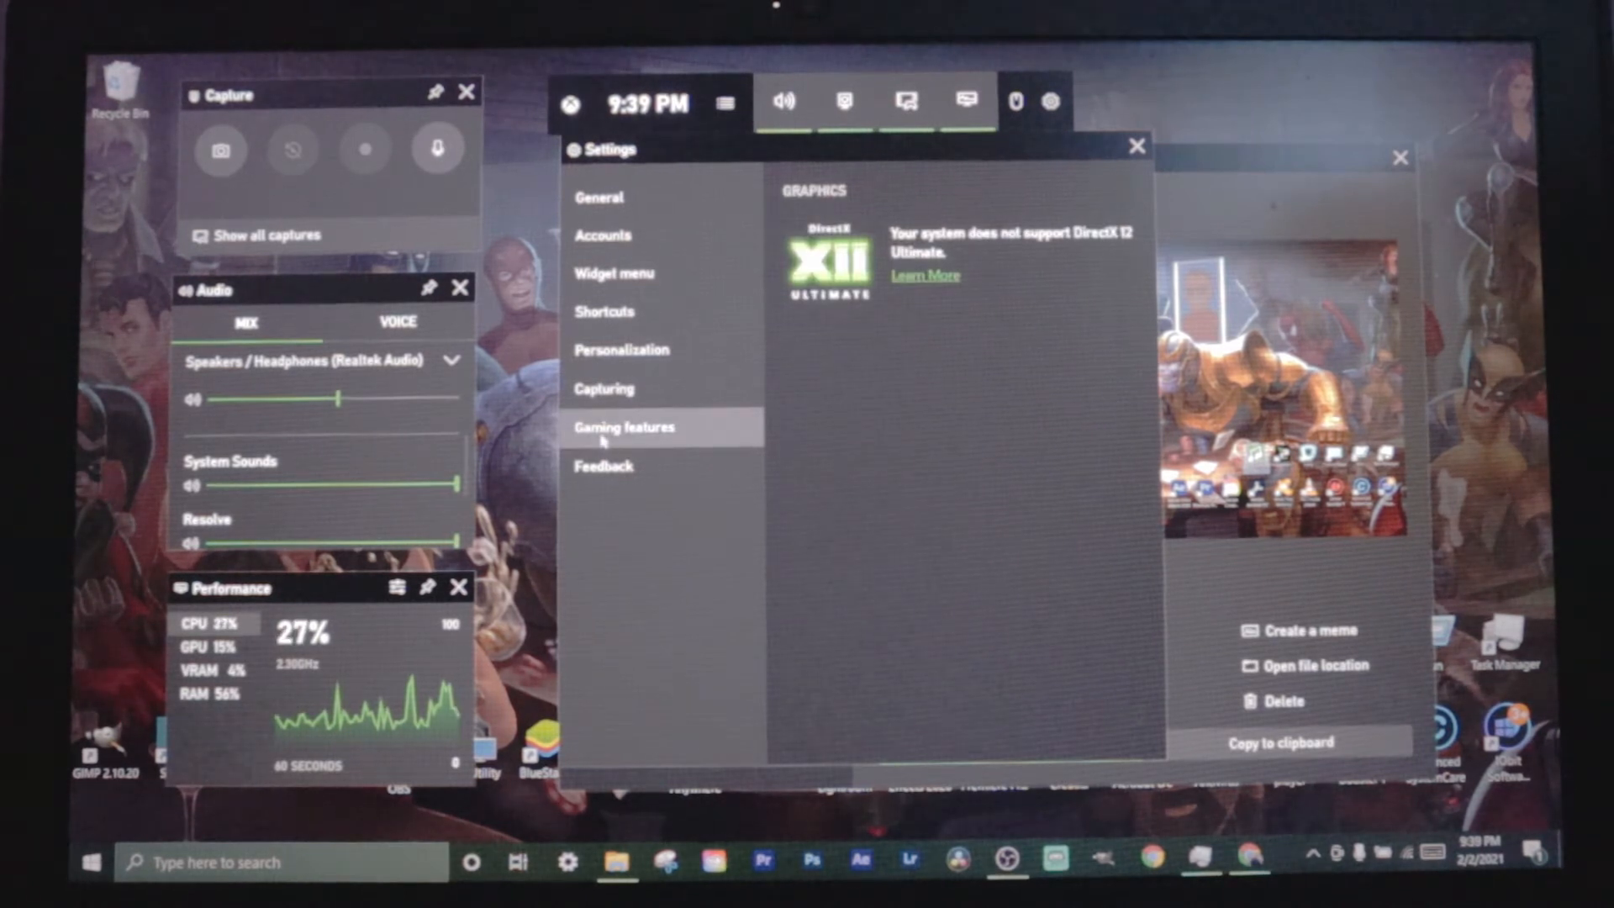
pyautogui.click(603, 466)
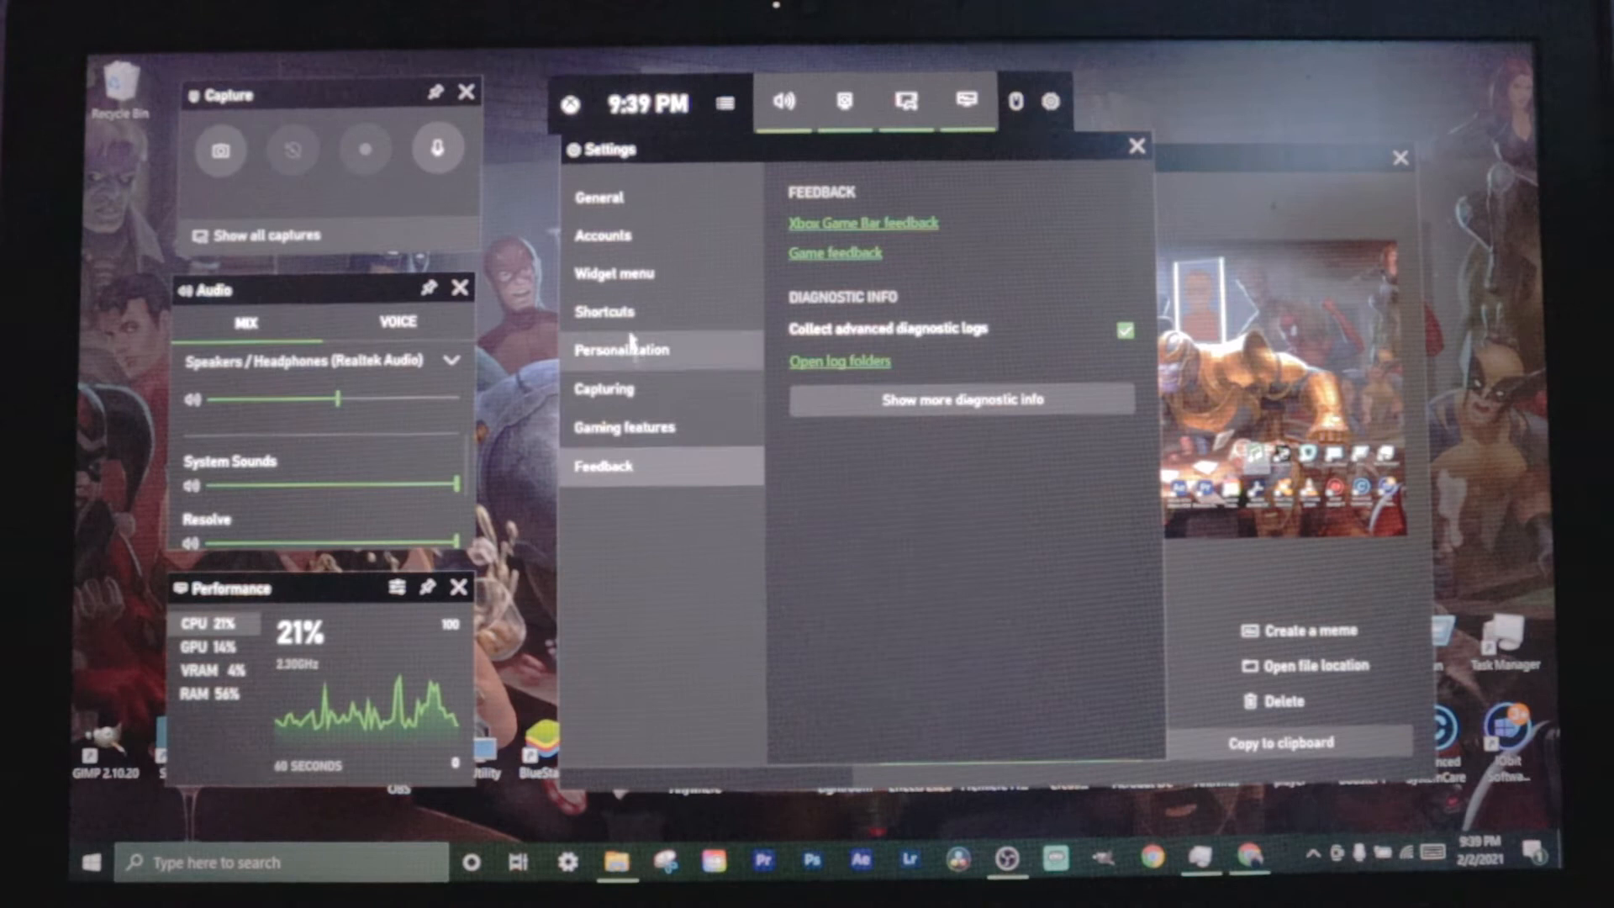
pyautogui.click(599, 198)
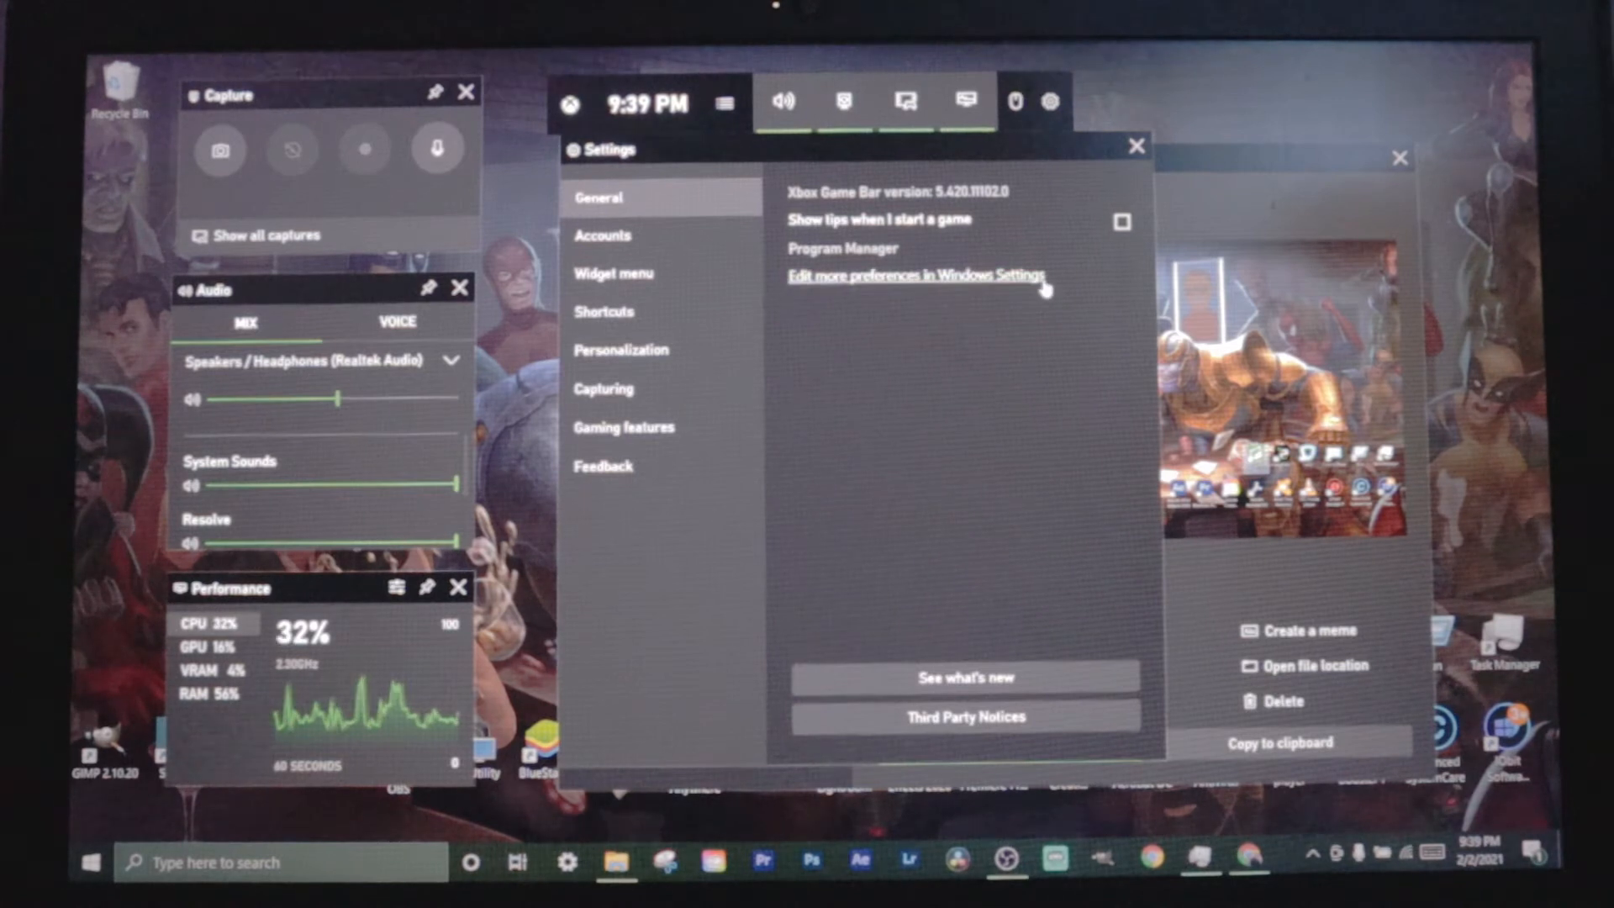
pyautogui.click(915, 276)
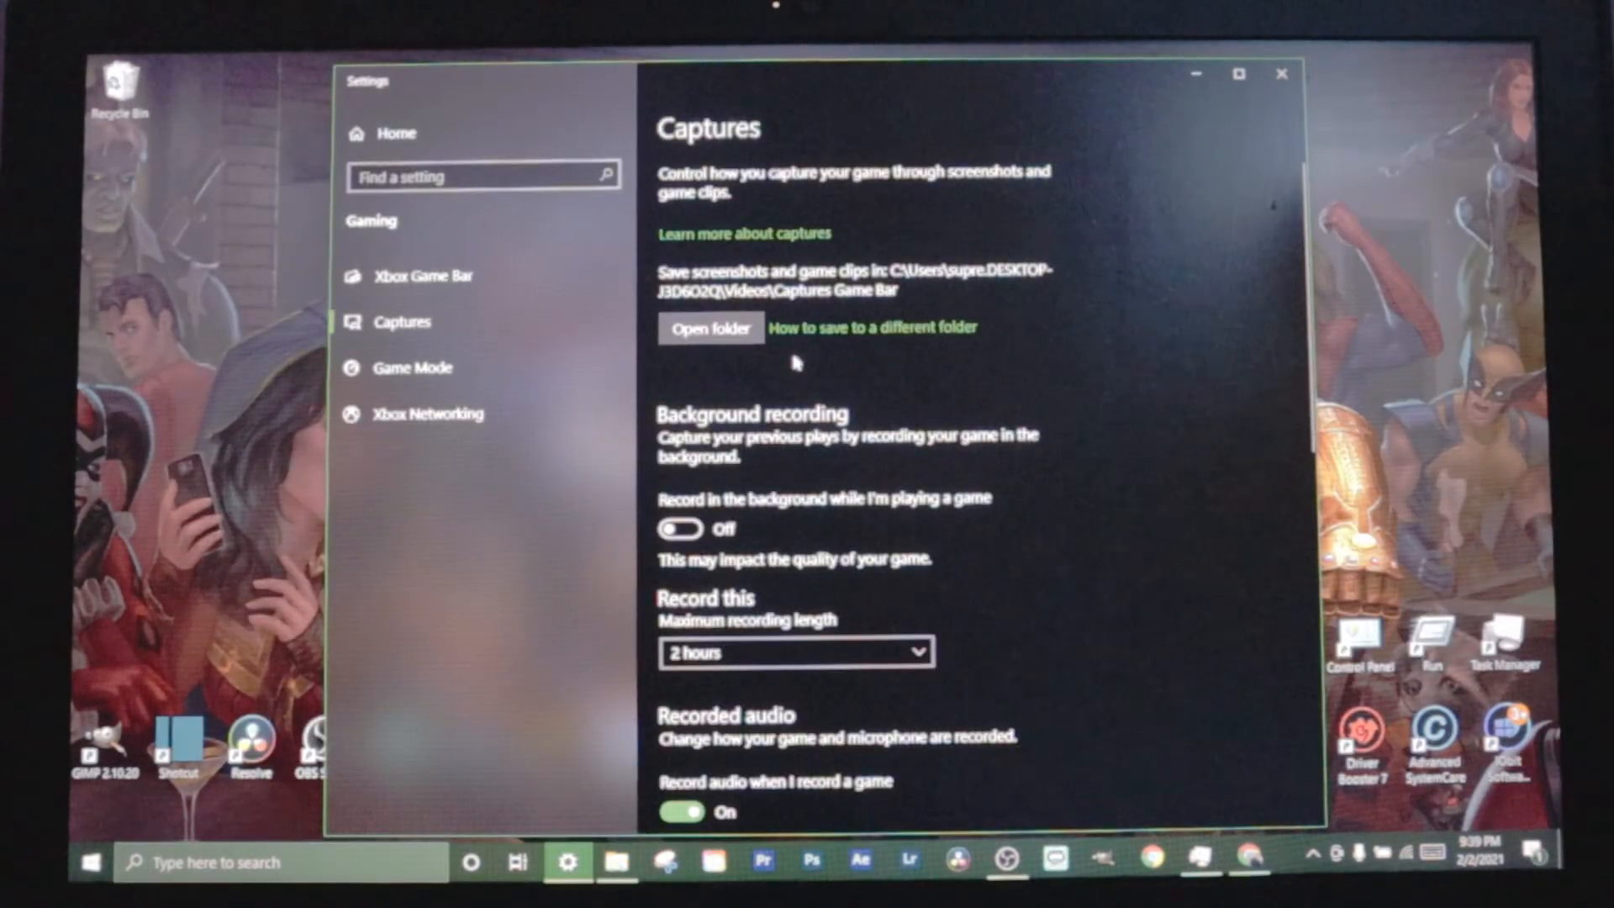
pyautogui.moveTo(809, 281)
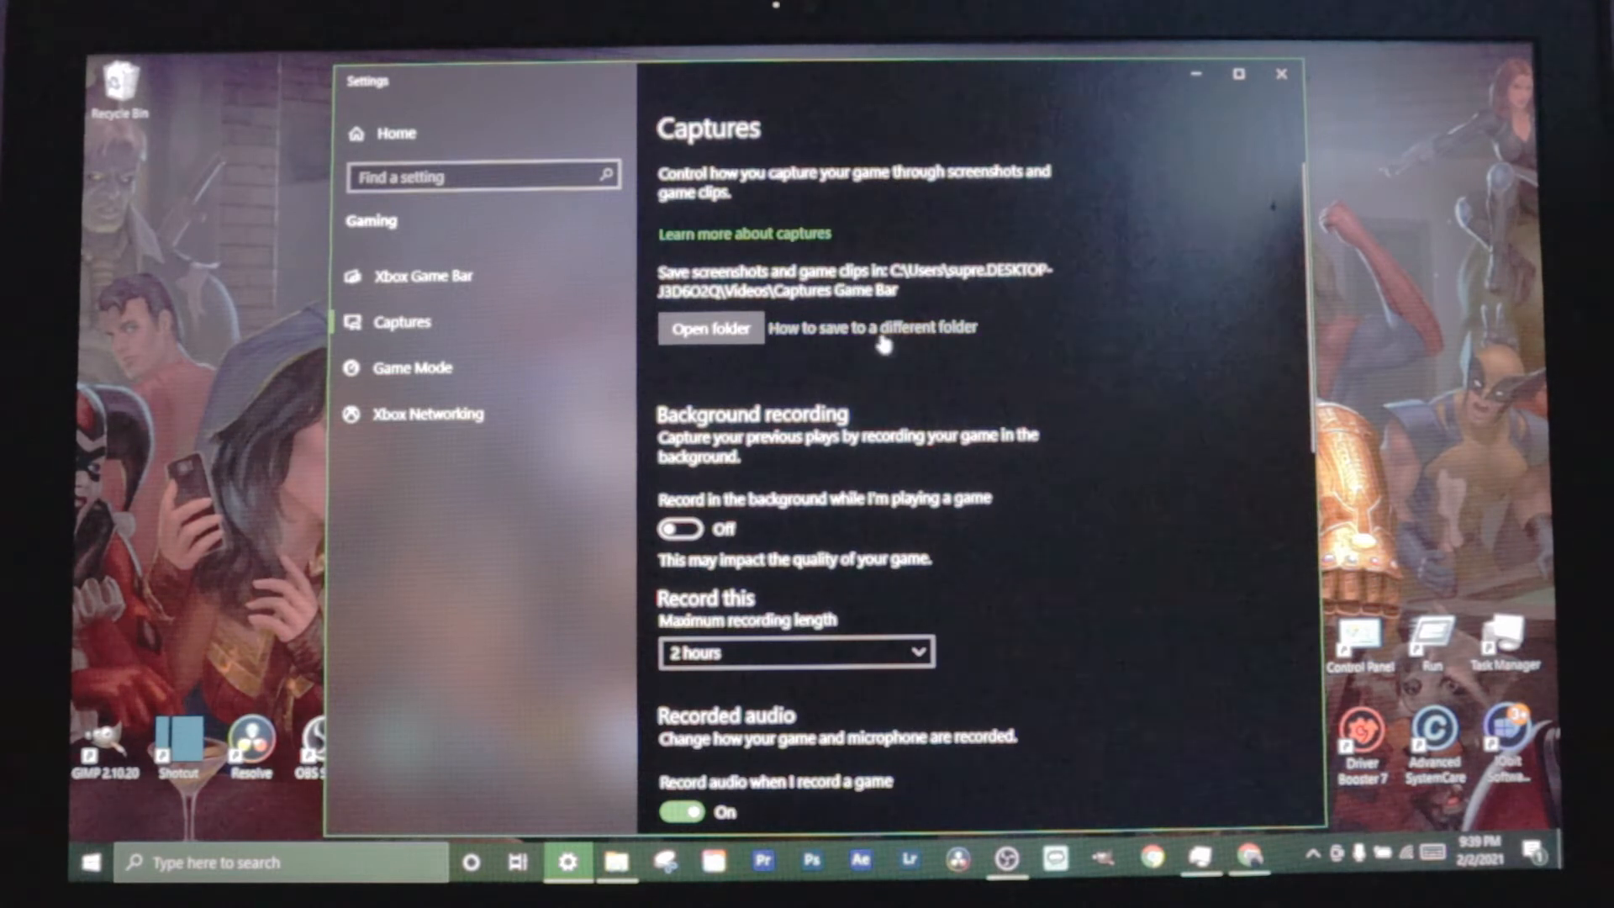
pyautogui.moveTo(832, 338)
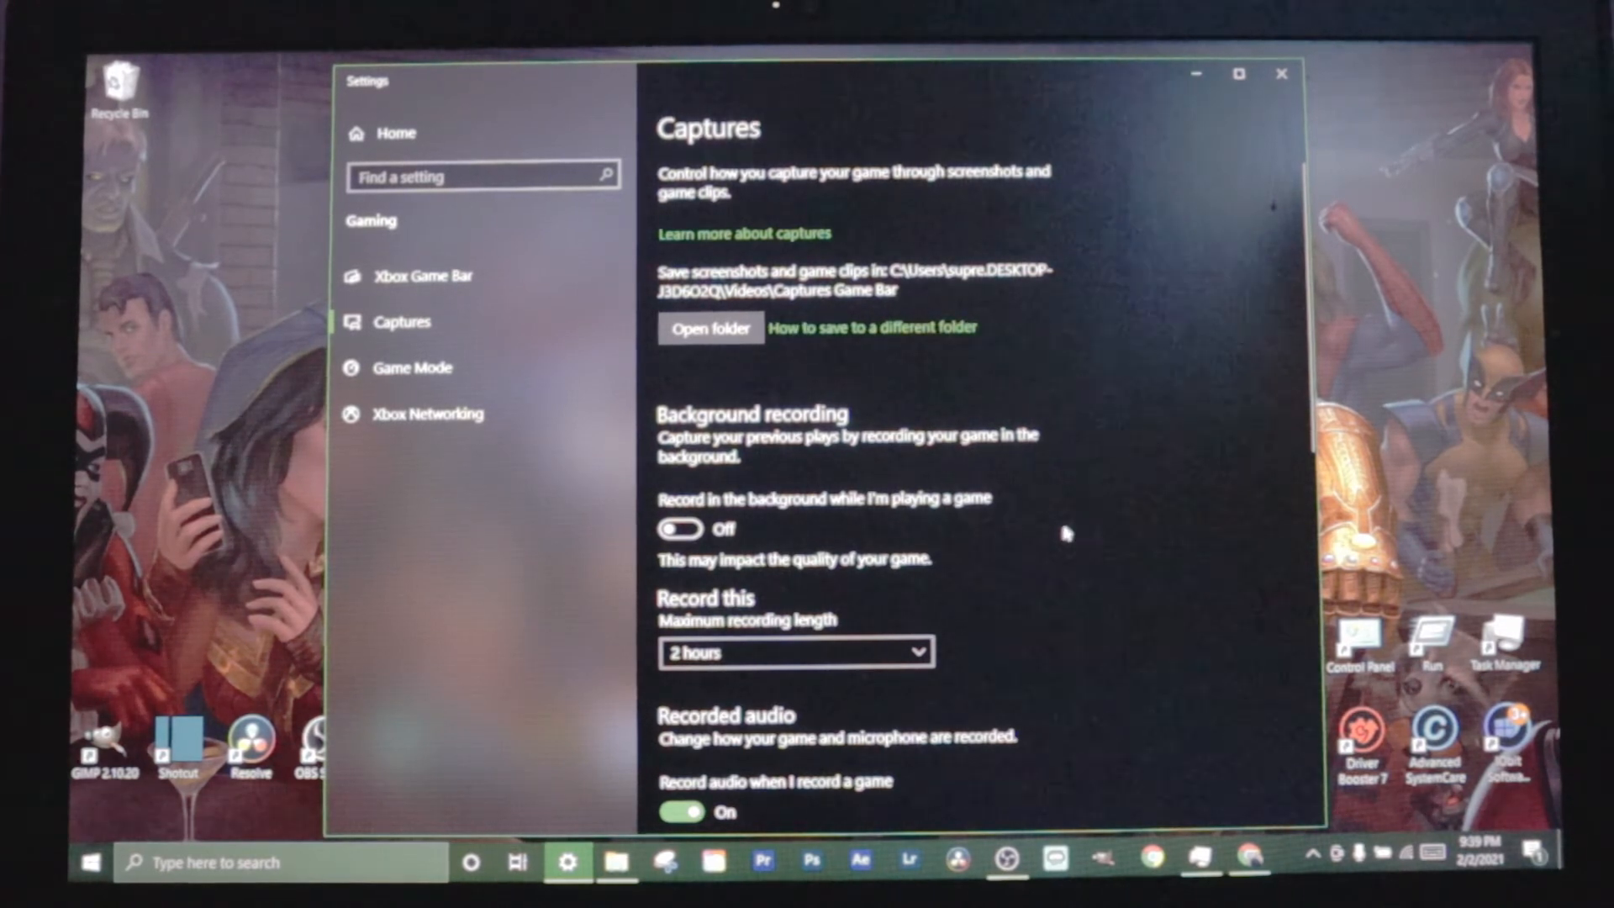
# - Review Captures options, keeping maximum recording length 2 hours and audio quality 192kbps, reaching recorded video
pyautogui.scroll(-3)
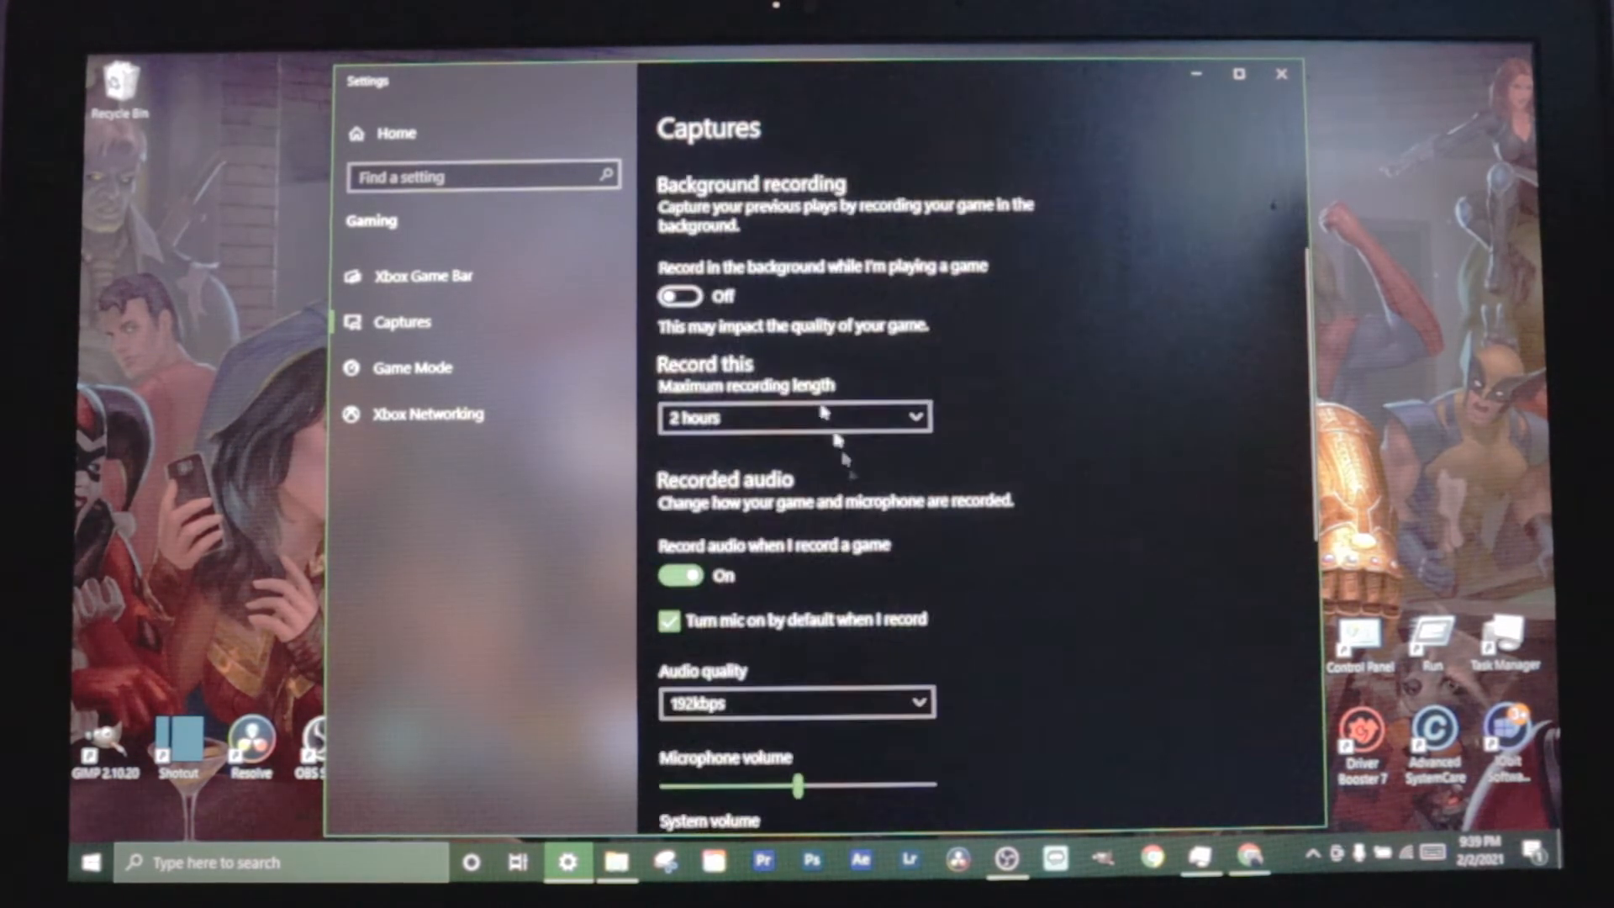
pyautogui.scroll(-3)
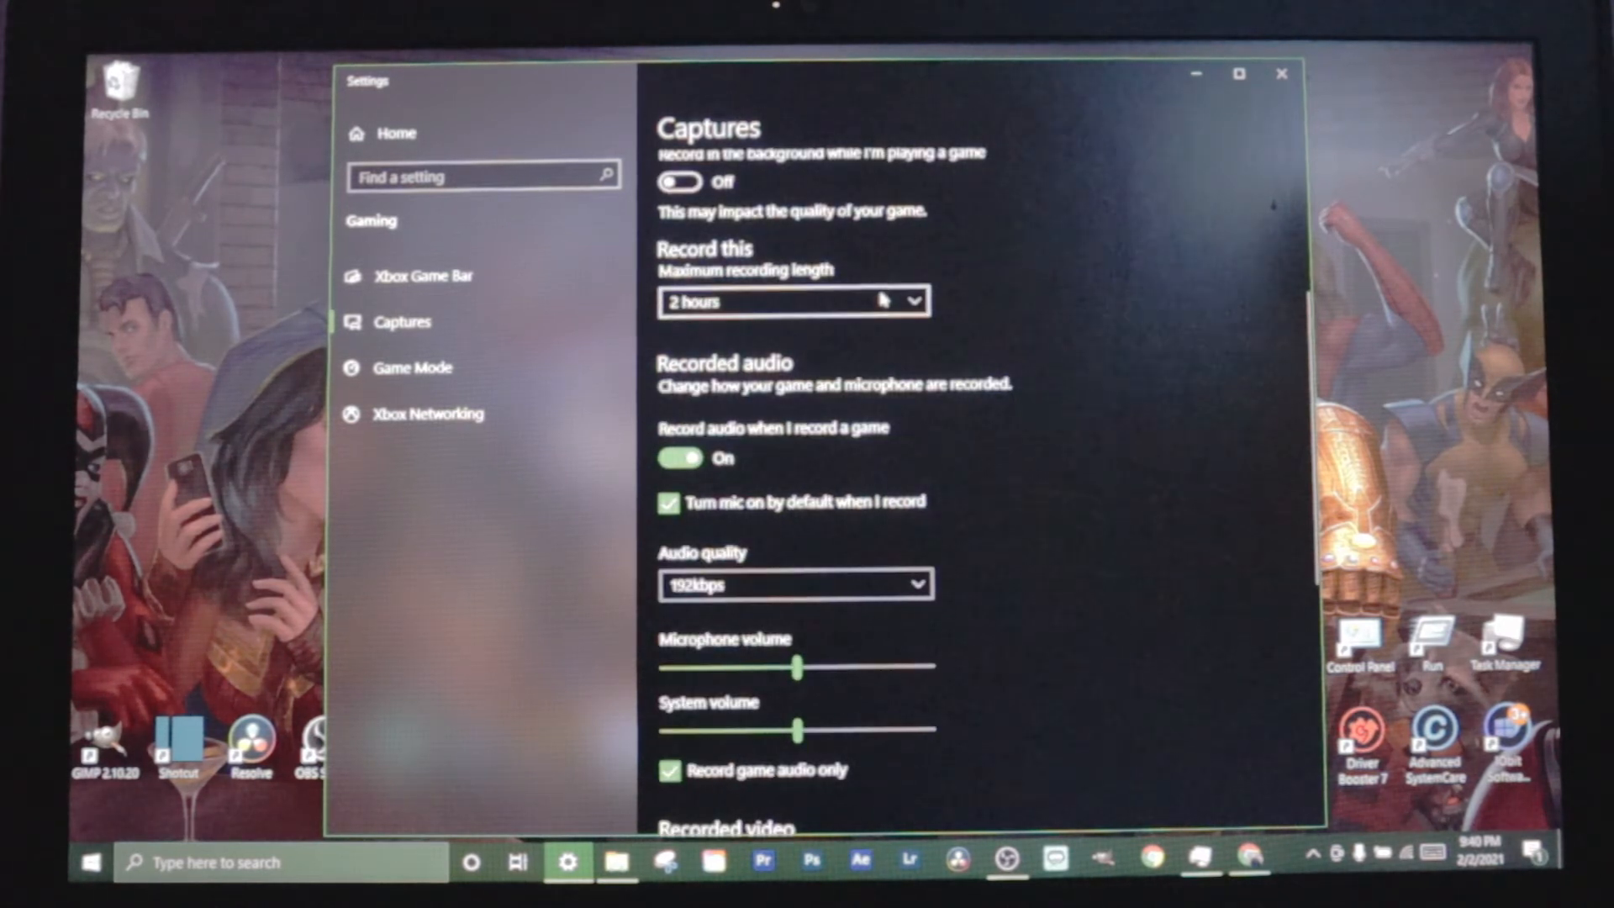
pyautogui.click(791, 301)
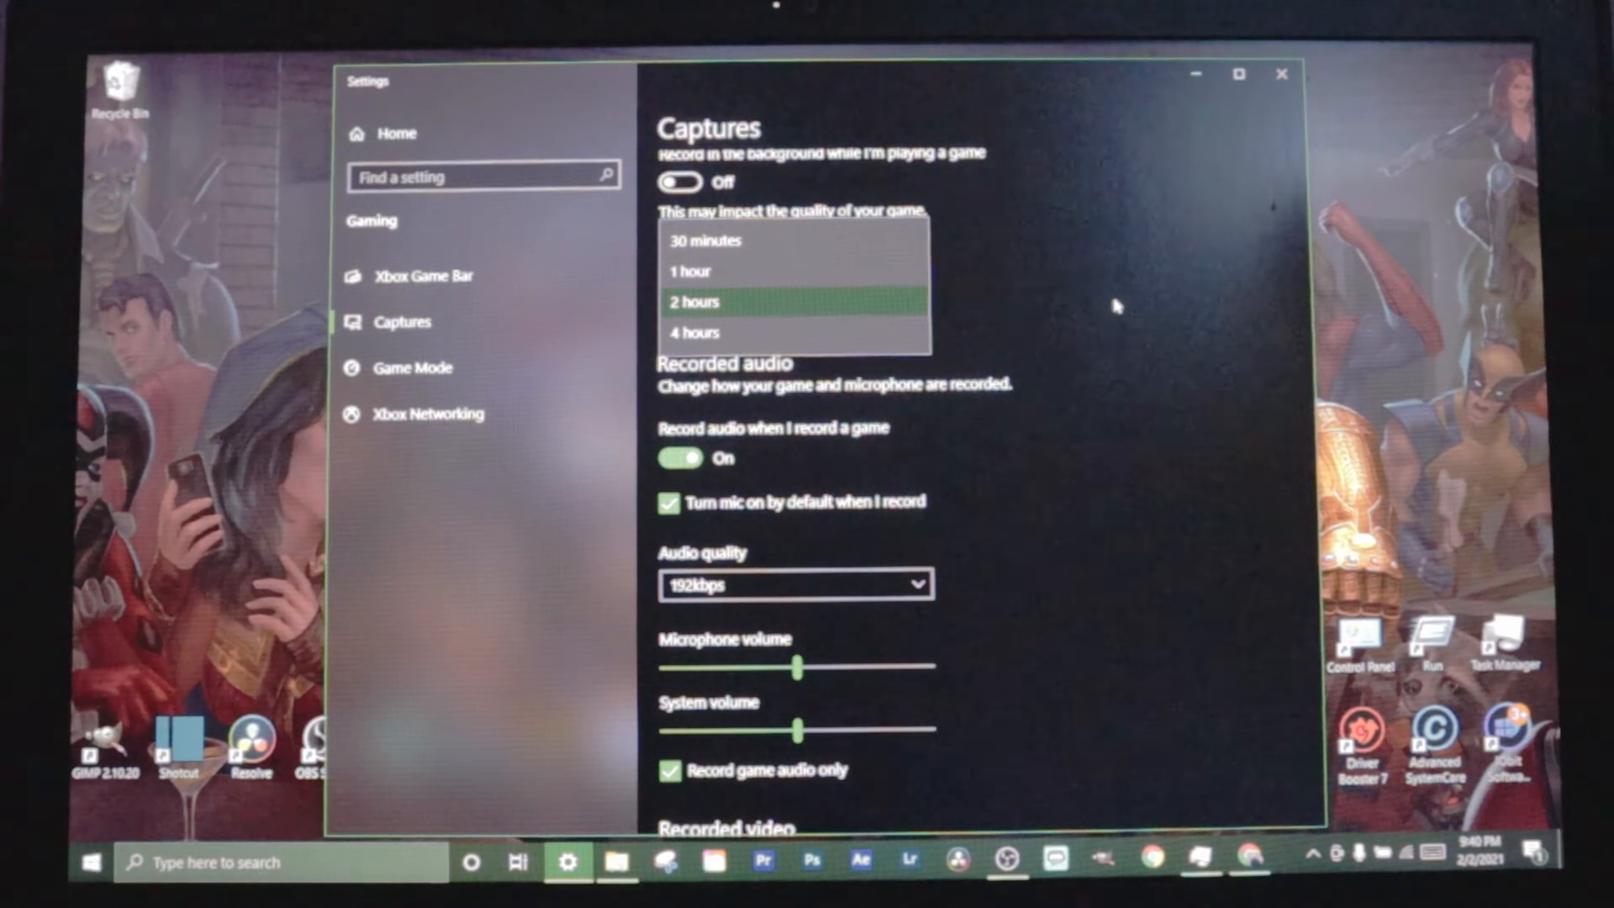
pyautogui.moveTo(1076, 348)
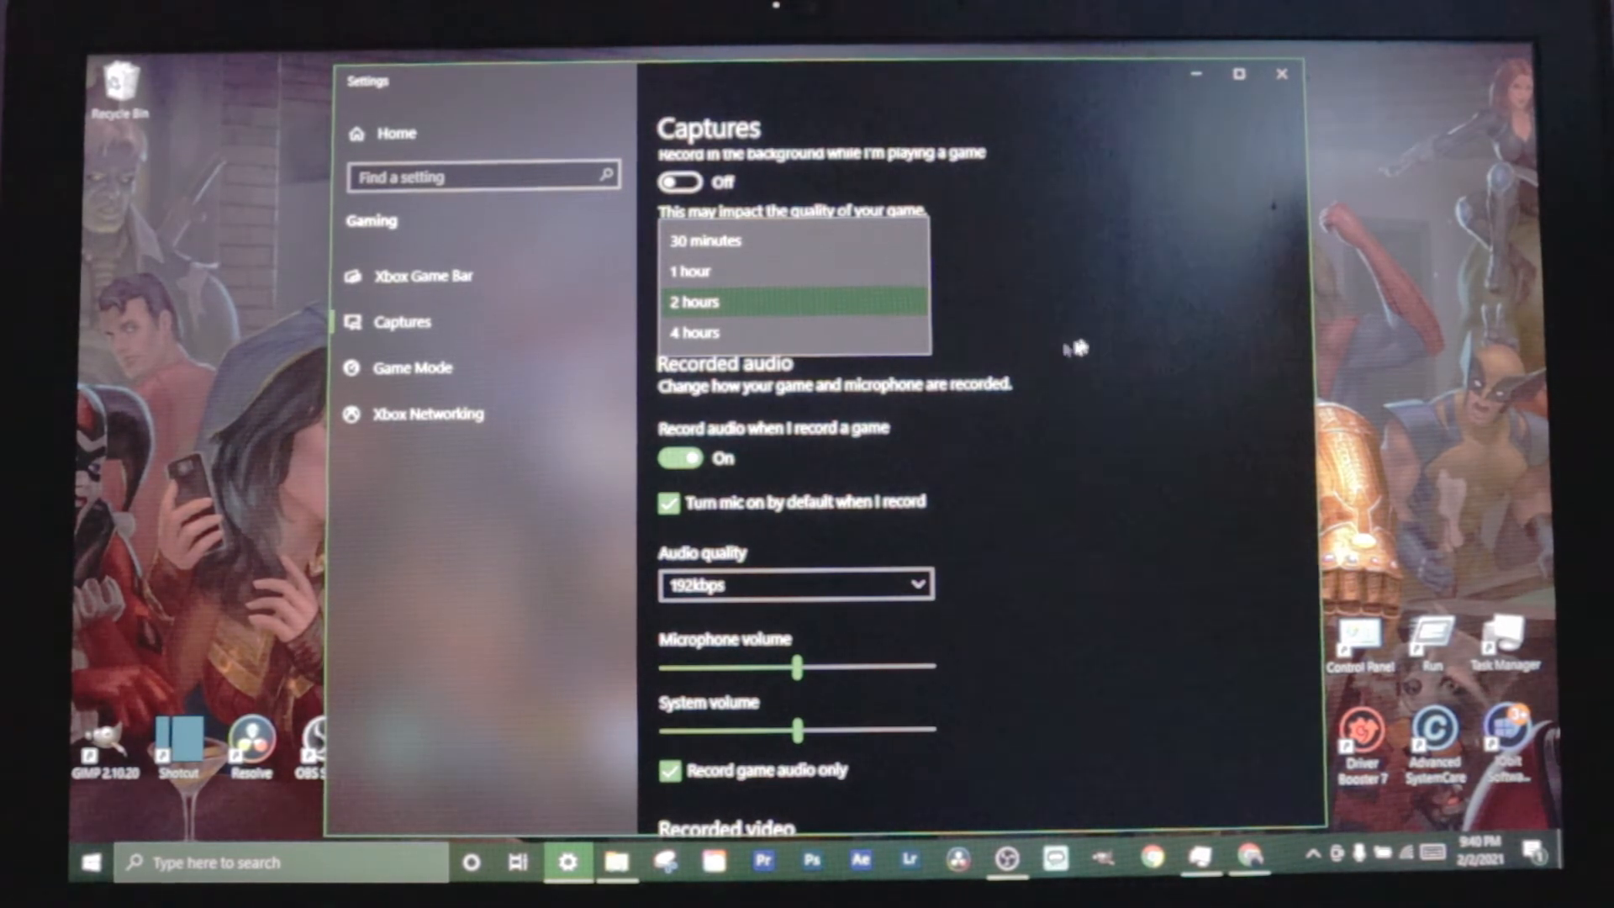
pyautogui.click(694, 301)
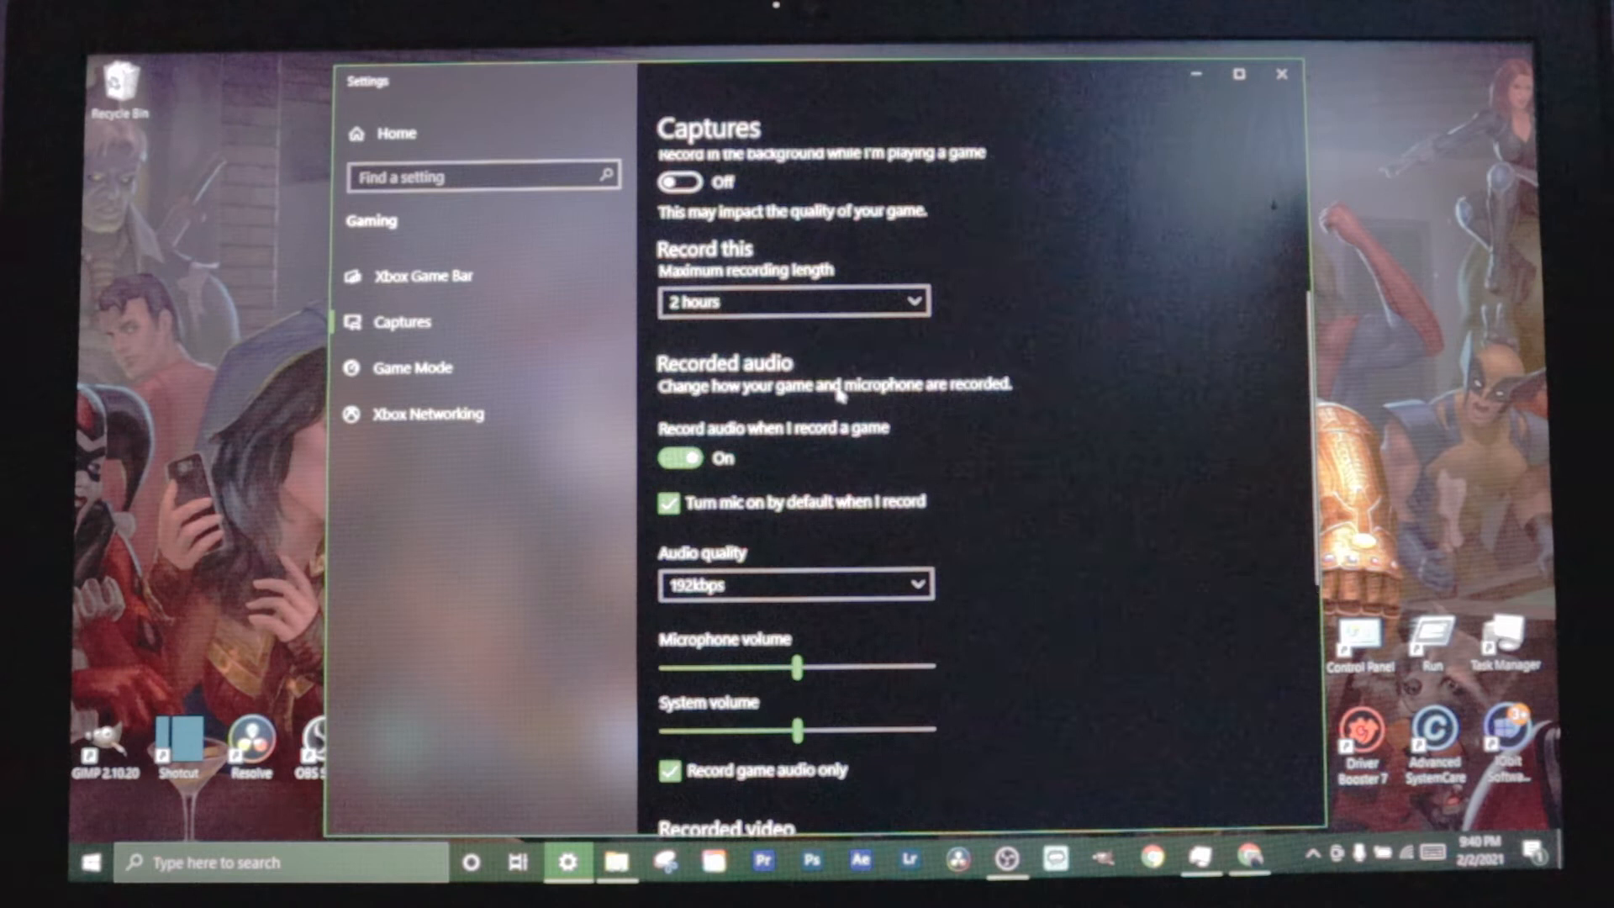
pyautogui.scroll(-3)
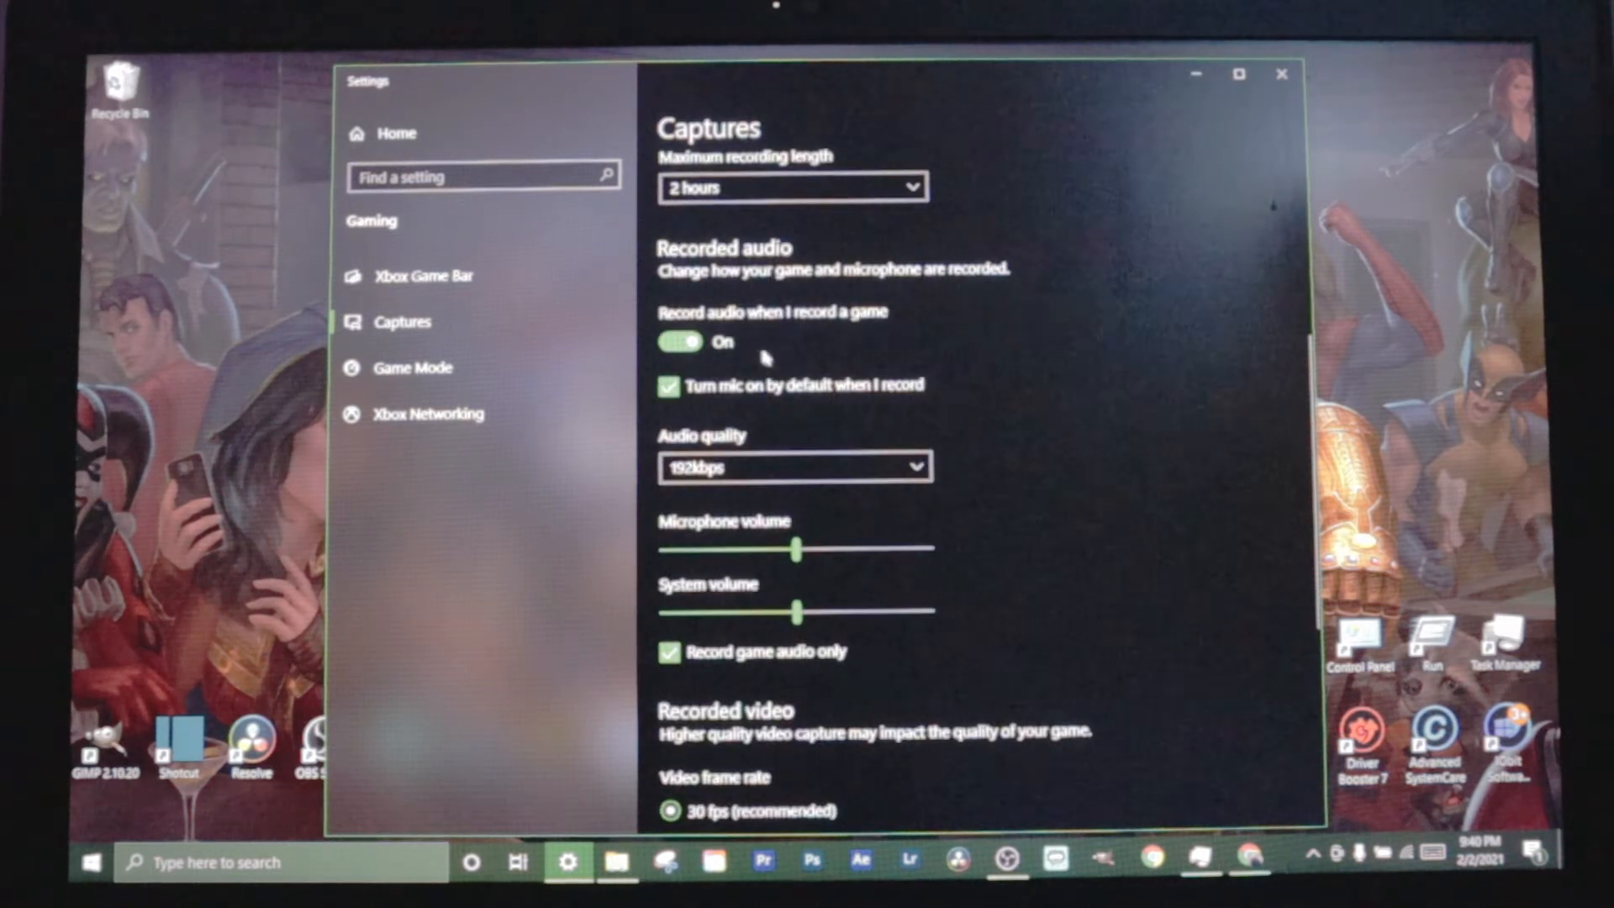
pyautogui.click(792, 466)
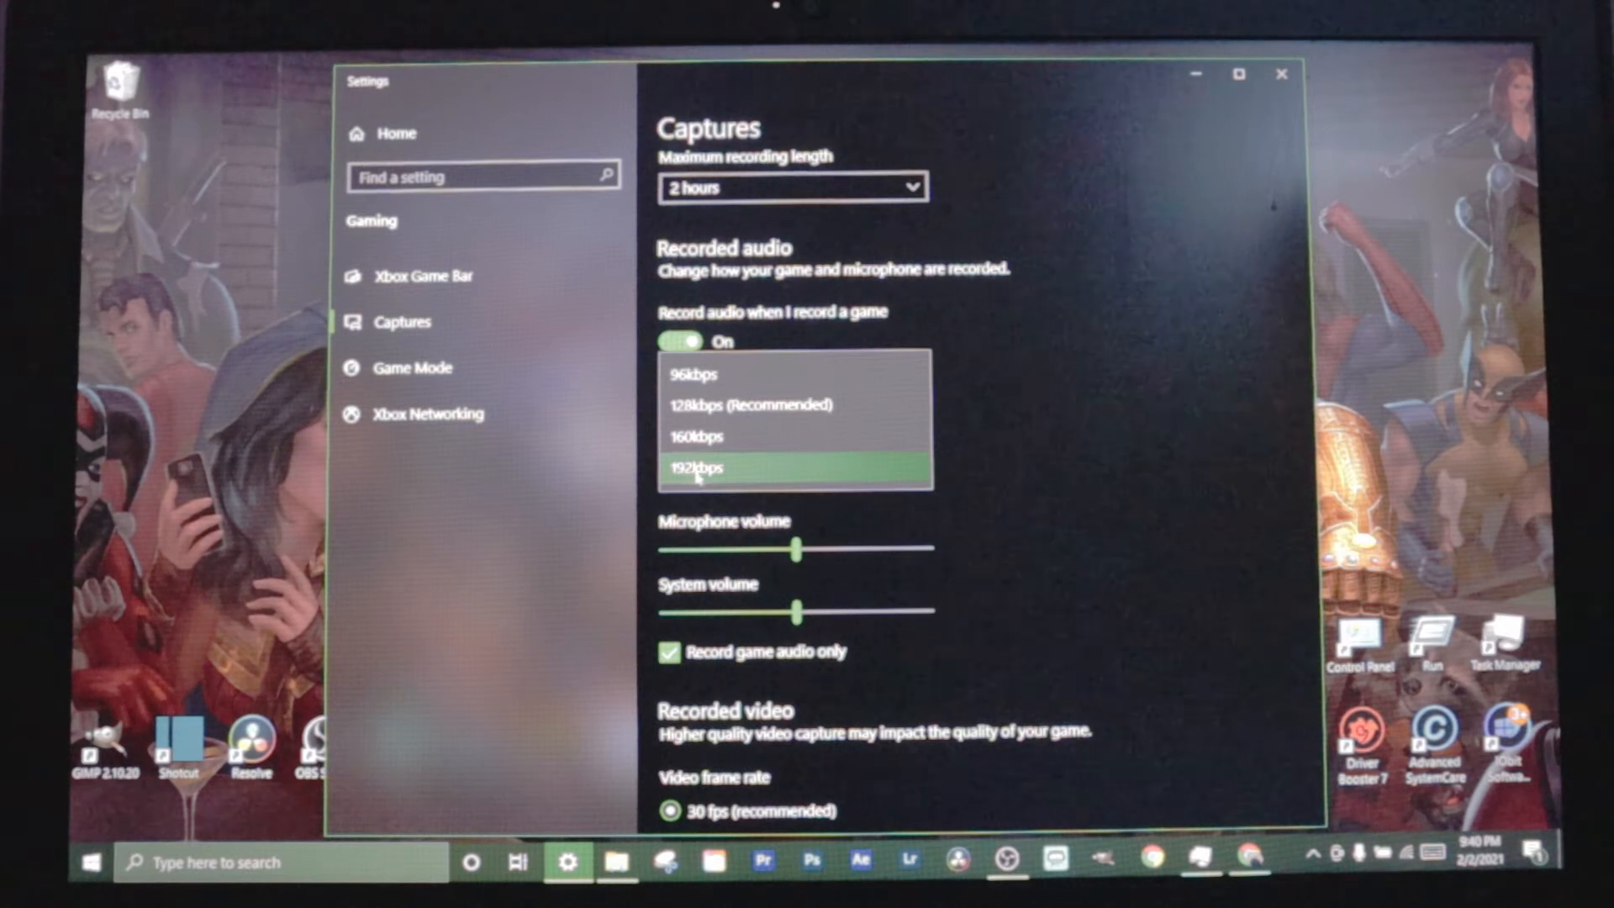
pyautogui.click(698, 469)
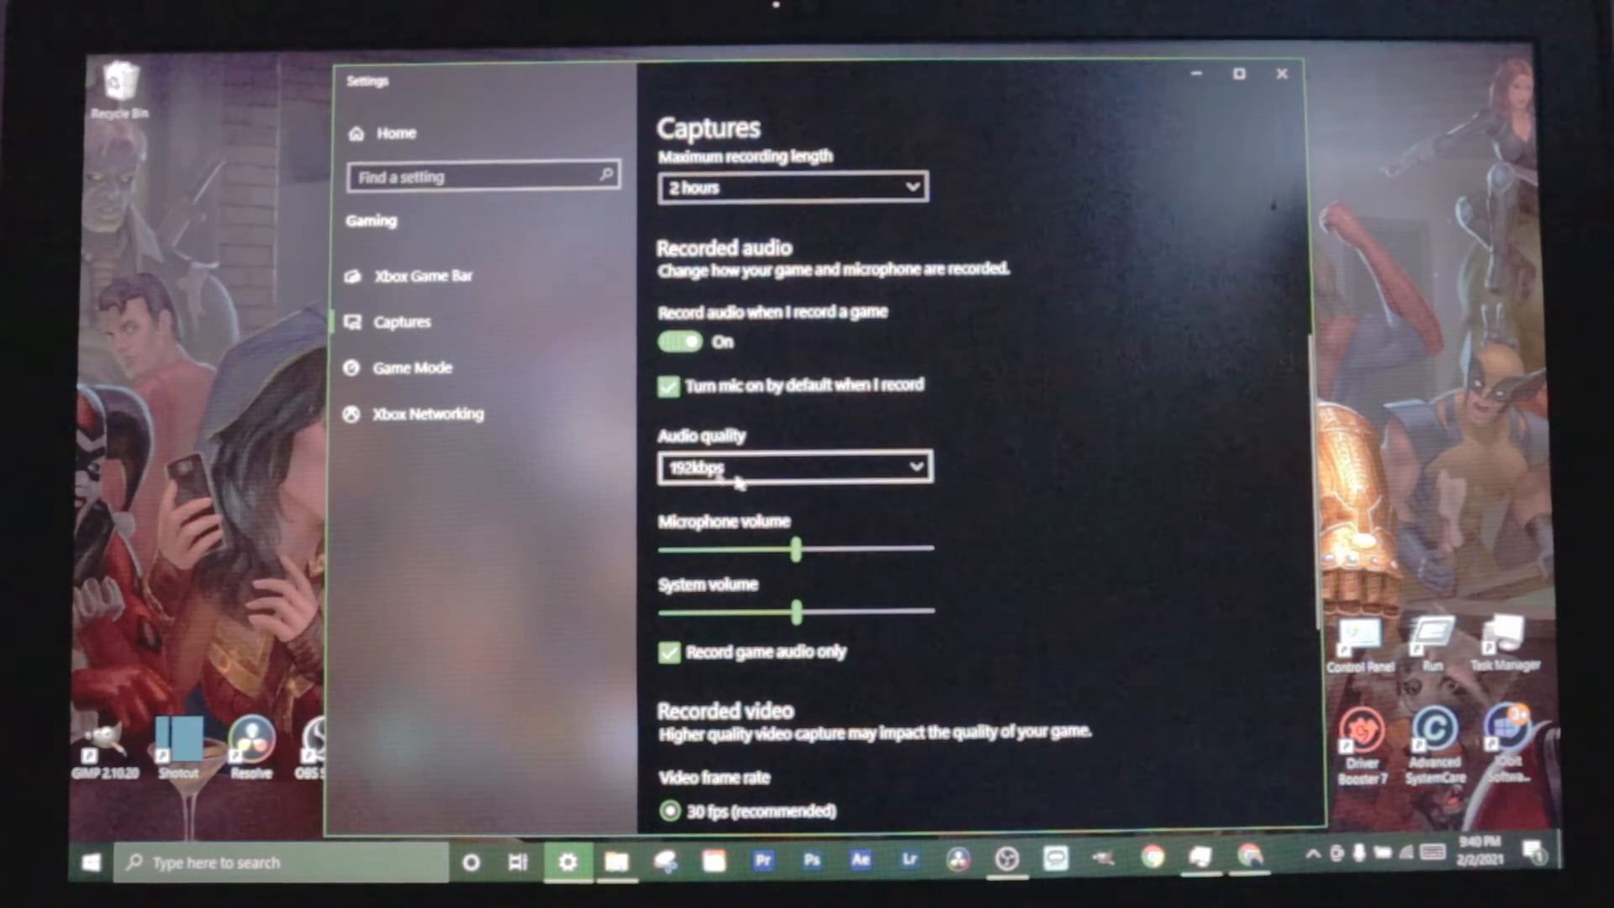
pyautogui.moveTo(1019, 472)
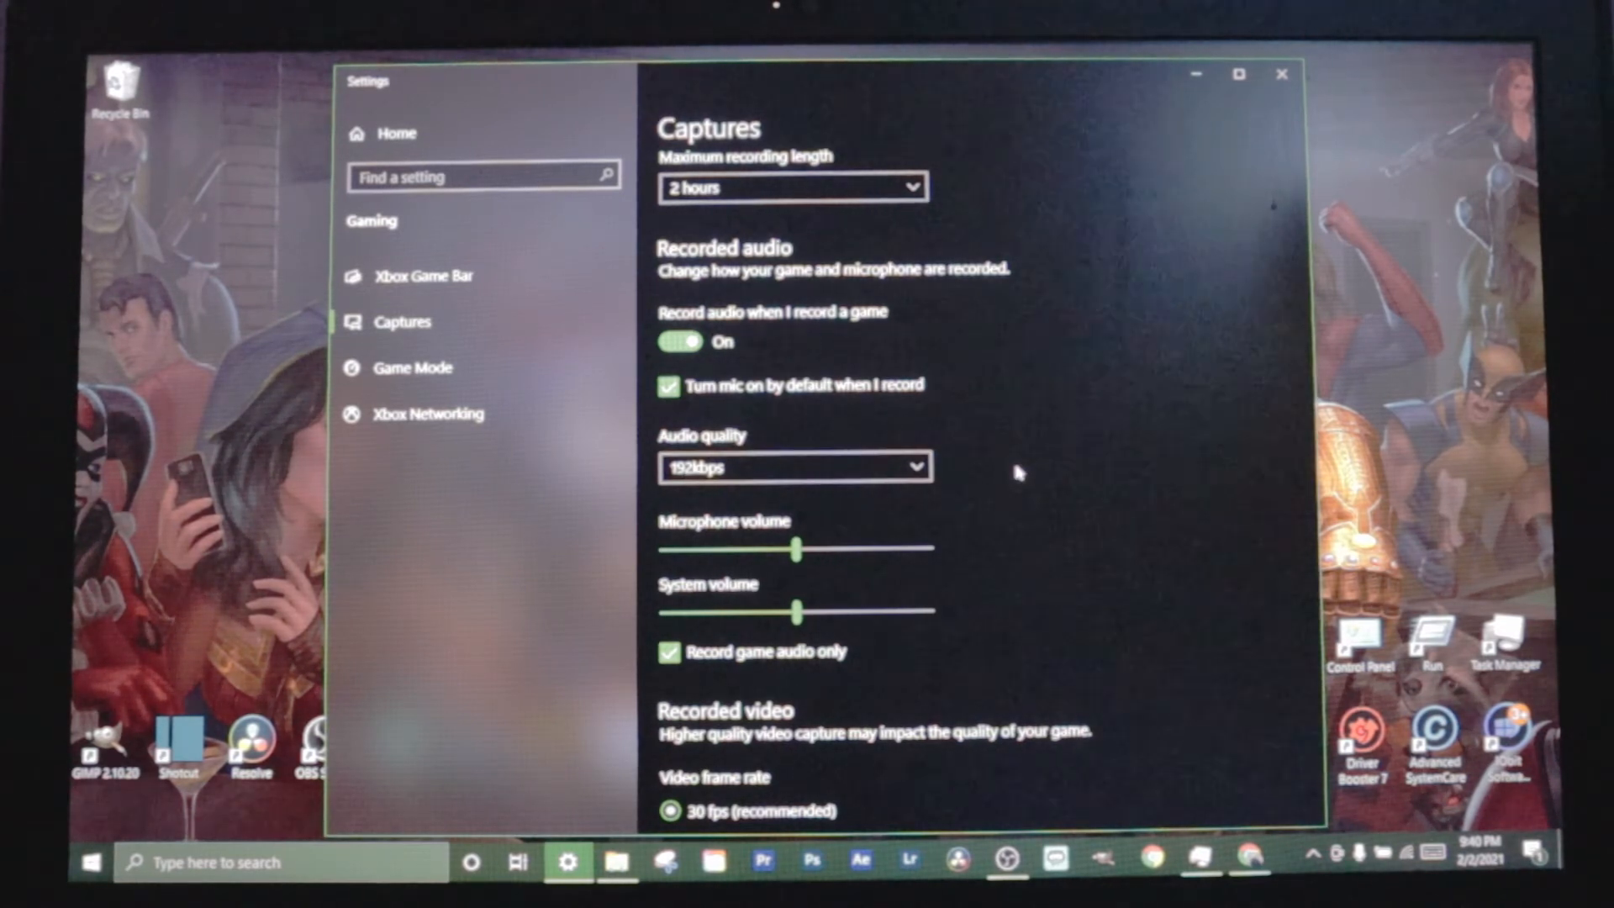
pyautogui.scroll(-3)
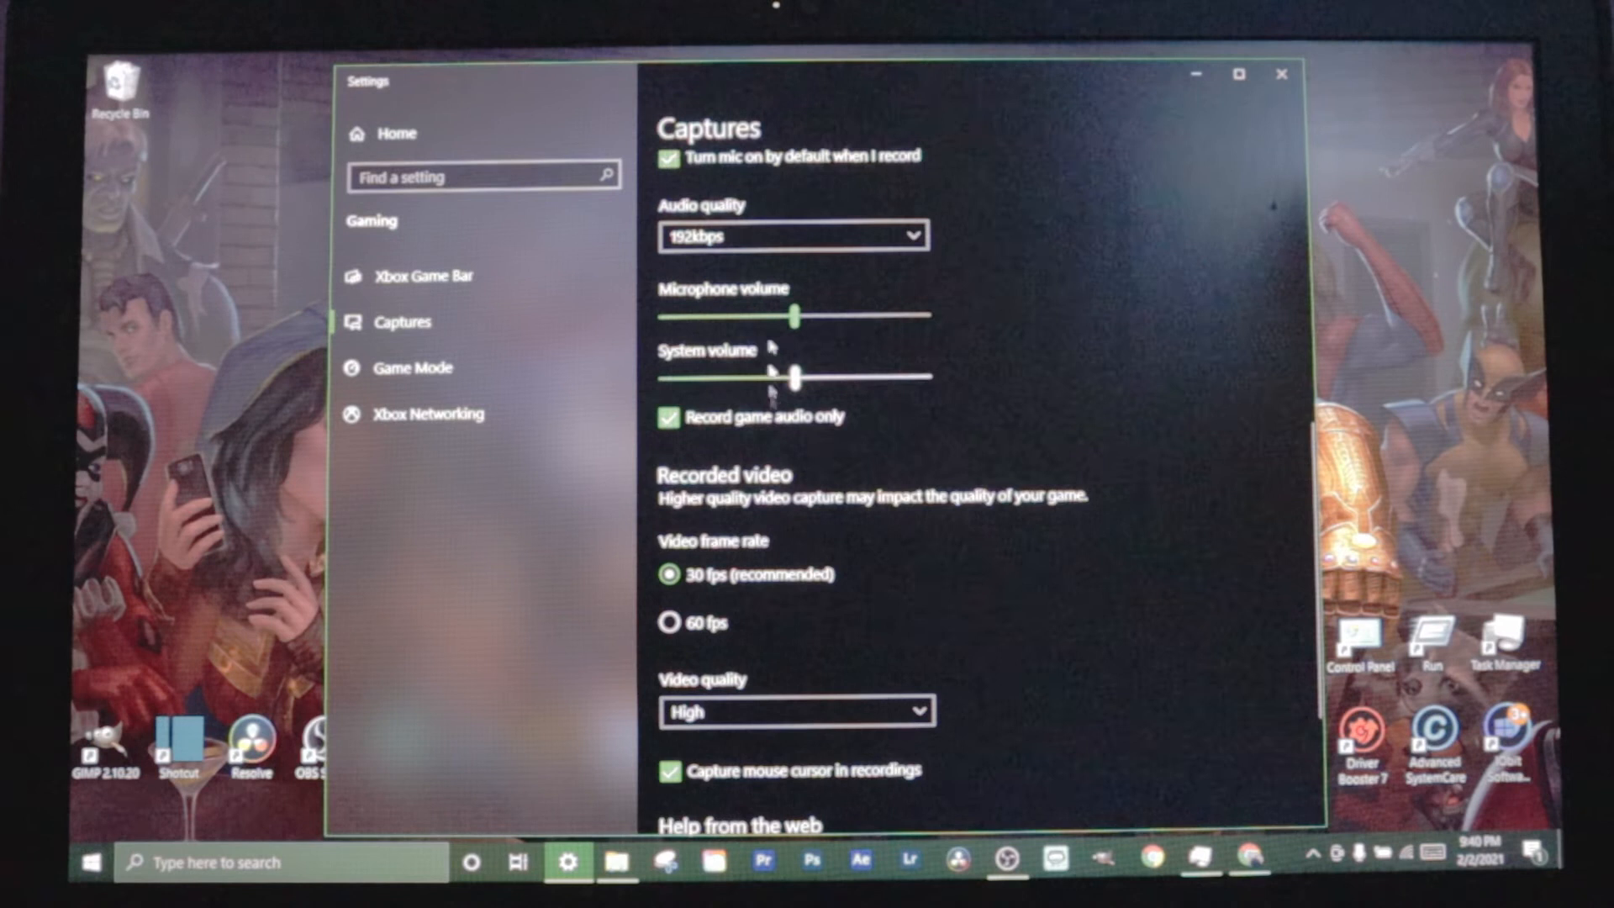
pyautogui.scroll(-3)
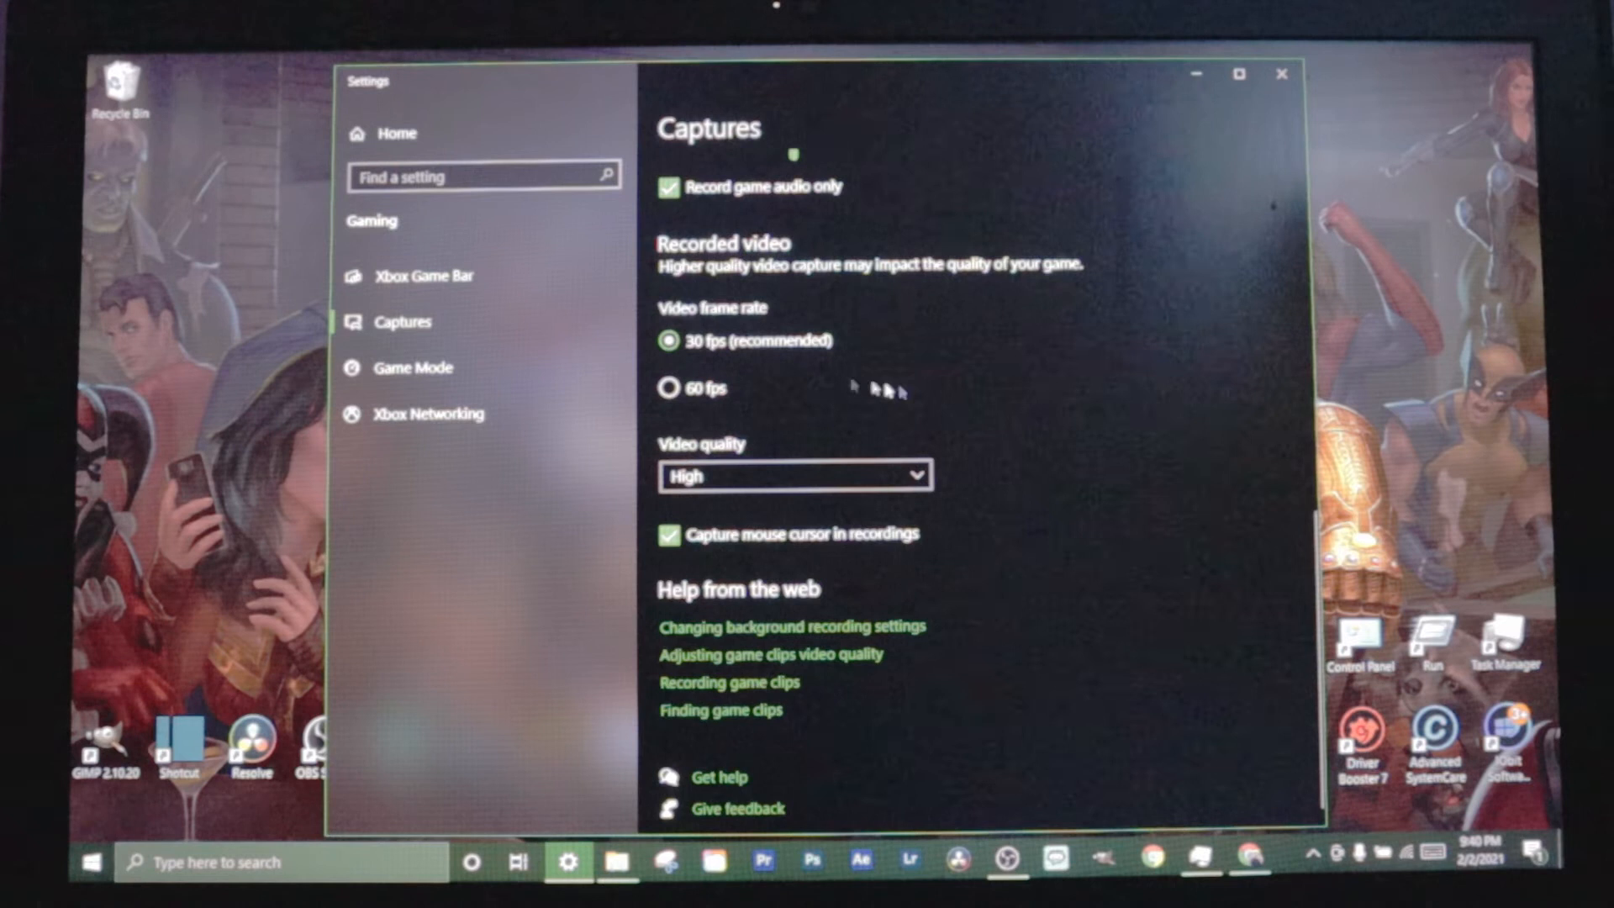
pyautogui.moveTo(782, 415)
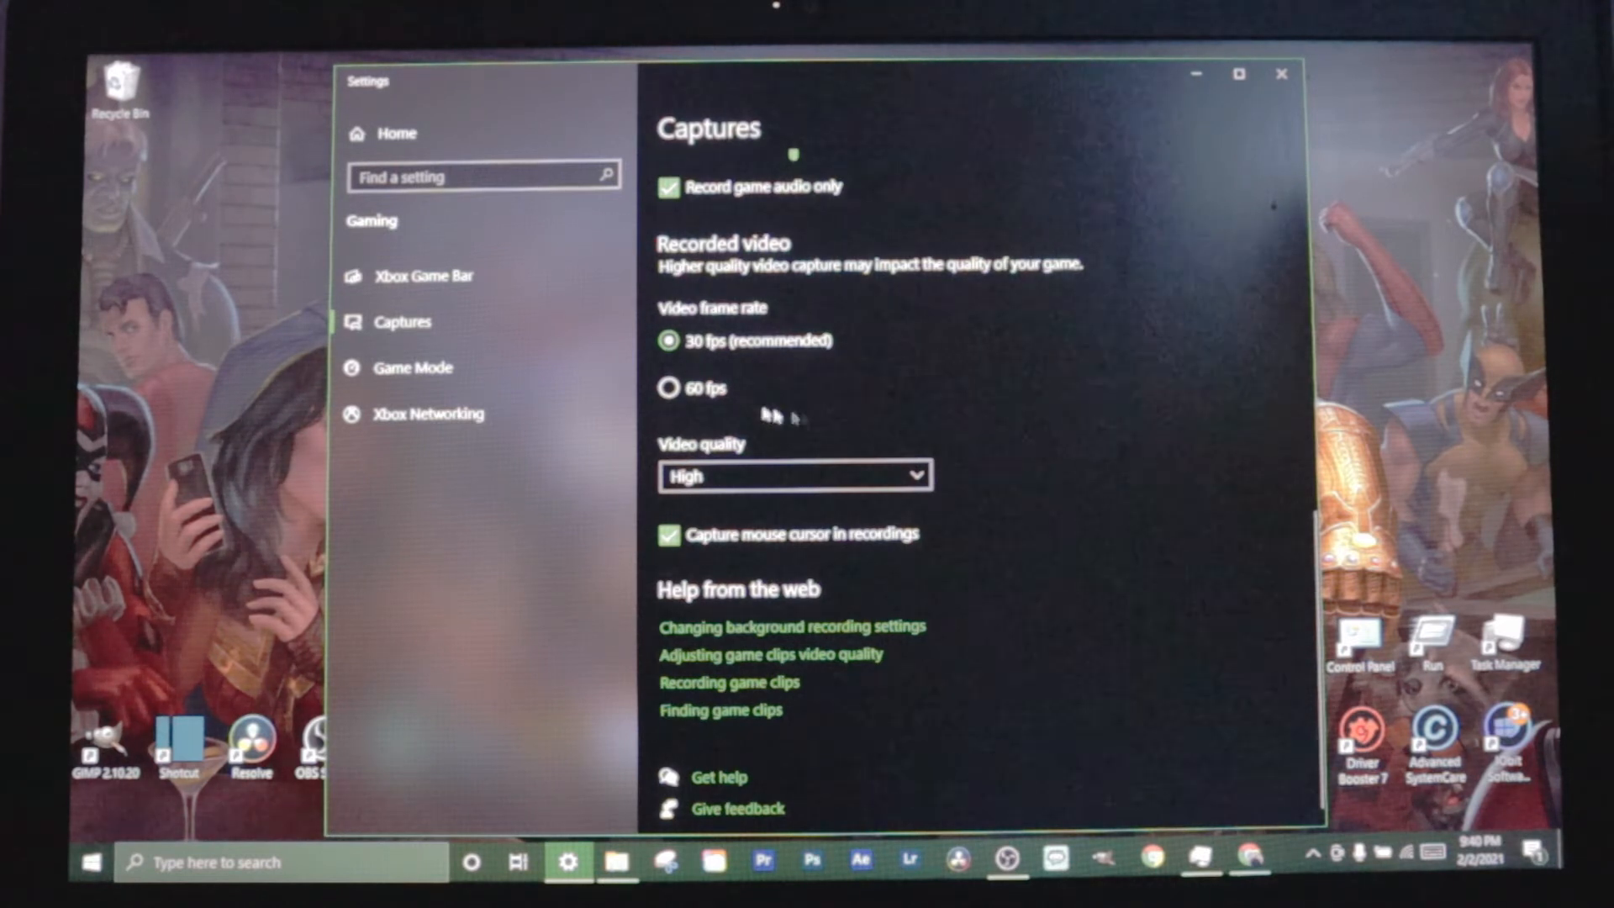
pyautogui.click(792, 476)
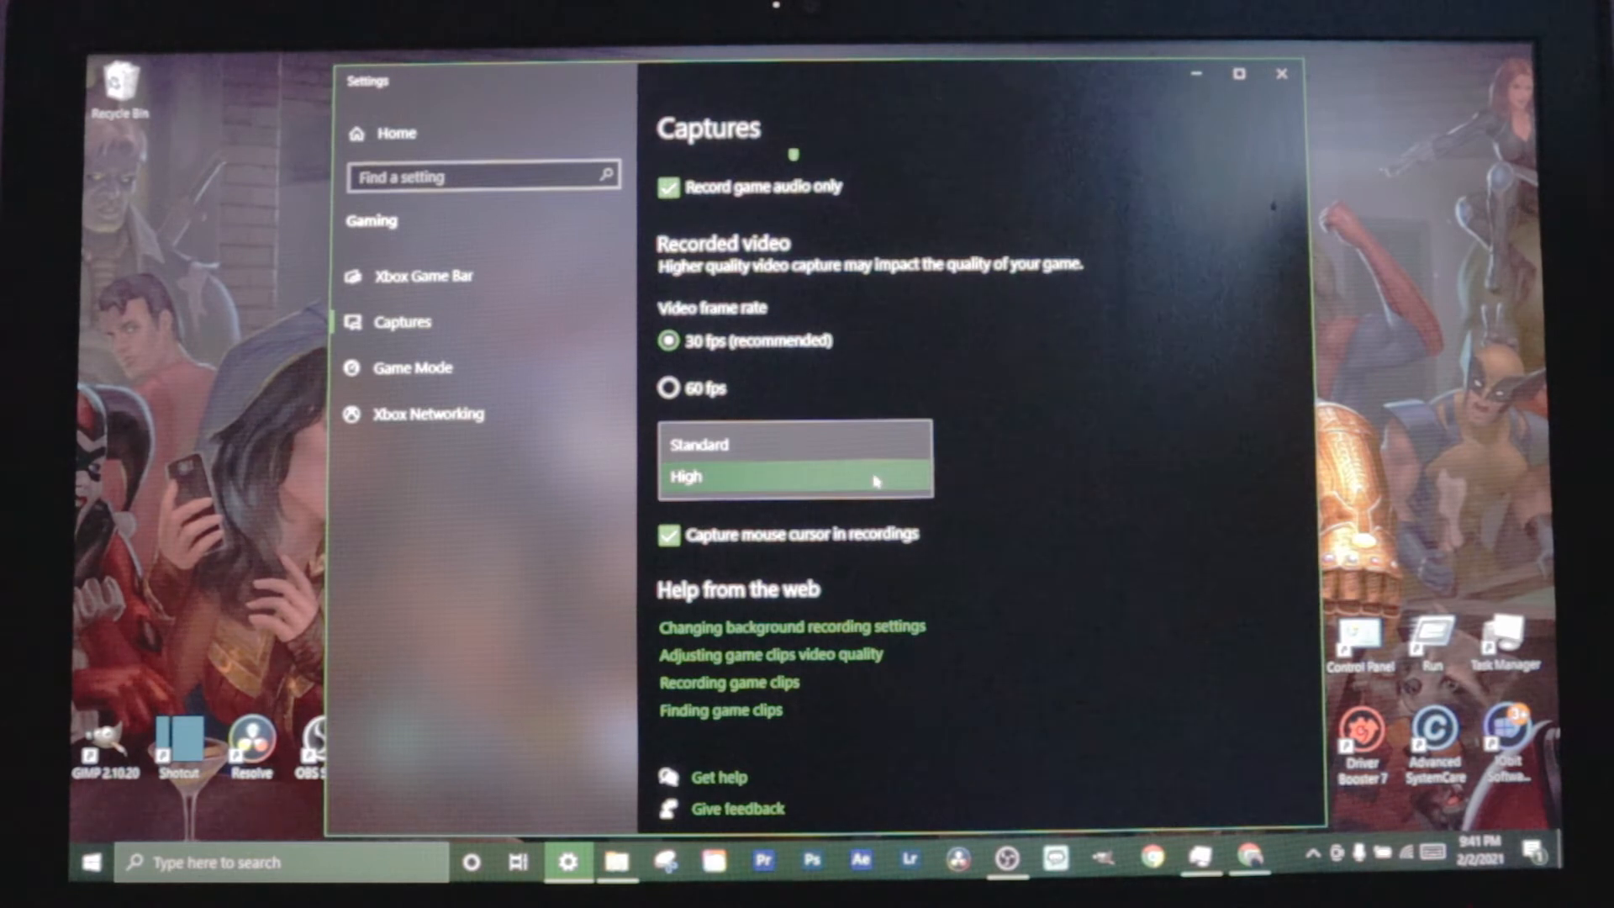
pyautogui.click(684, 476)
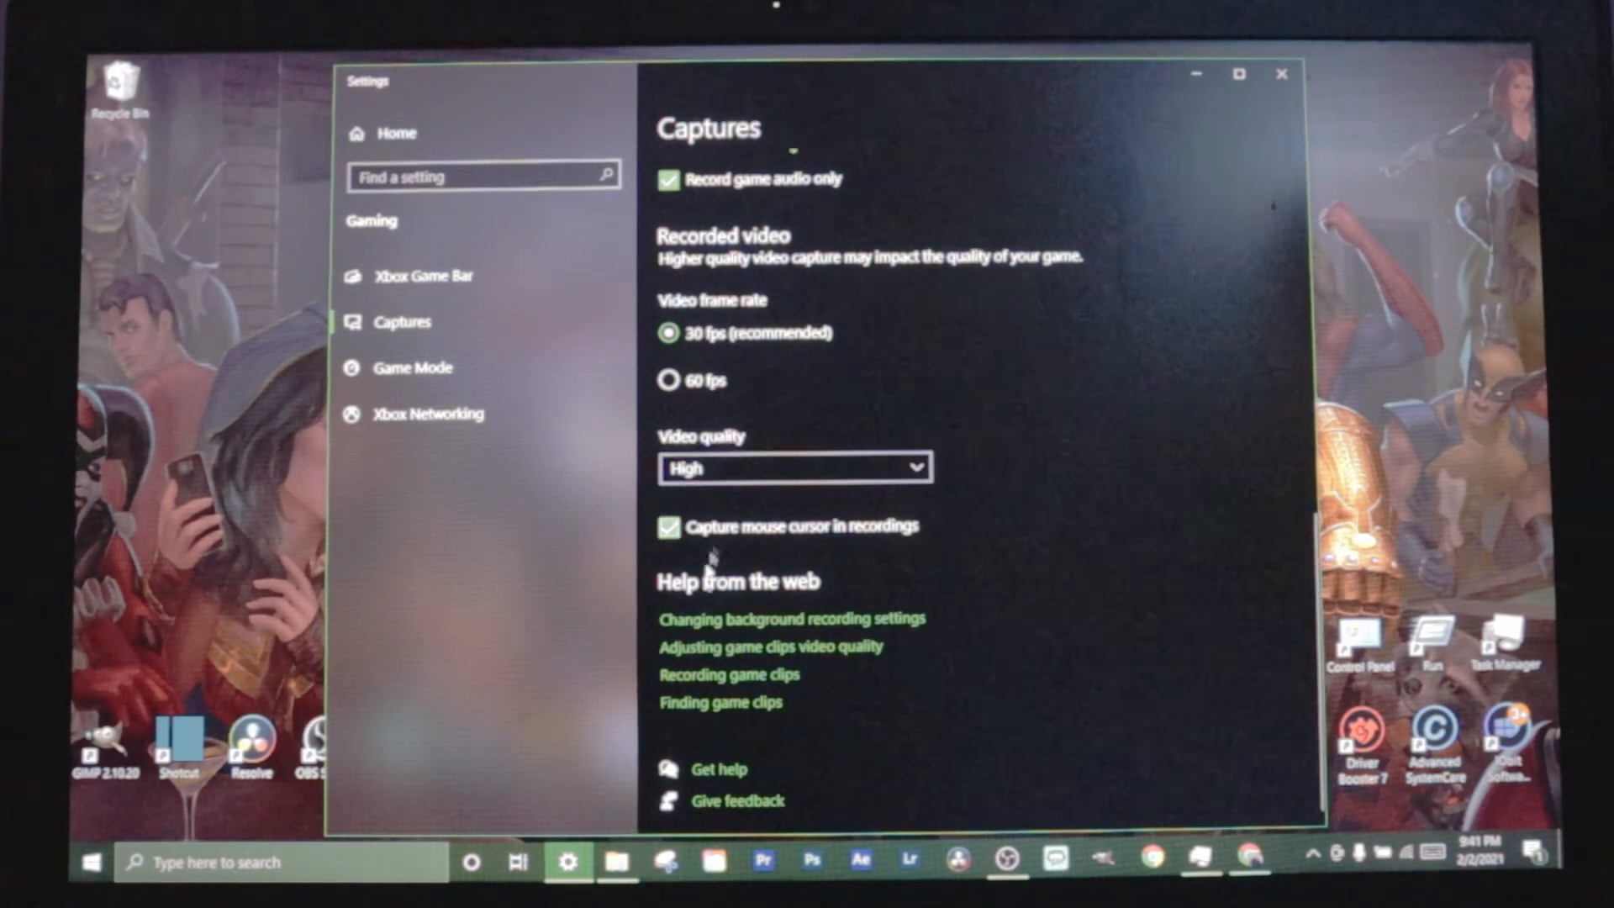
pyautogui.click(410, 368)
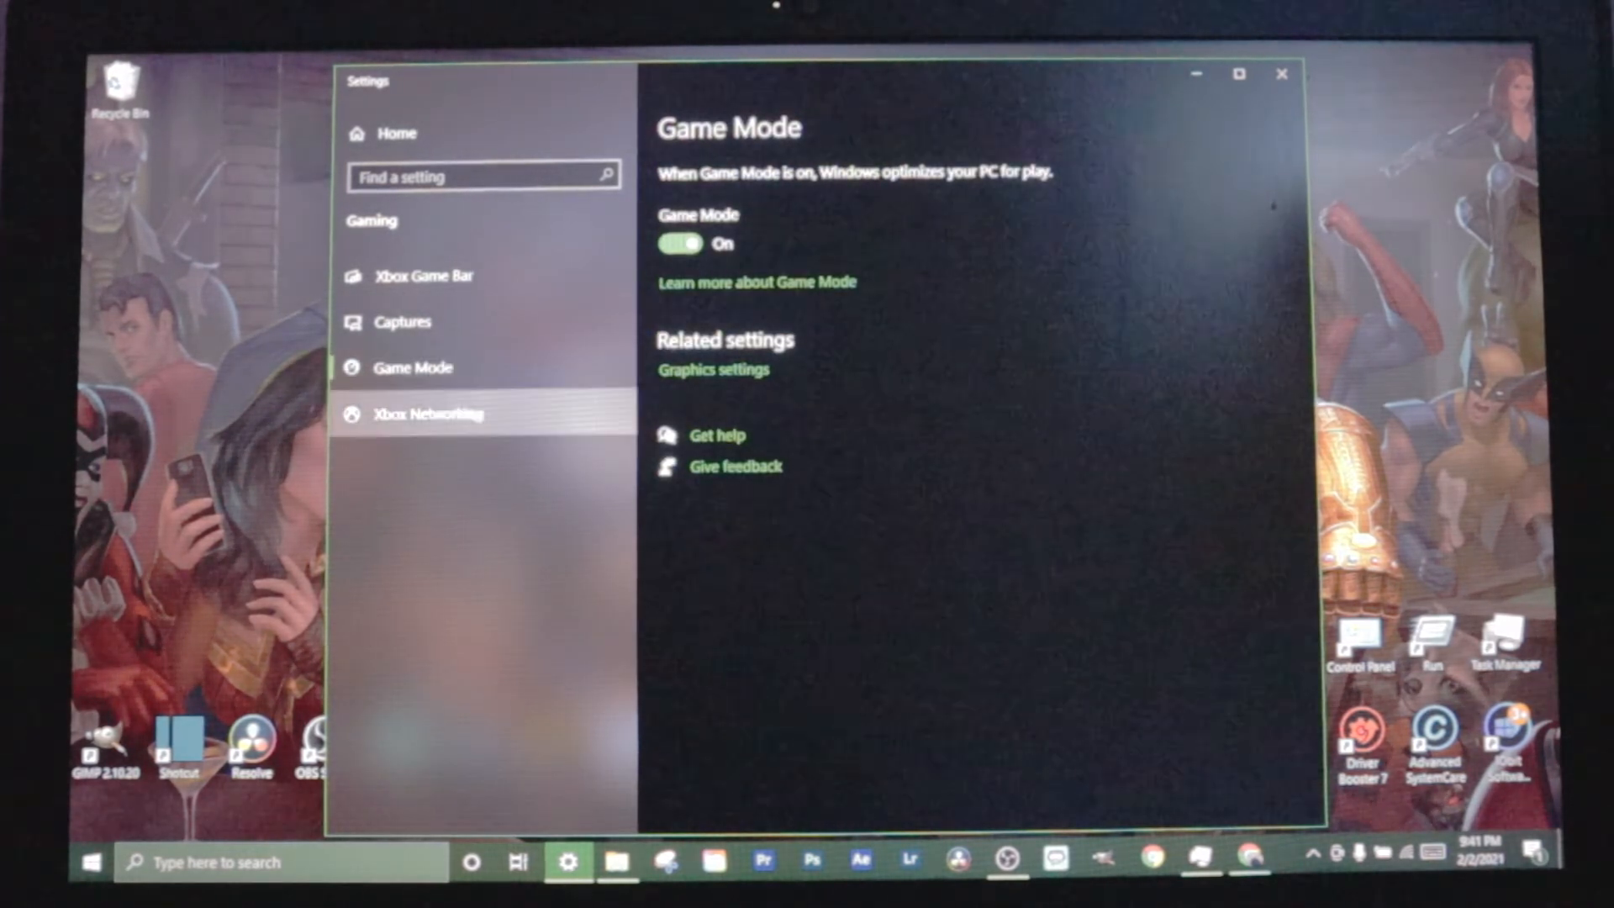
pyautogui.click(427, 414)
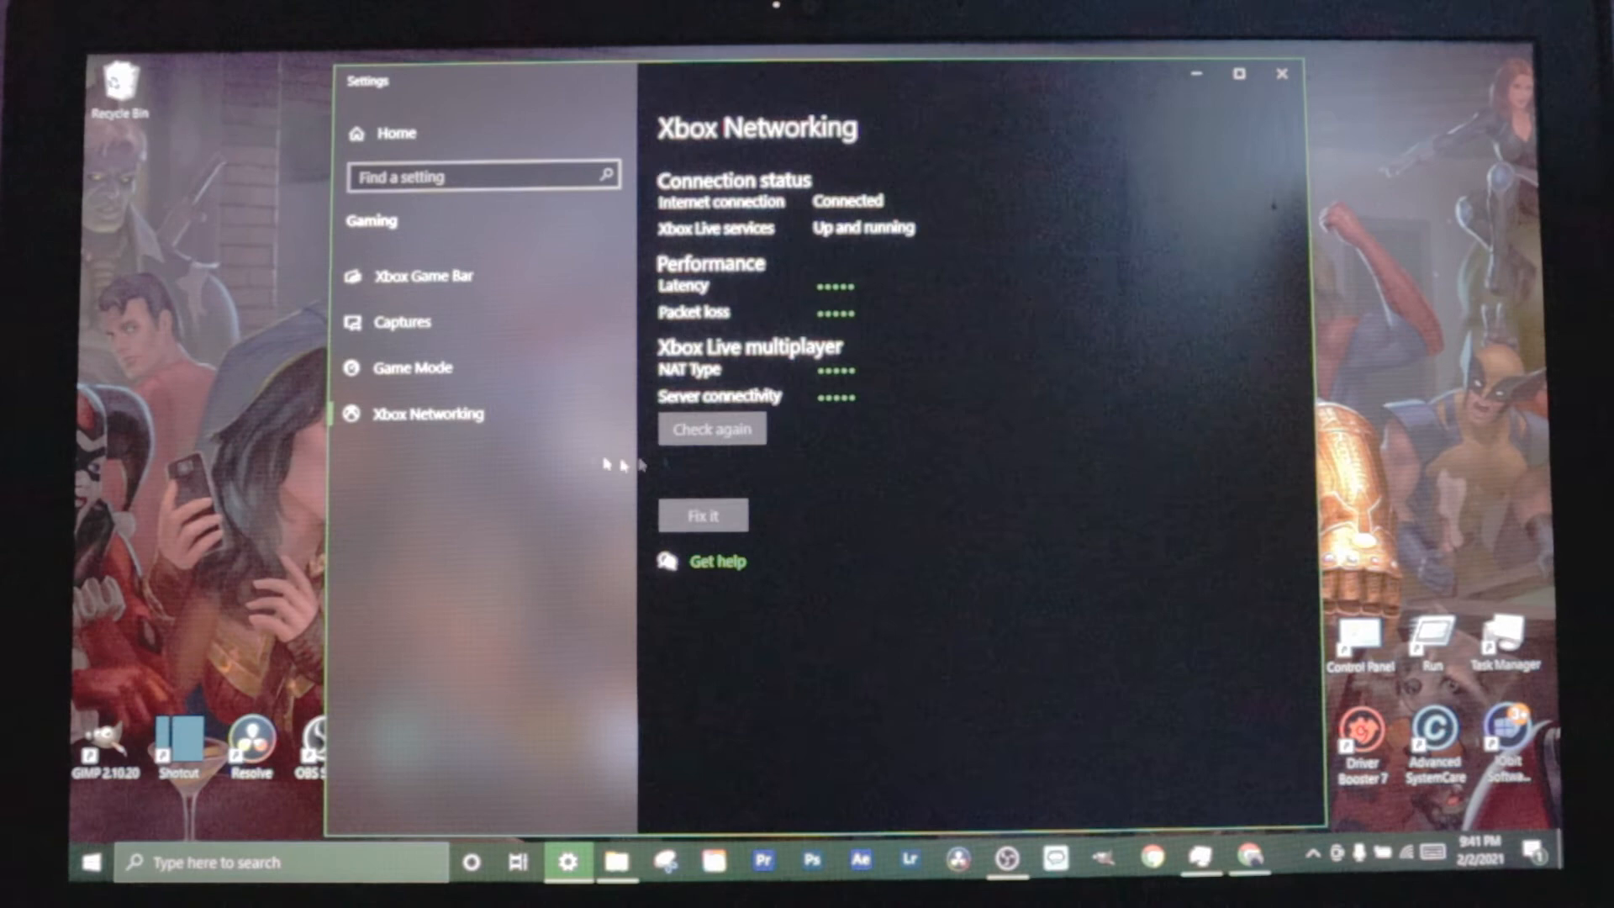
pyautogui.click(402, 321)
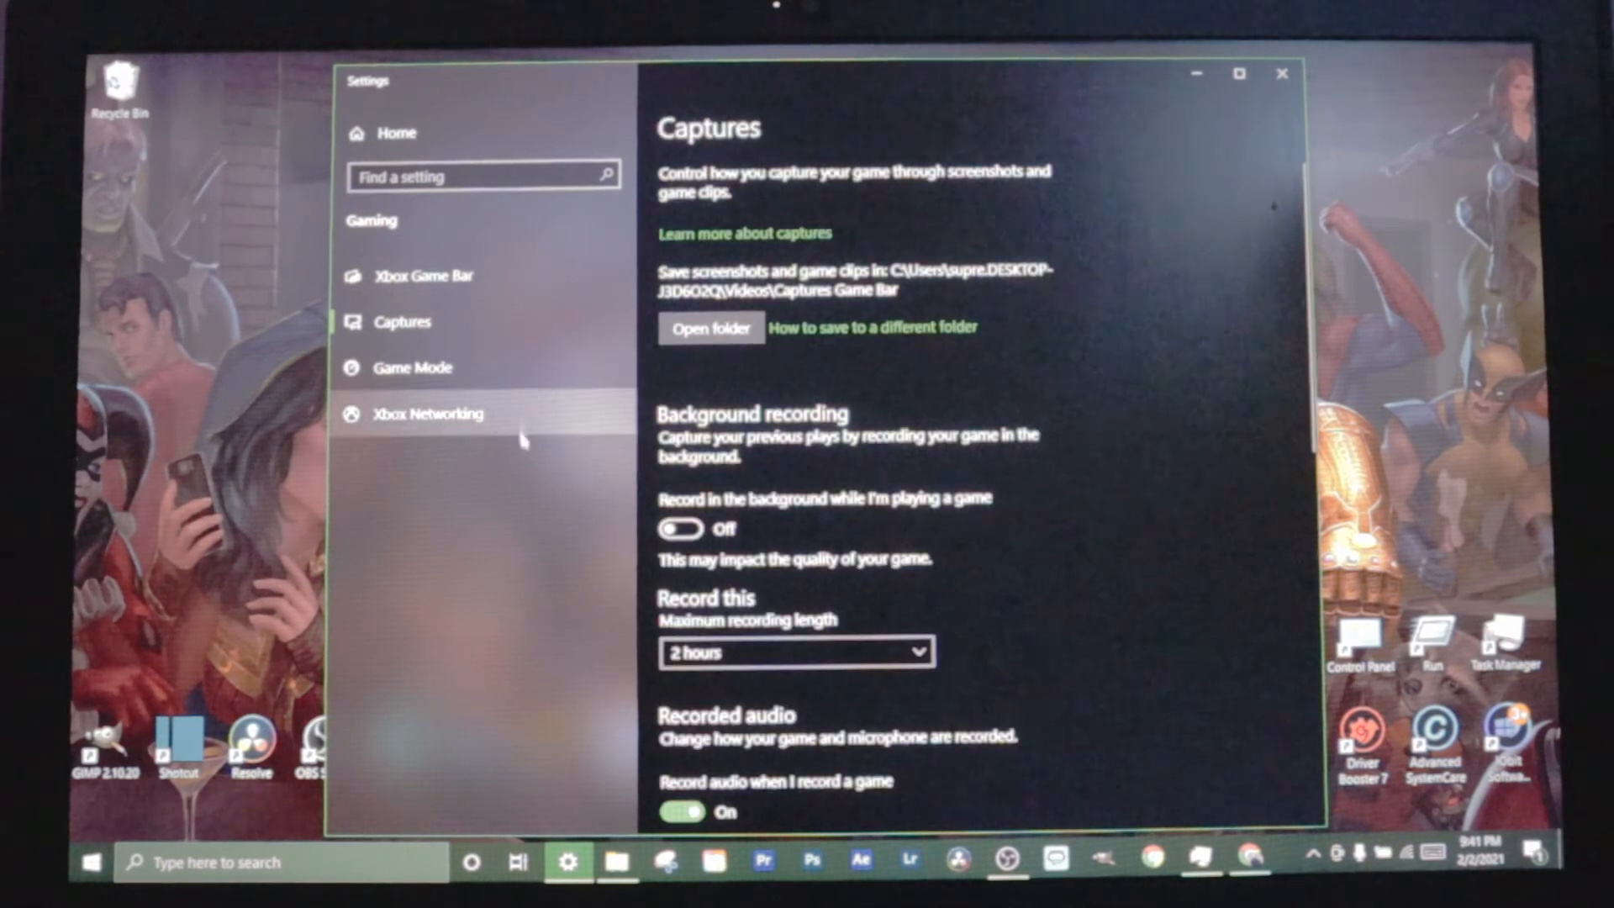
pyautogui.moveTo(1211, 129)
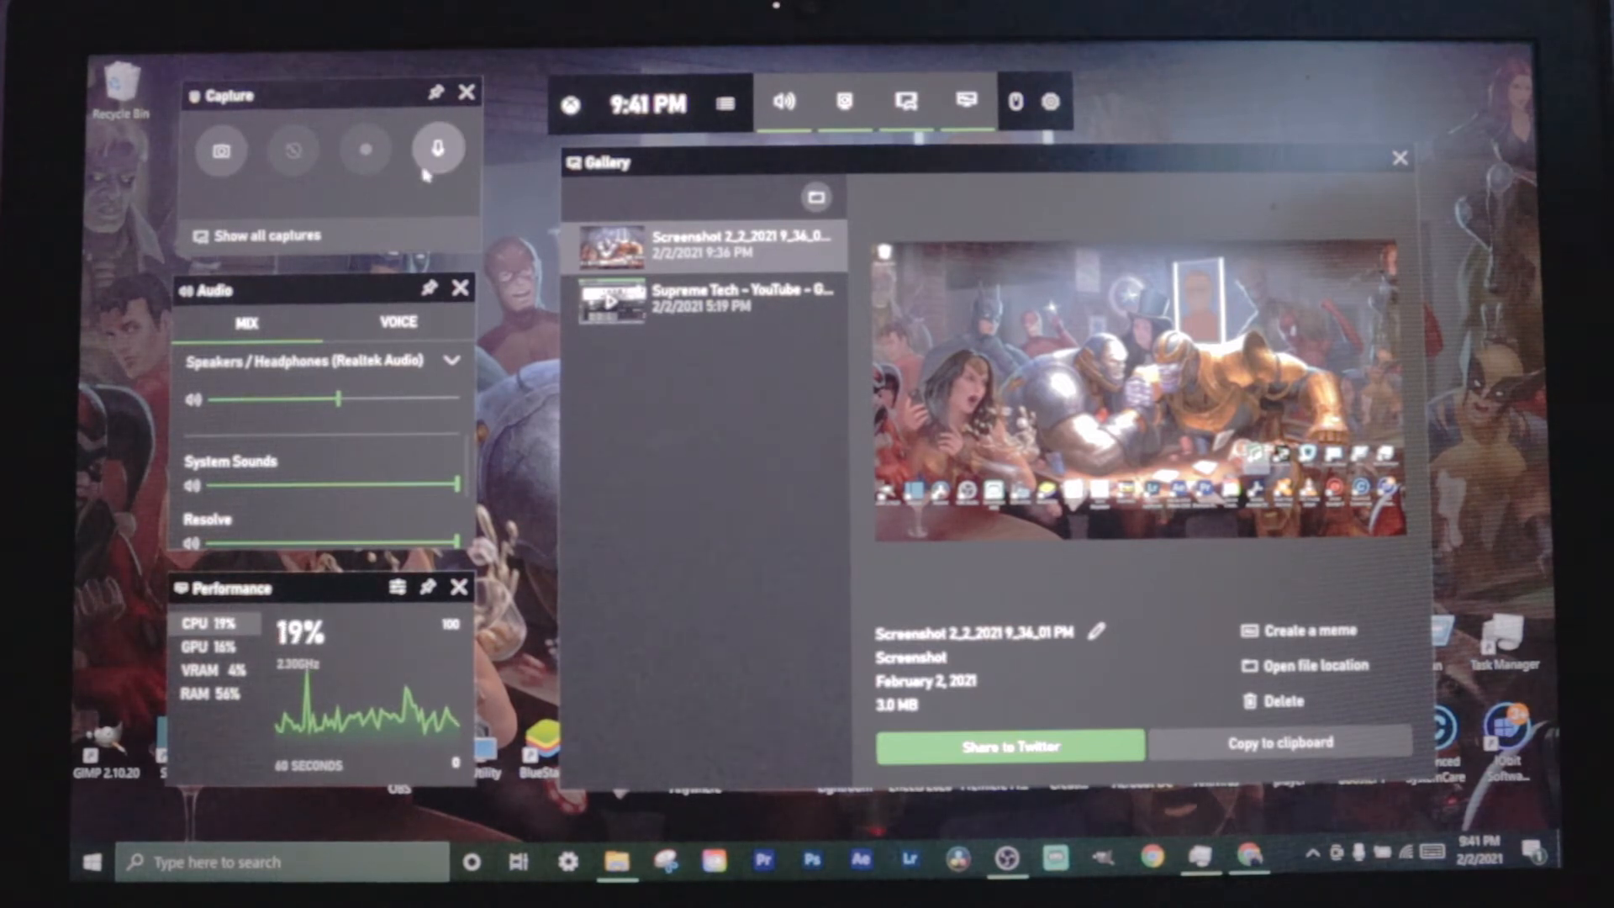
# - Use the Capture widget's record control before switching to the Chrome Hulu page
pyautogui.click(365, 150)
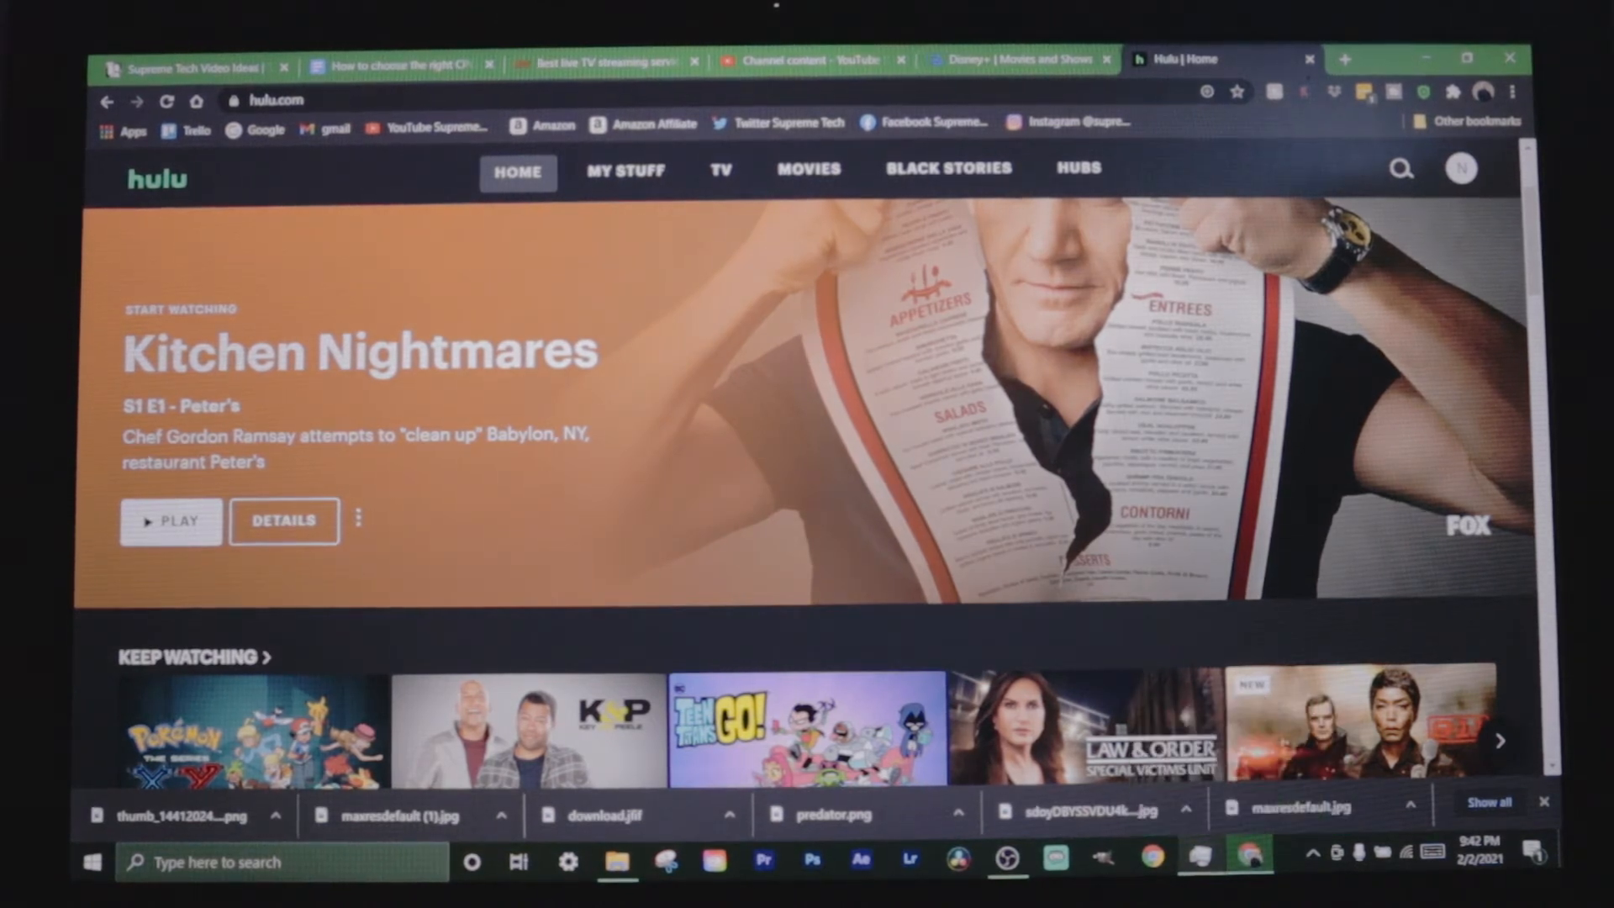
# - Bring up Game Bar over Chrome's Hulu page and start a screen recording
pyautogui.press('Win+g')
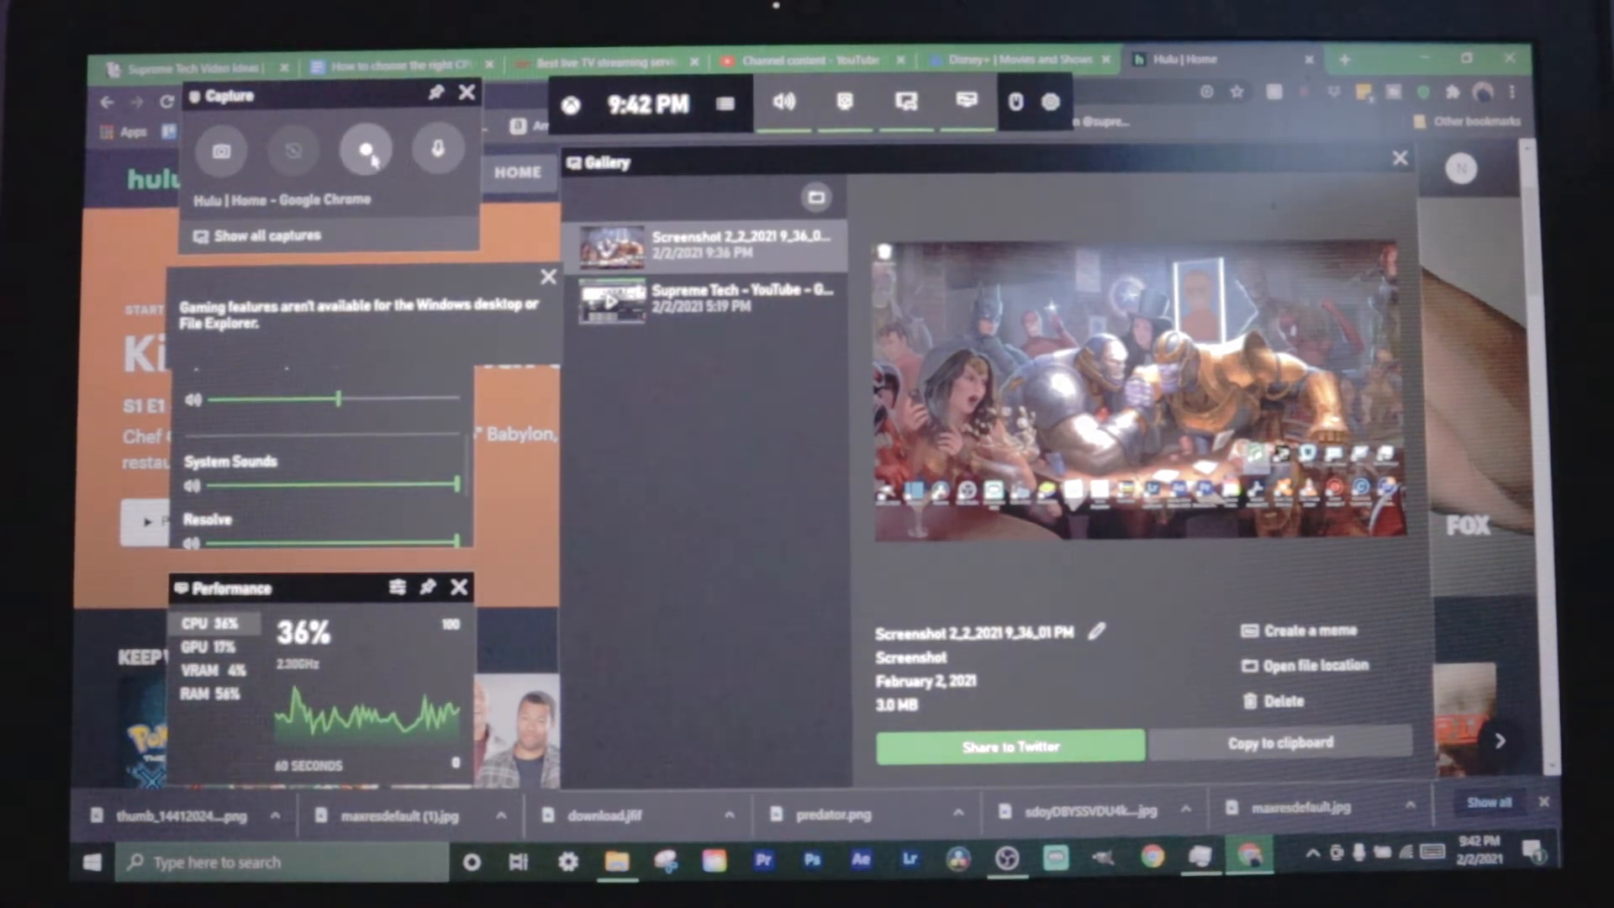
pyautogui.click(364, 149)
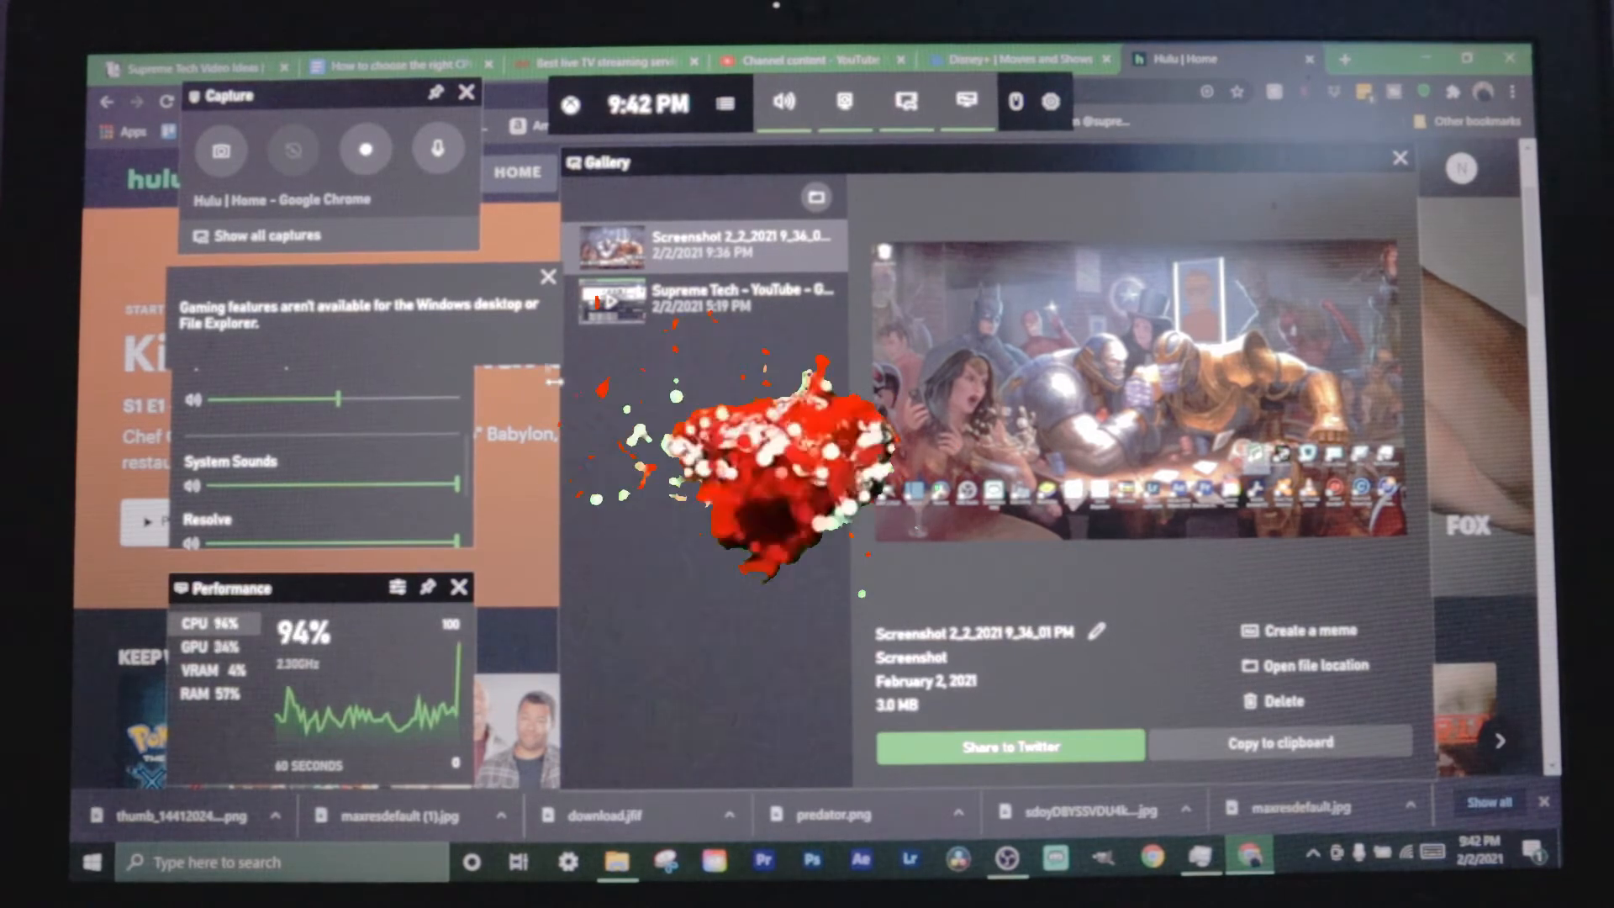
pyautogui.click(365, 149)
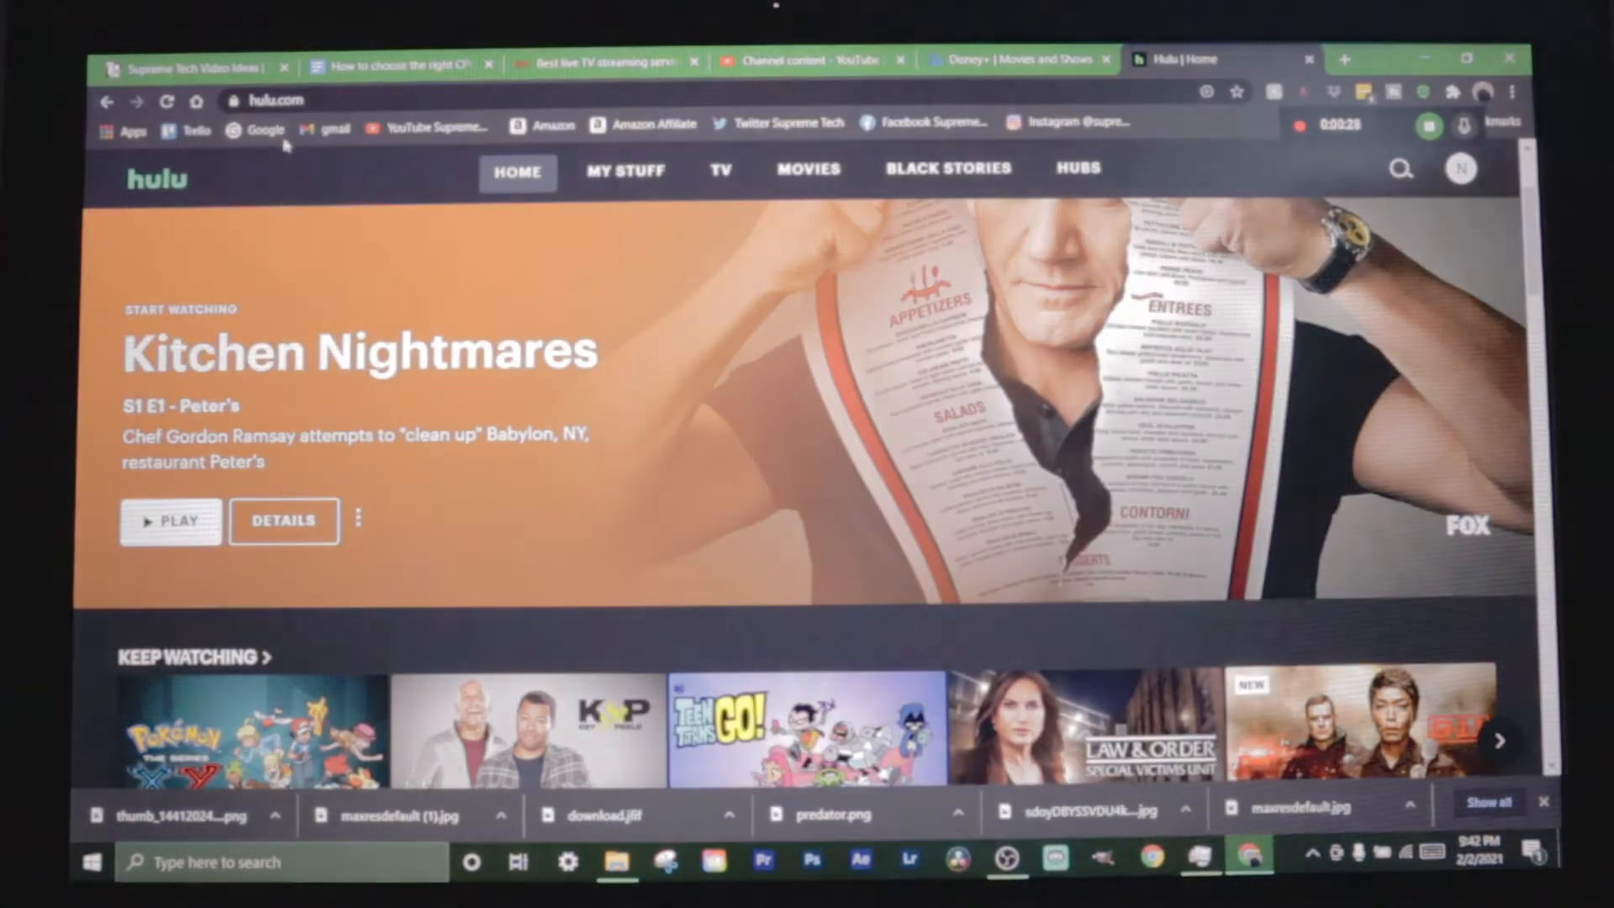
# - Show the Supreme Tech YouTube channel's Videos page while recording, then summon Game Bar
pyautogui.click(809, 59)
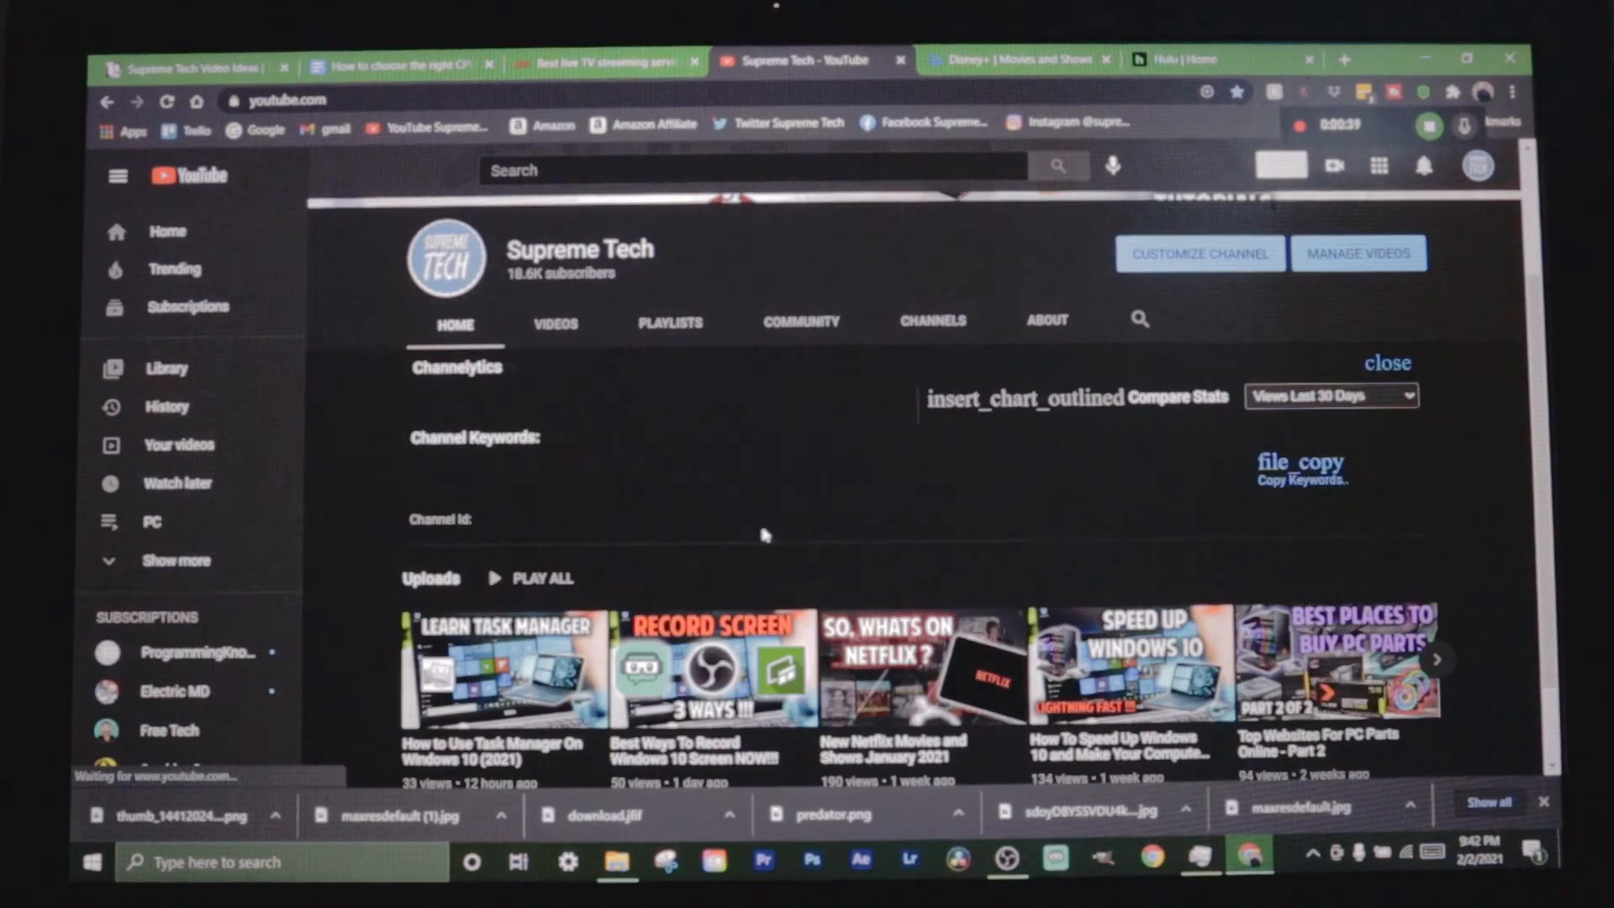
pyautogui.click(553, 518)
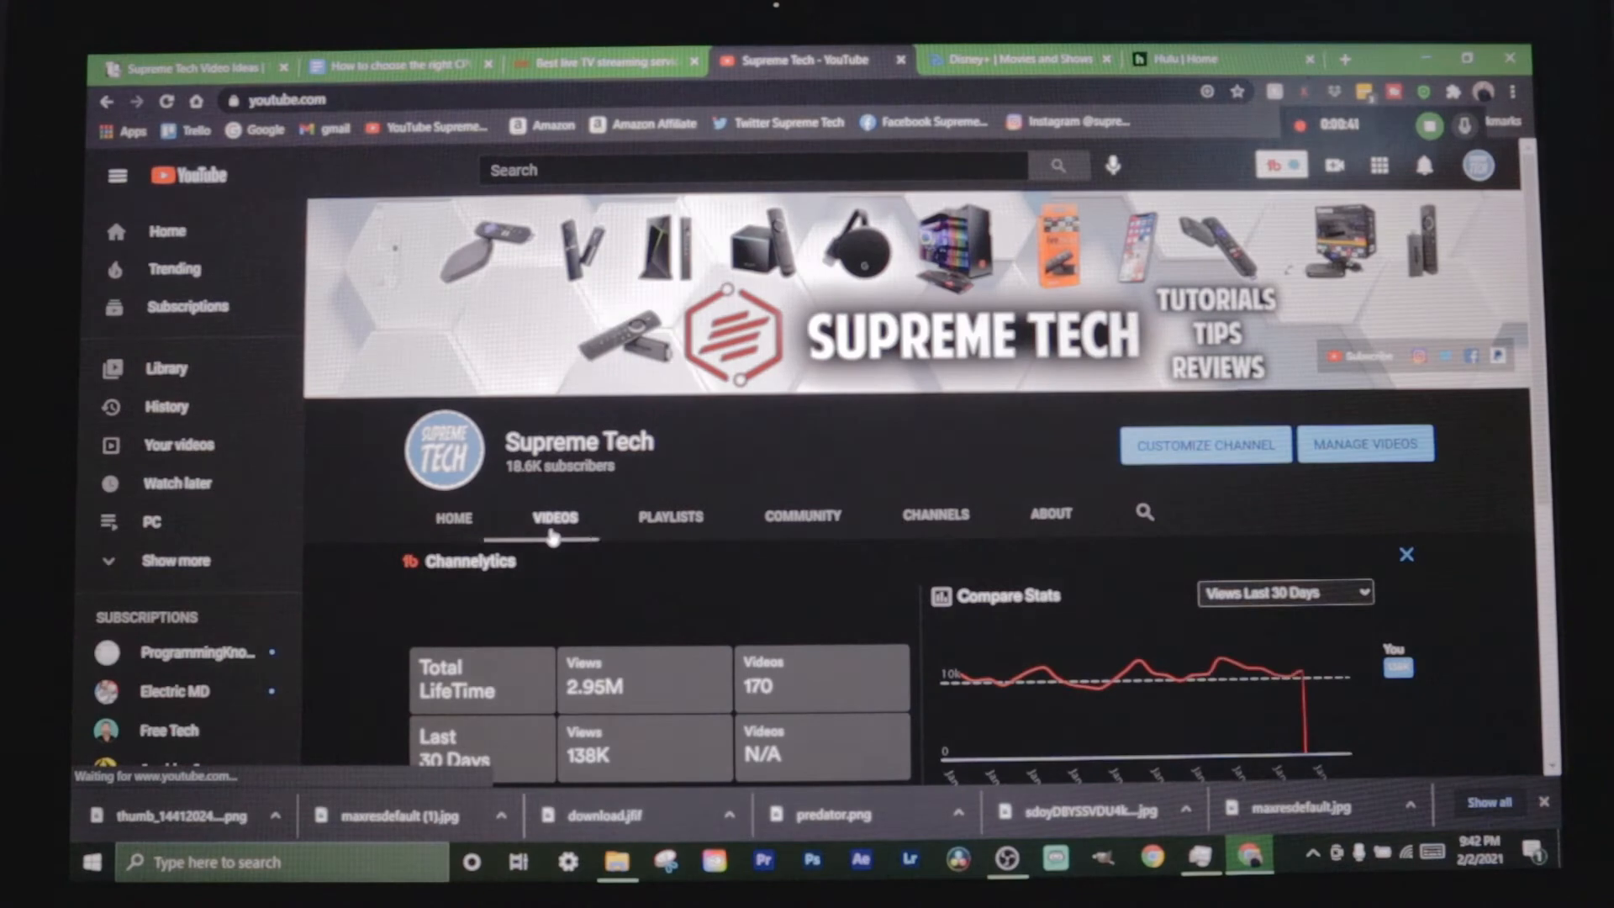
pyautogui.click(1405, 553)
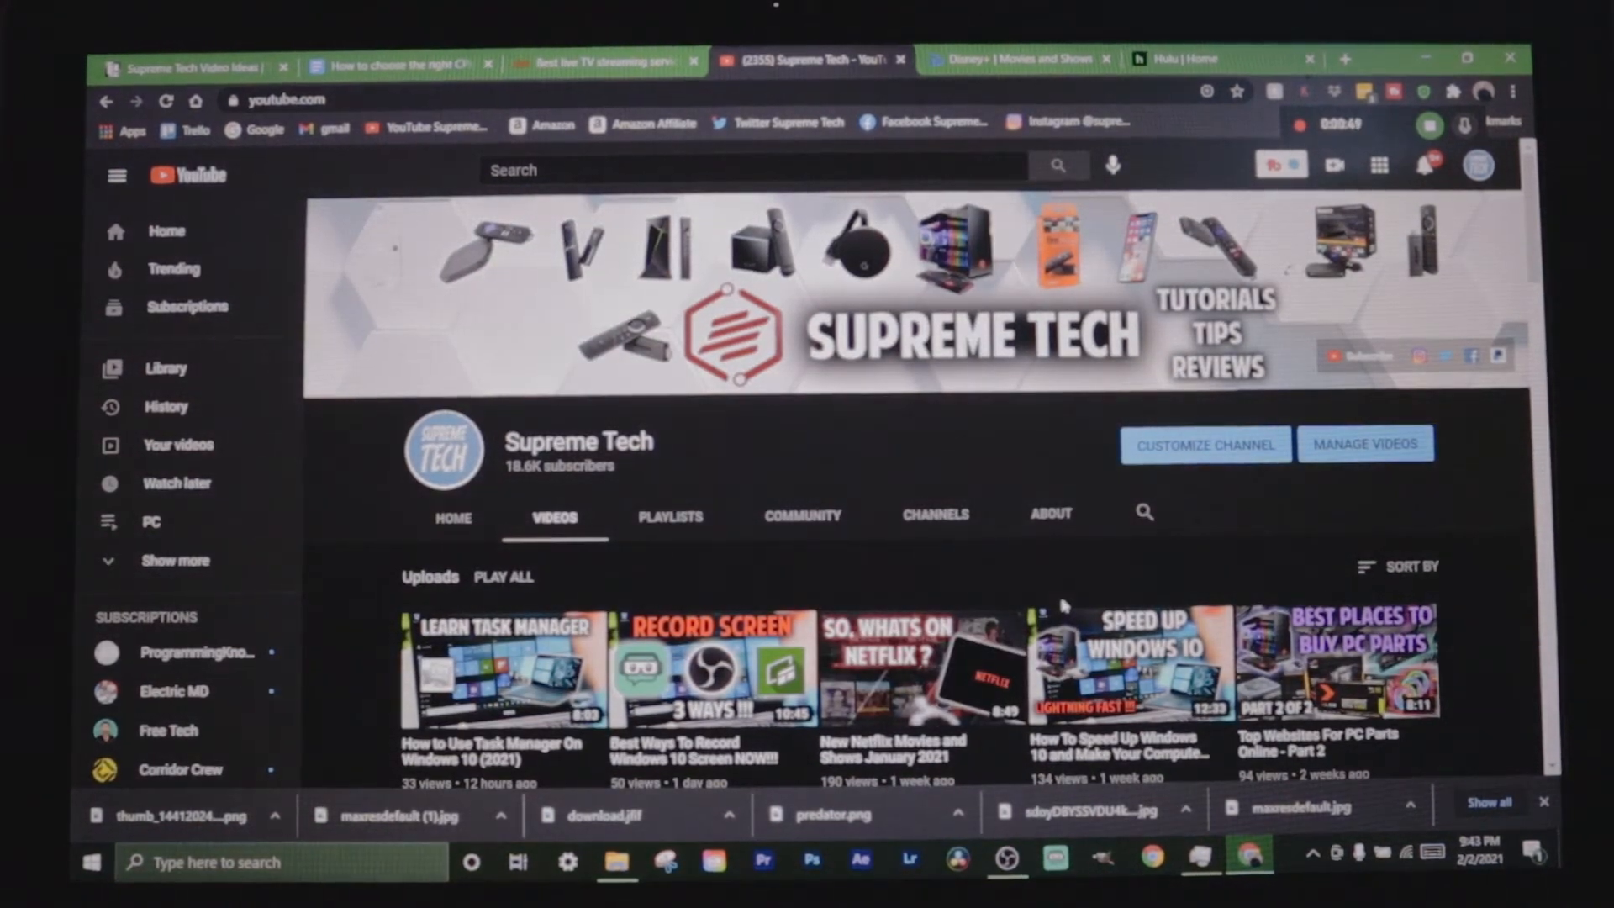
pyautogui.press('Win+G')
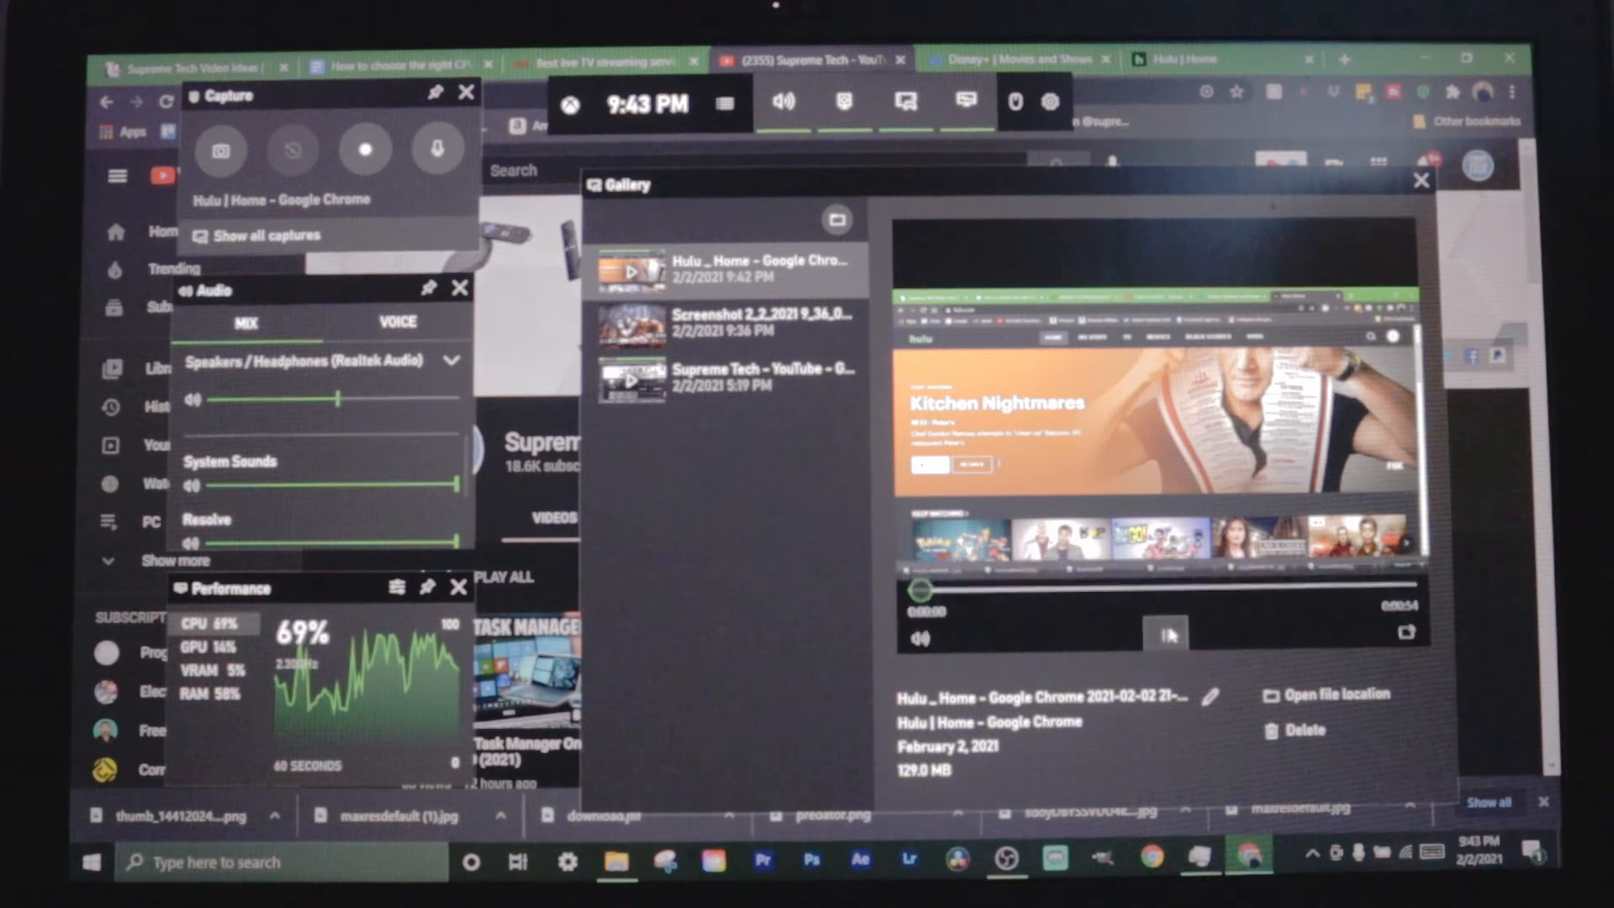
# - Play the new Hulu Chrome clip in the Gallery and pause it
pyautogui.click(1163, 622)
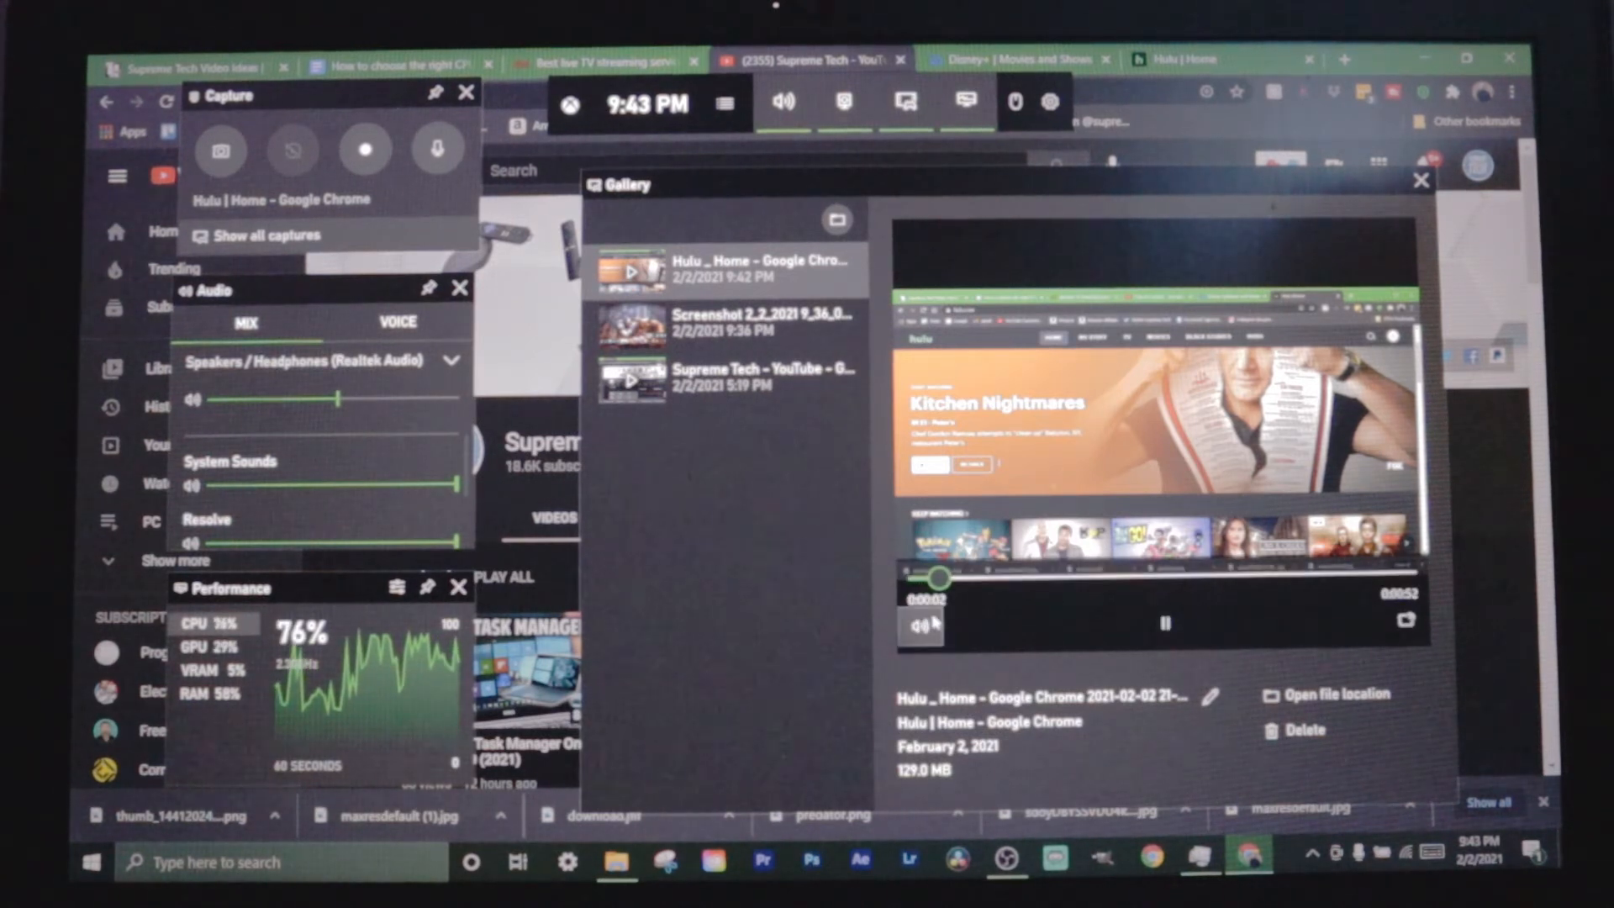
pyautogui.click(1163, 622)
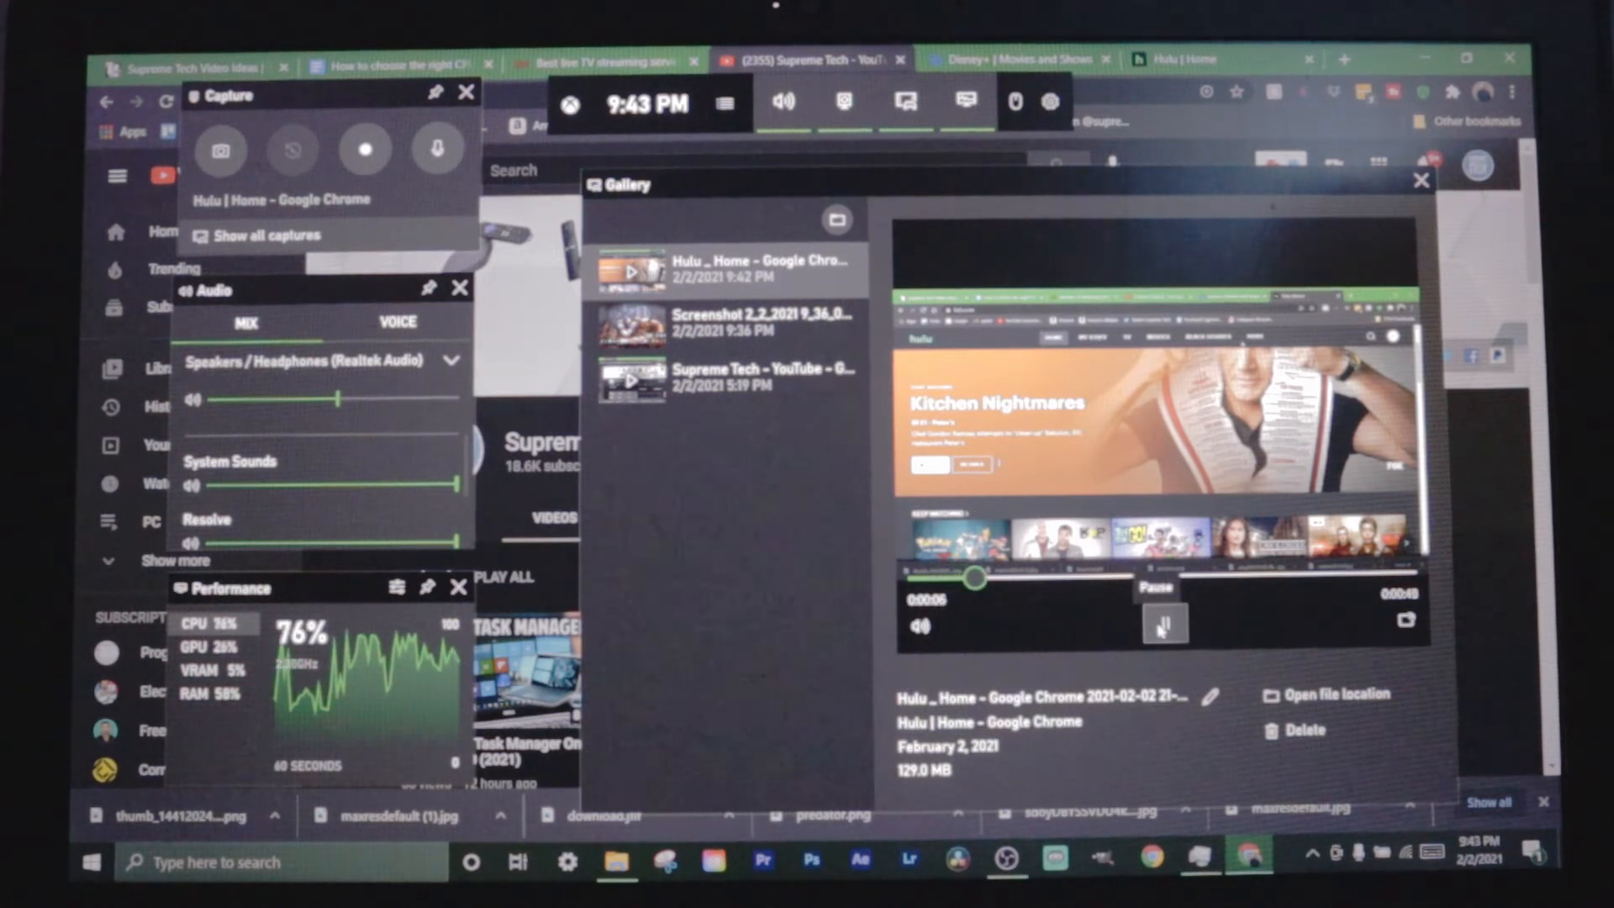
pyautogui.click(1163, 622)
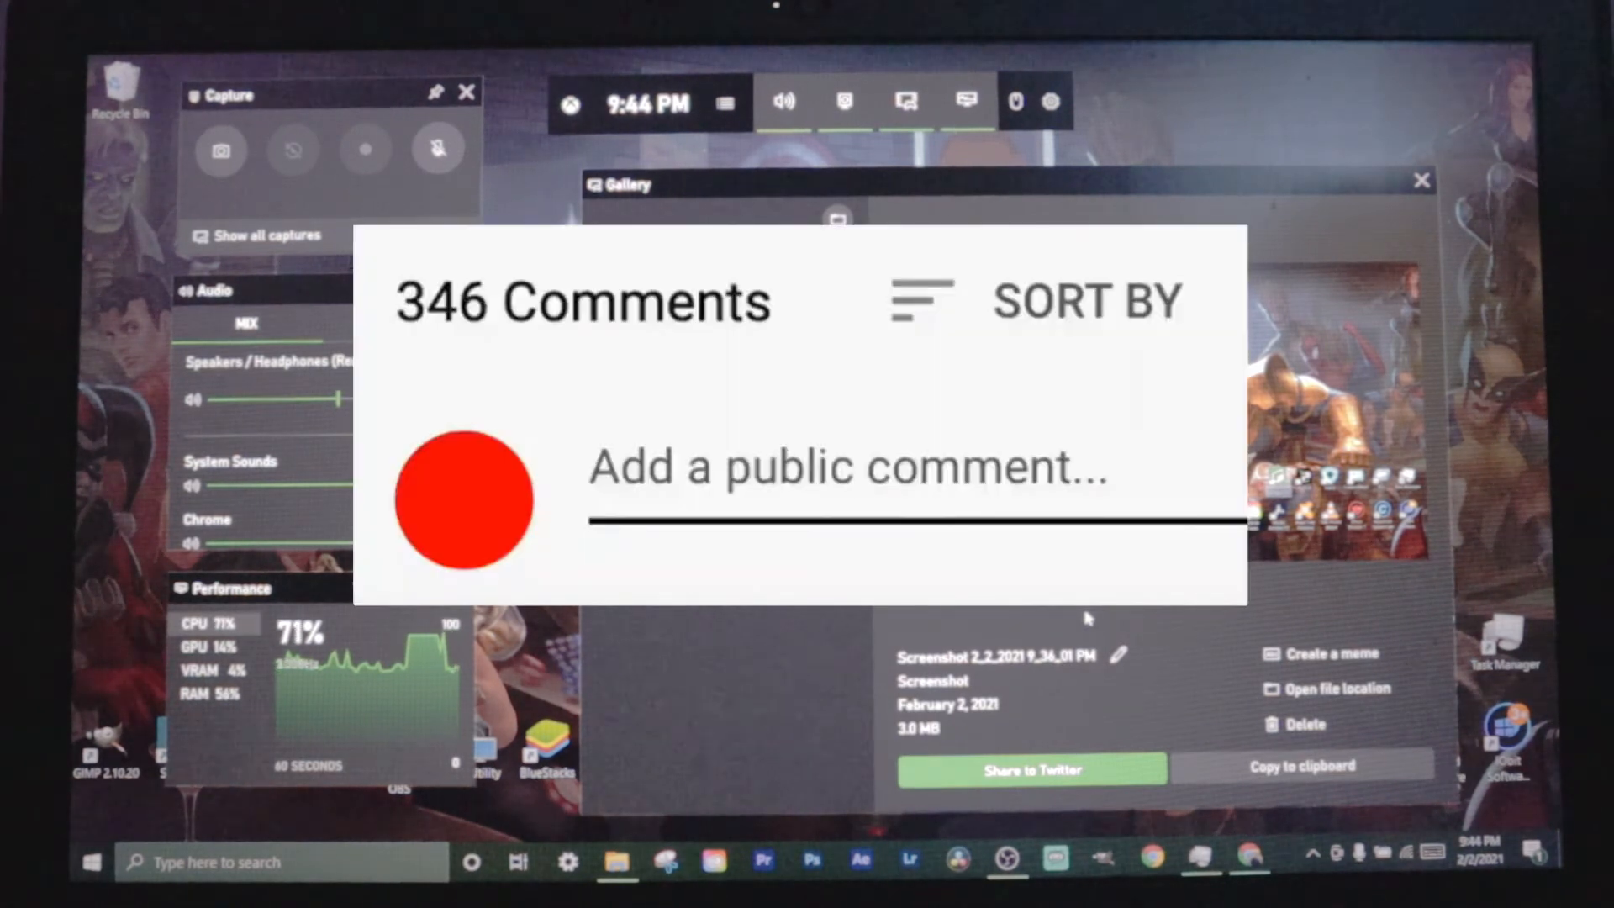
# - Enter the comment 'Great vid!' while the Gallery shows the earlier desktop screenshot
pyautogui.write('Great vid!')
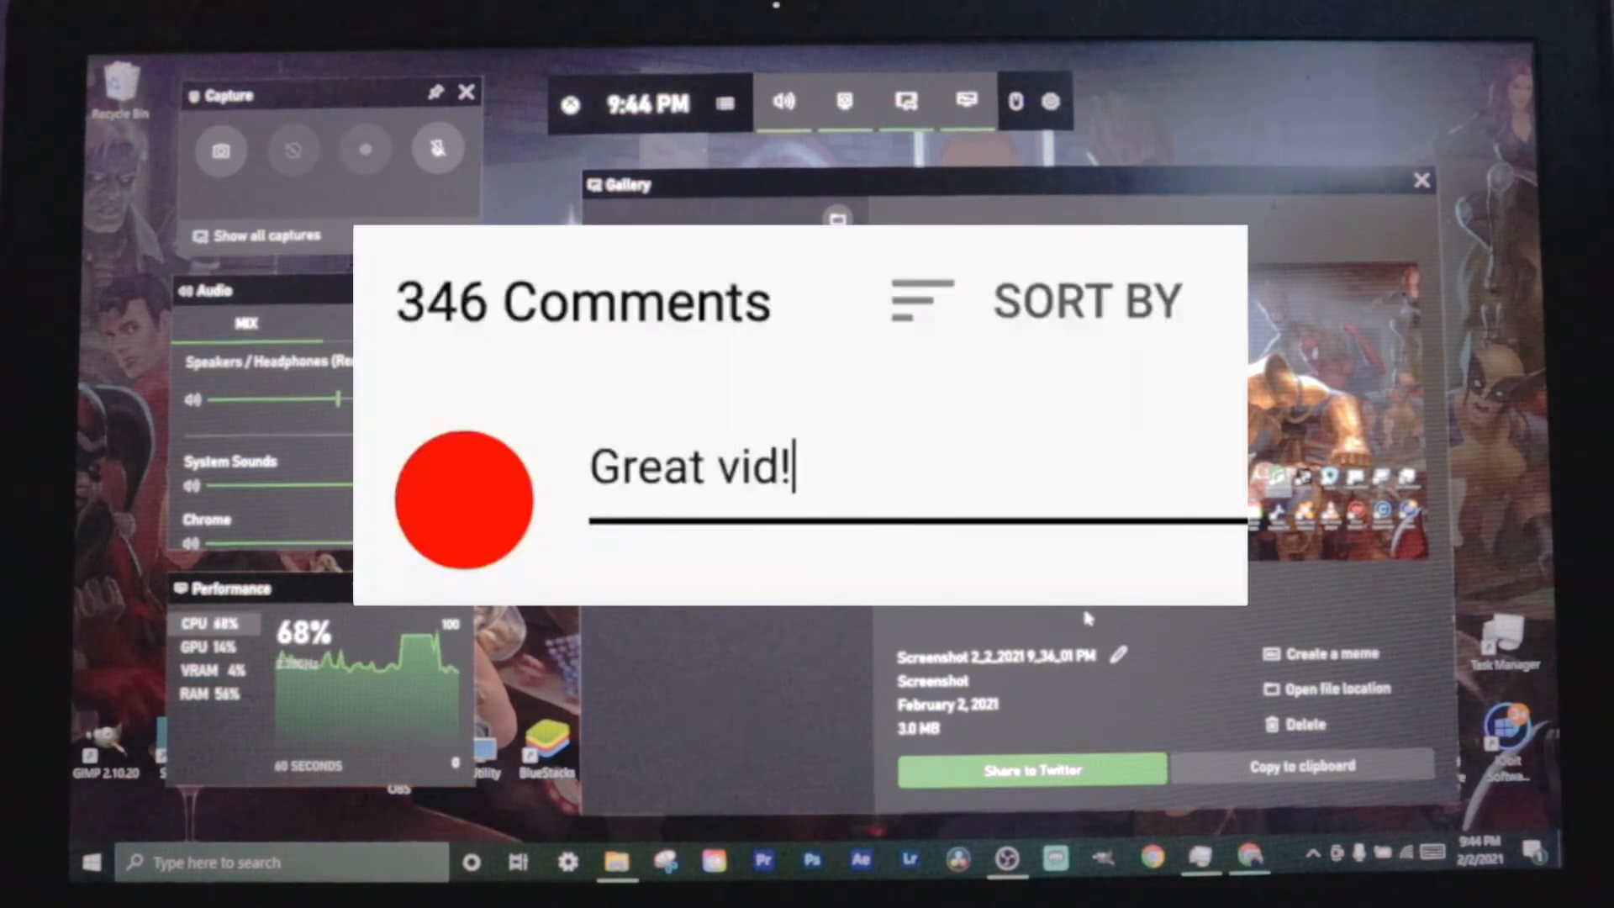